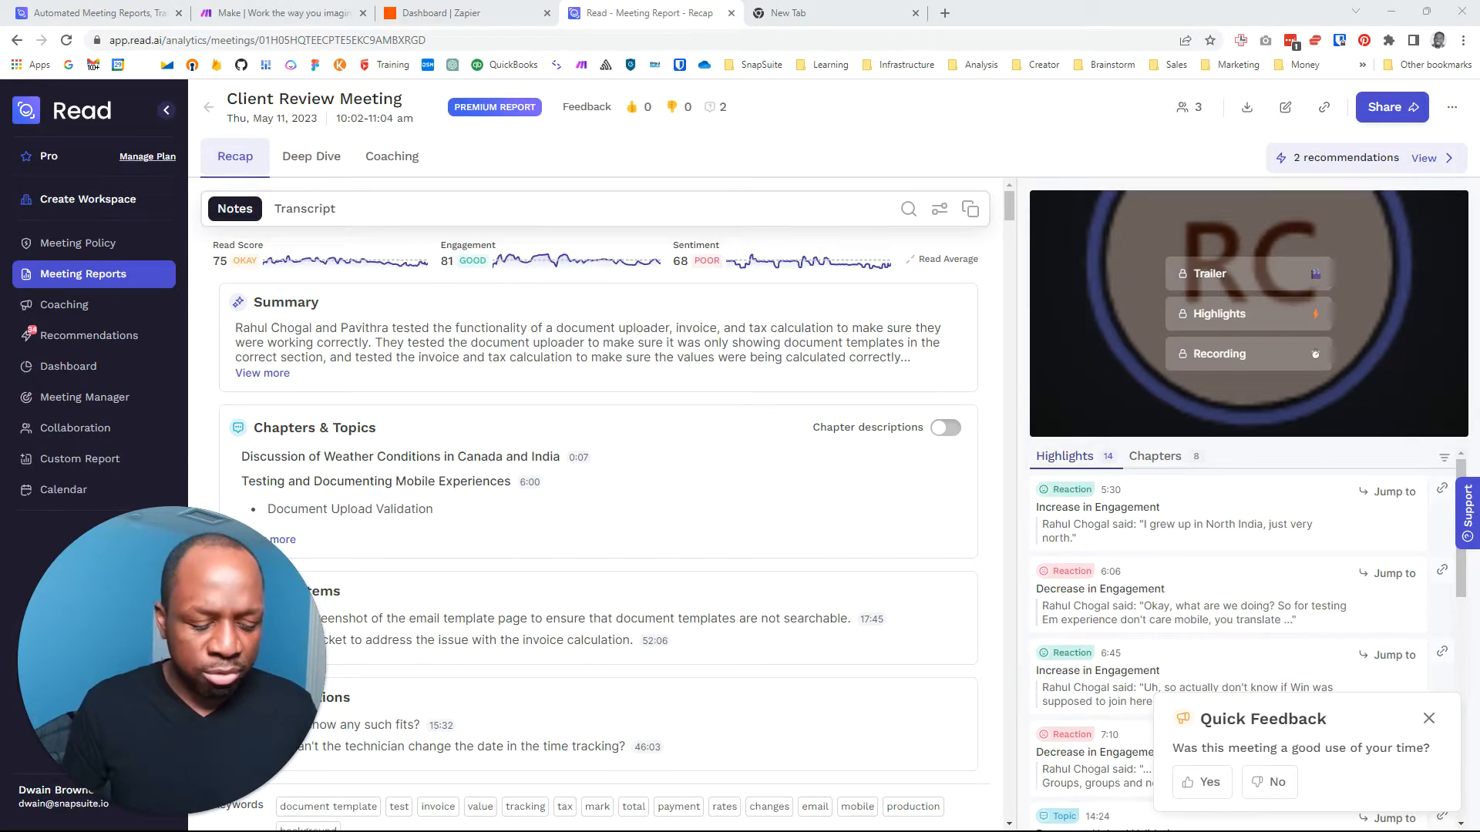
- Bring up the Windows task switcher listing the open windows
key("alt+tab")
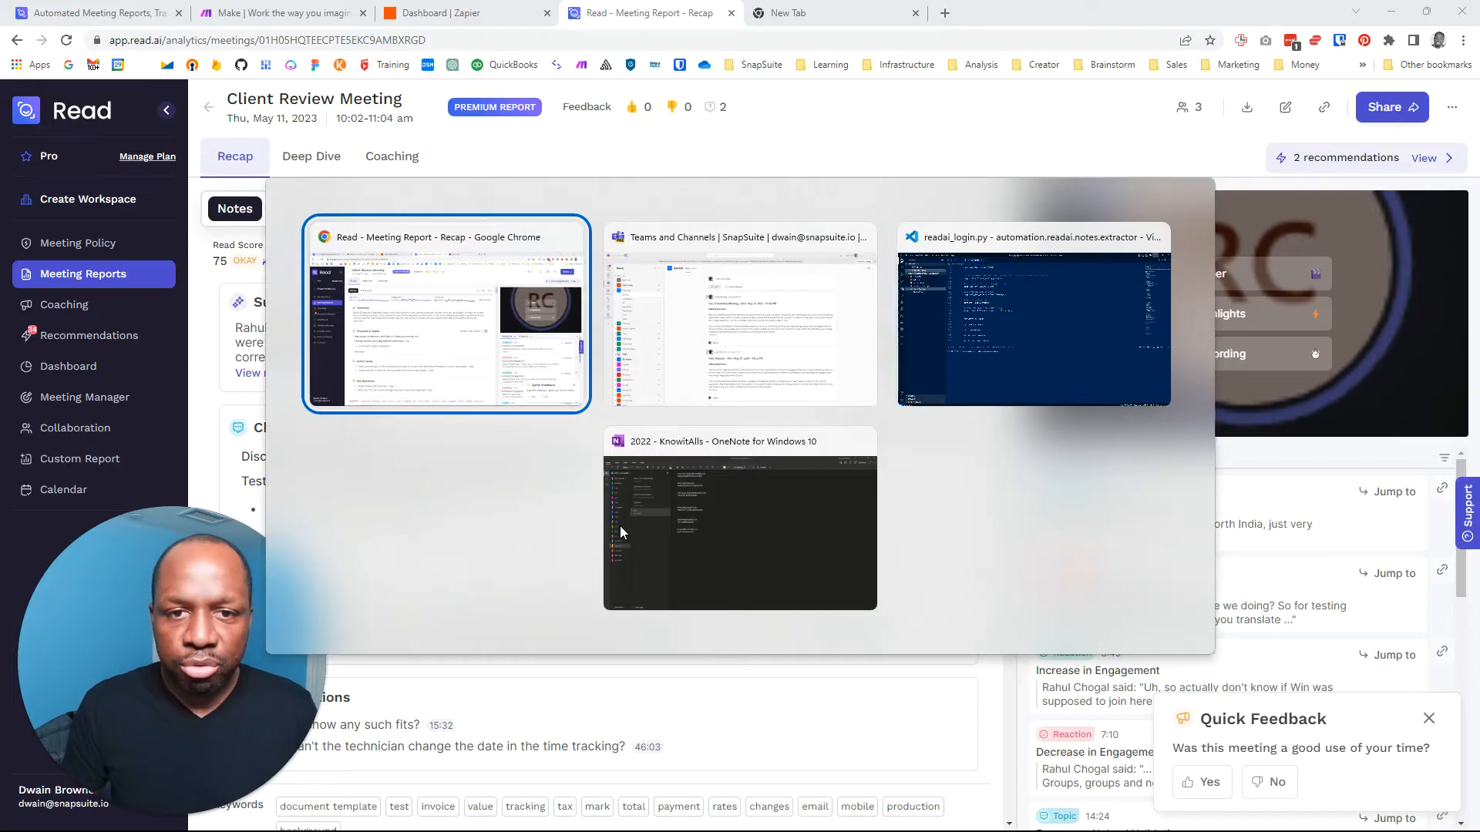
- Switch to the OneNote 2022 KnowItAlls notebook from the task switcher
left_click(1032, 330)
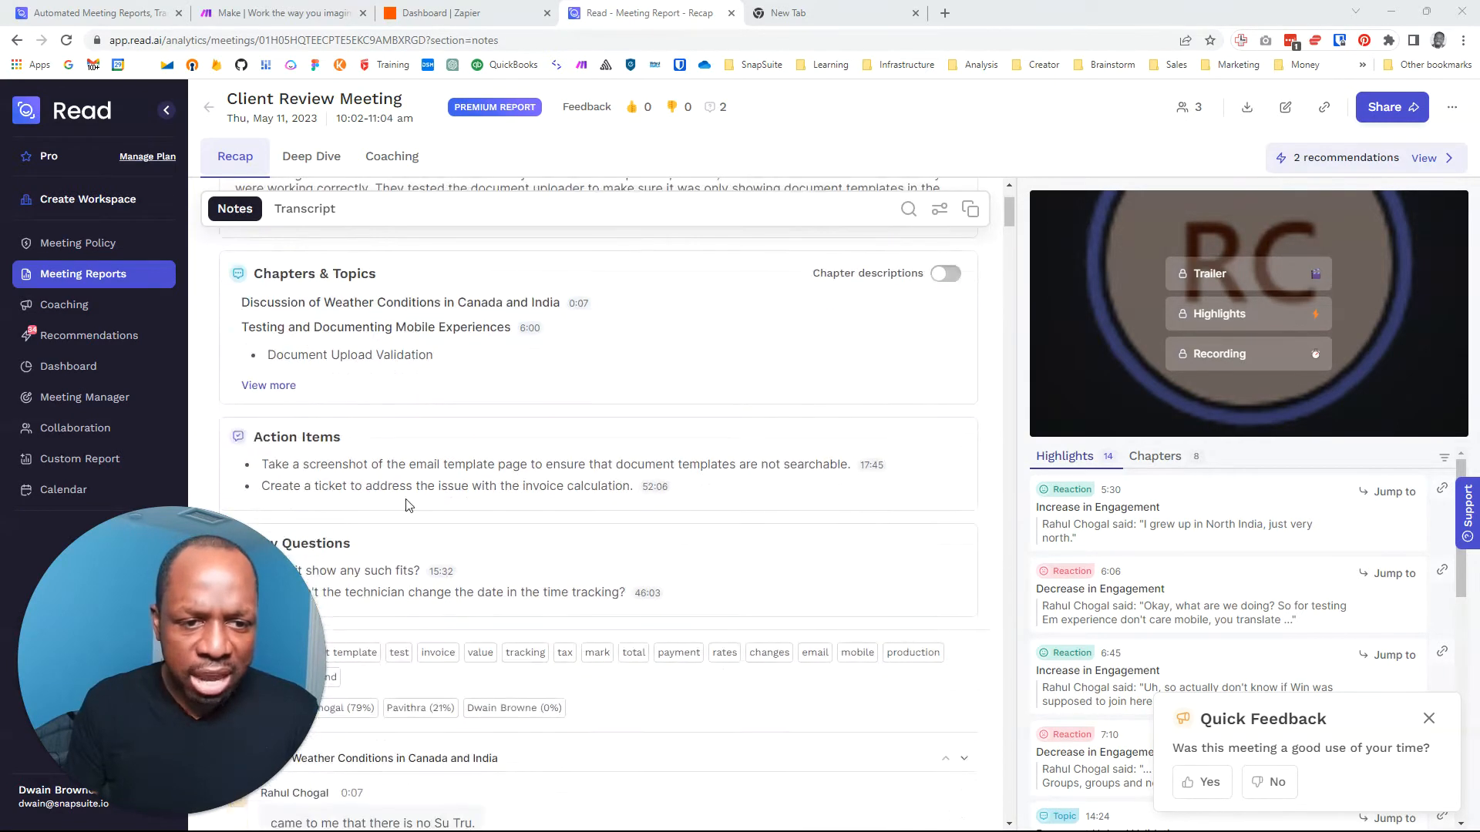
- Navigate to the Read.ai Plans & Pricing page with Free, Pro and Enterprise tiers
left_click(305, 208)
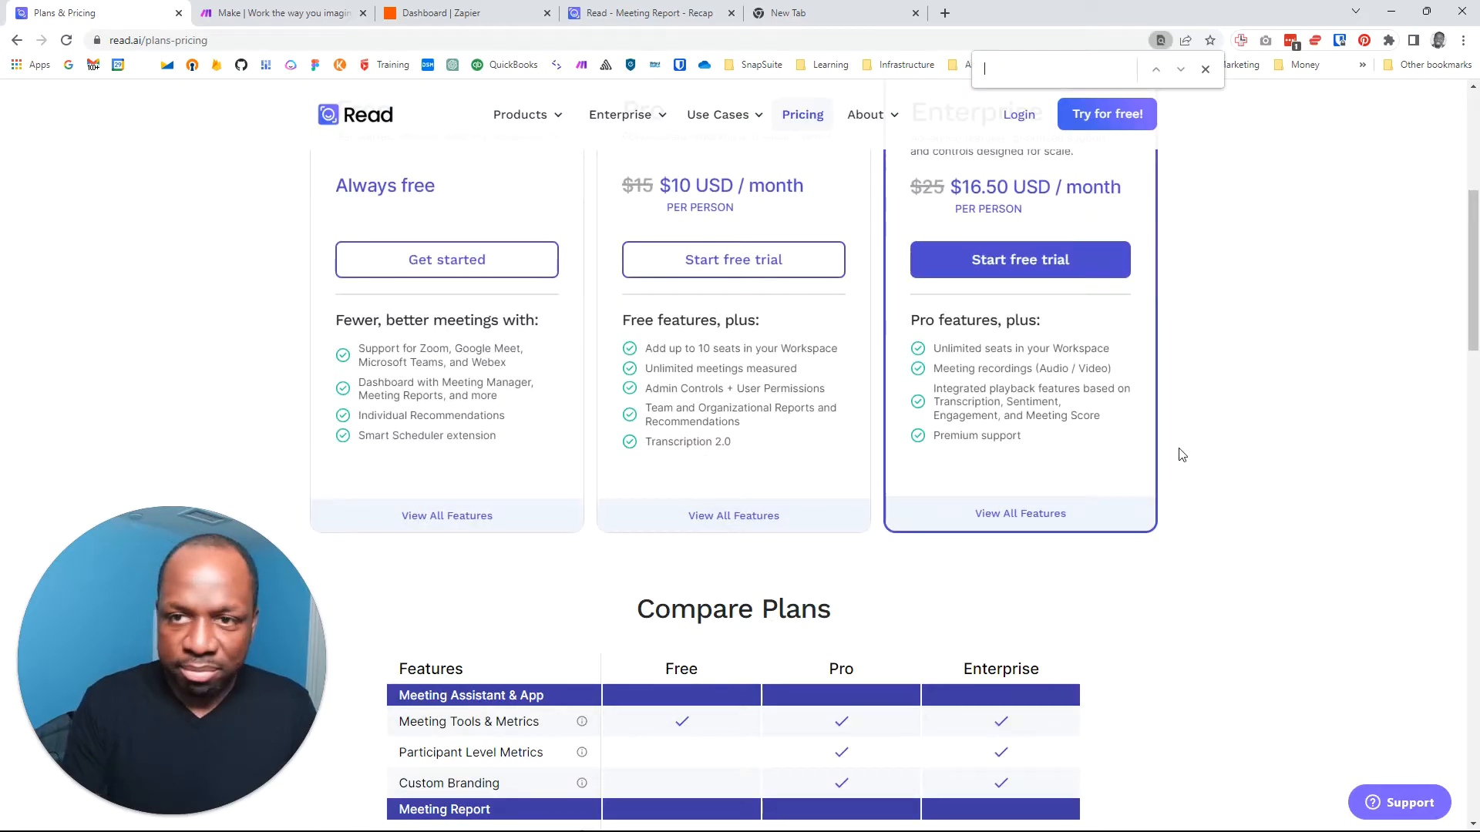
- Search the pricing page for 'integrati' and scan the Compare Plans table
type("integraion")
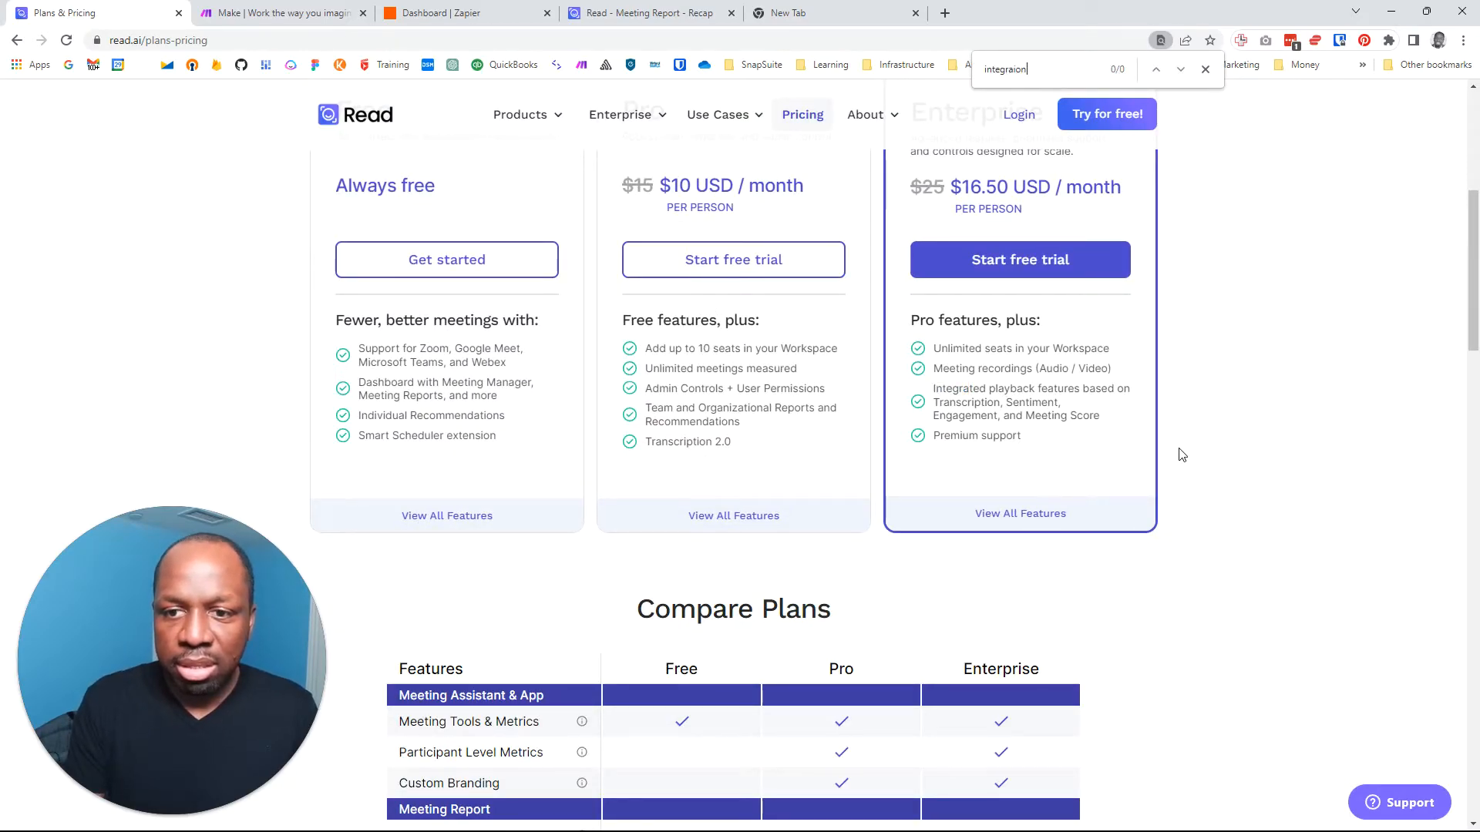
type("inte")
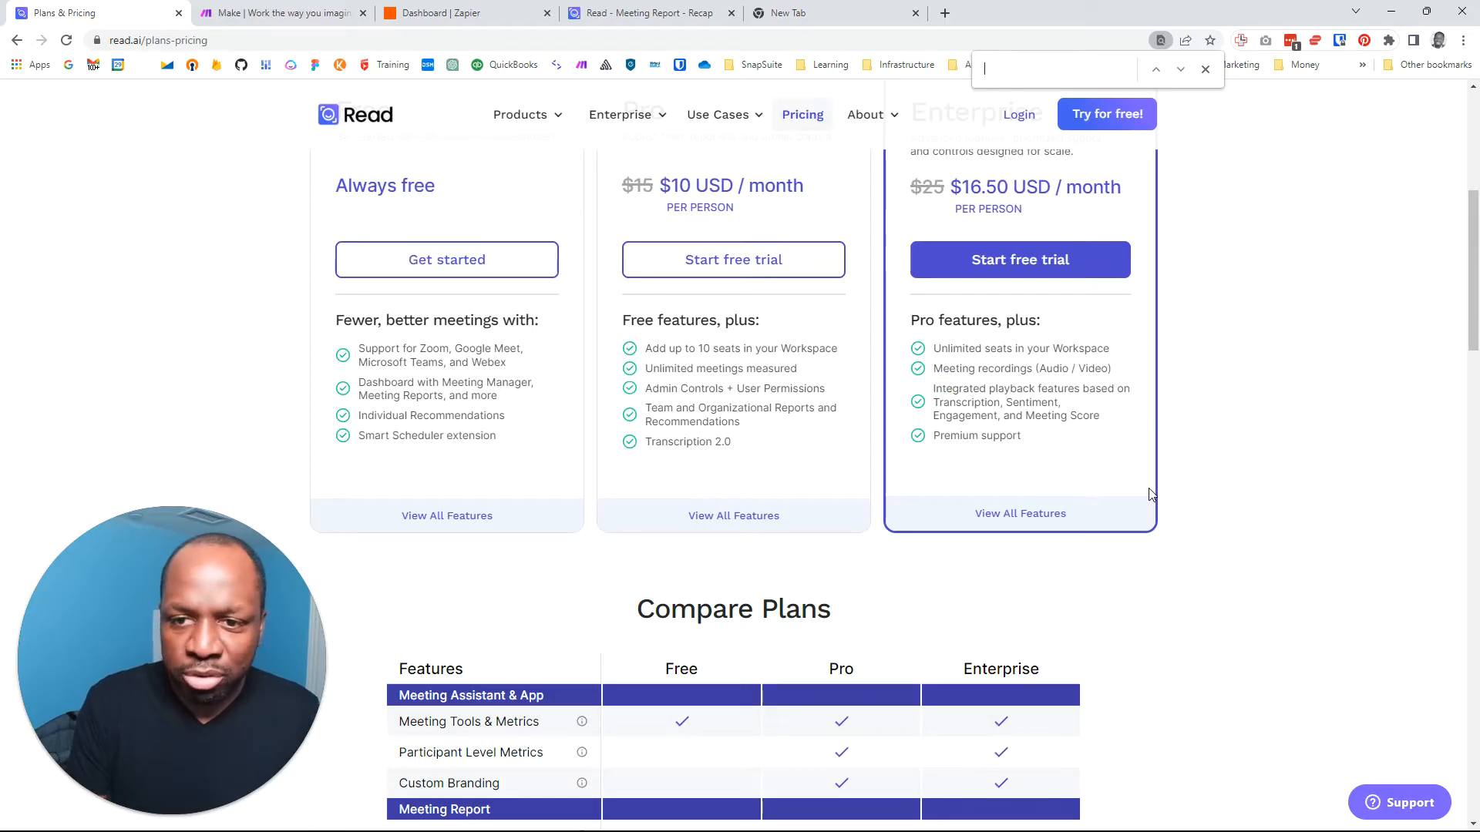
type("integrati")
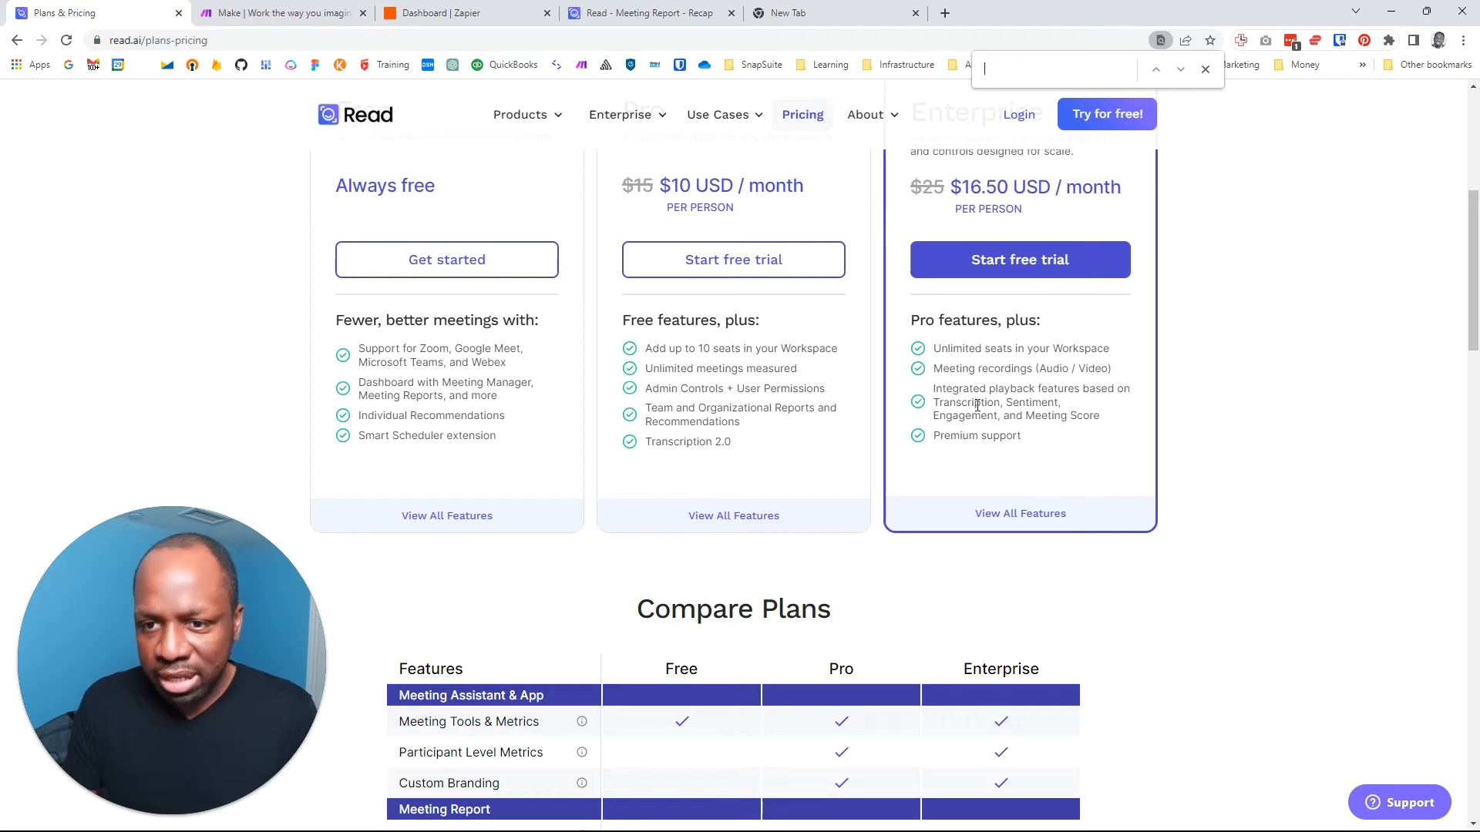
scroll("down", 3)
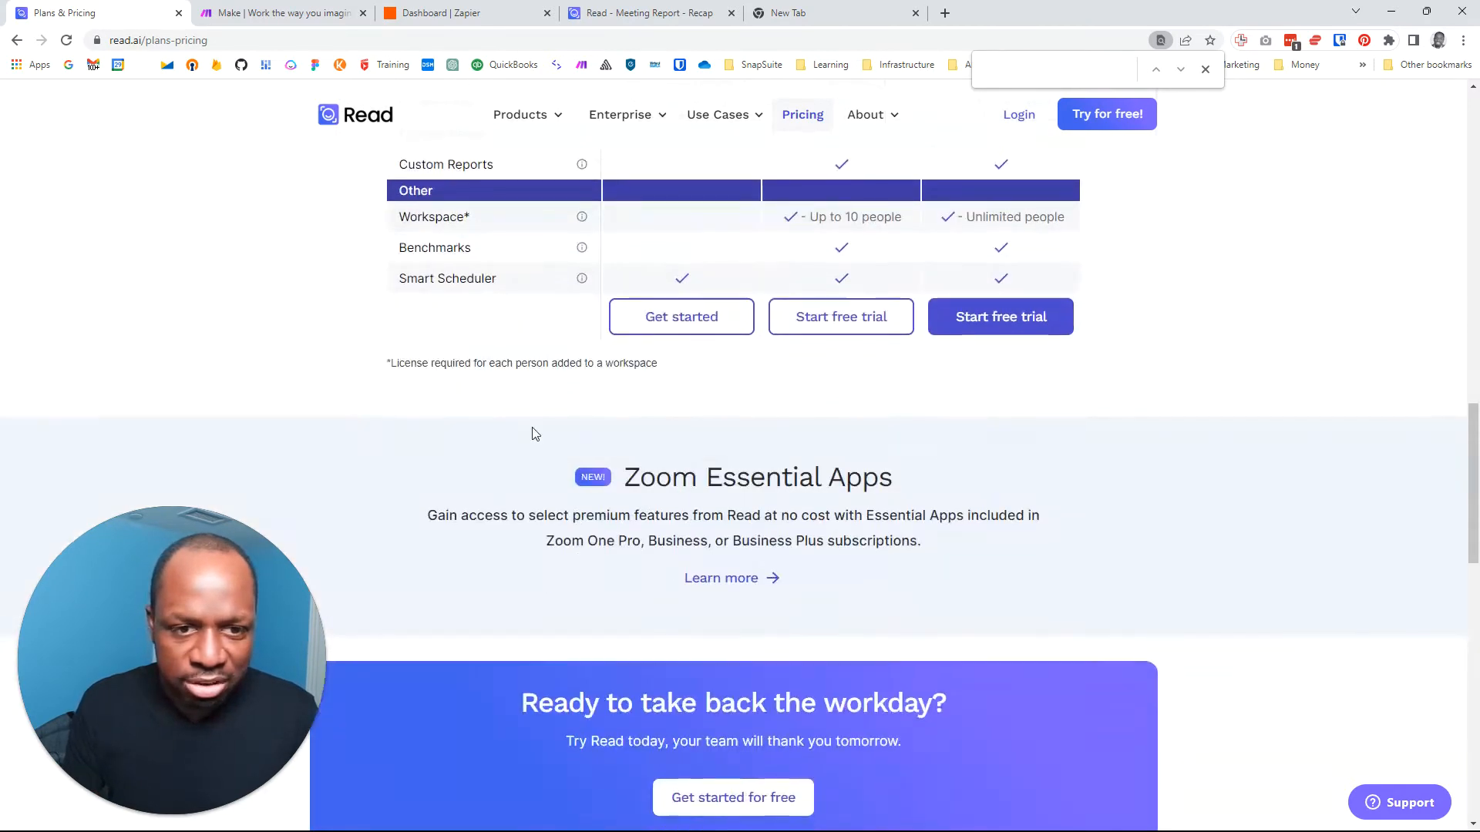
scroll("up", 3)
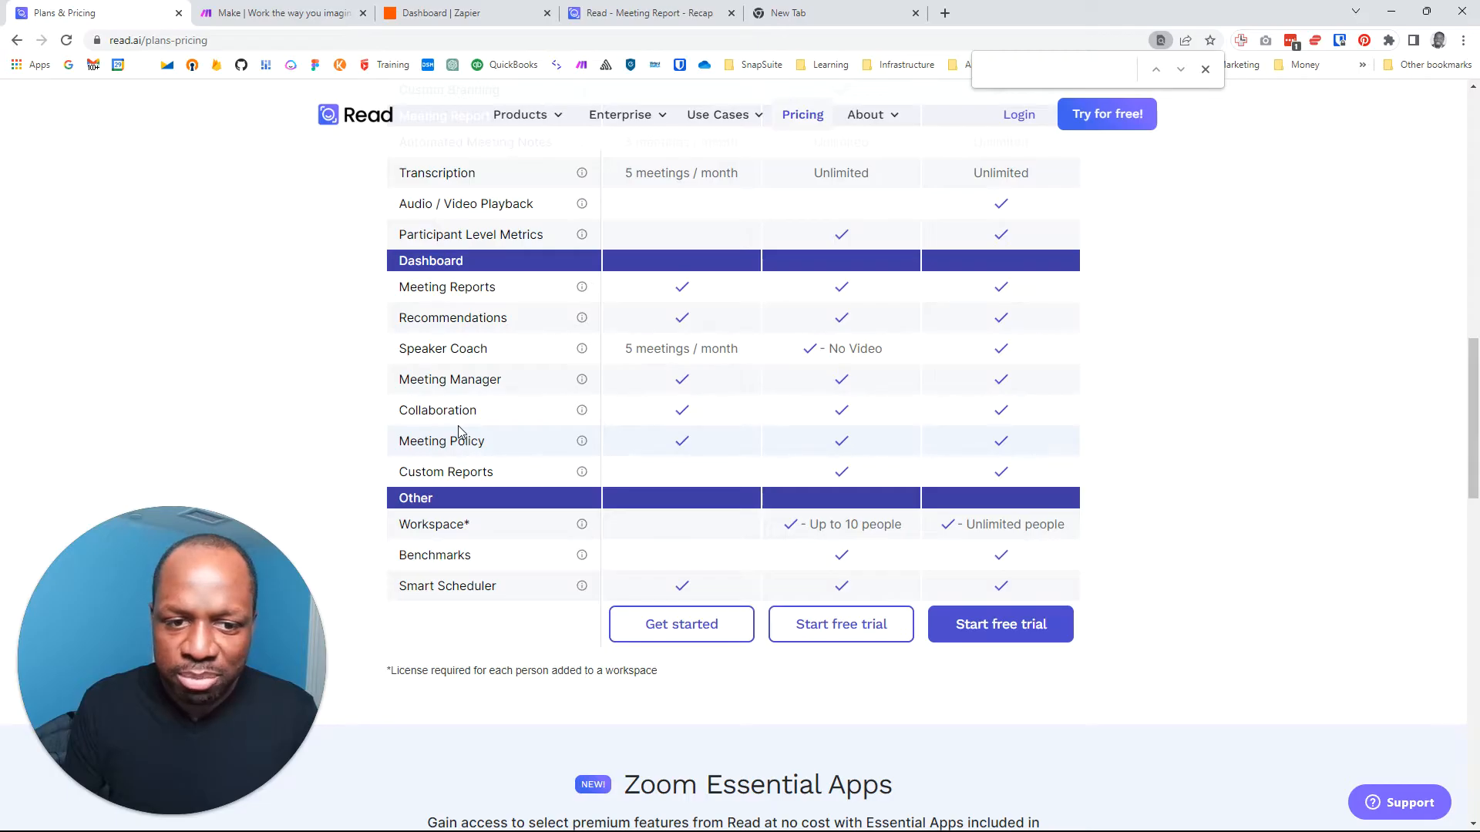
scroll("up", 3)
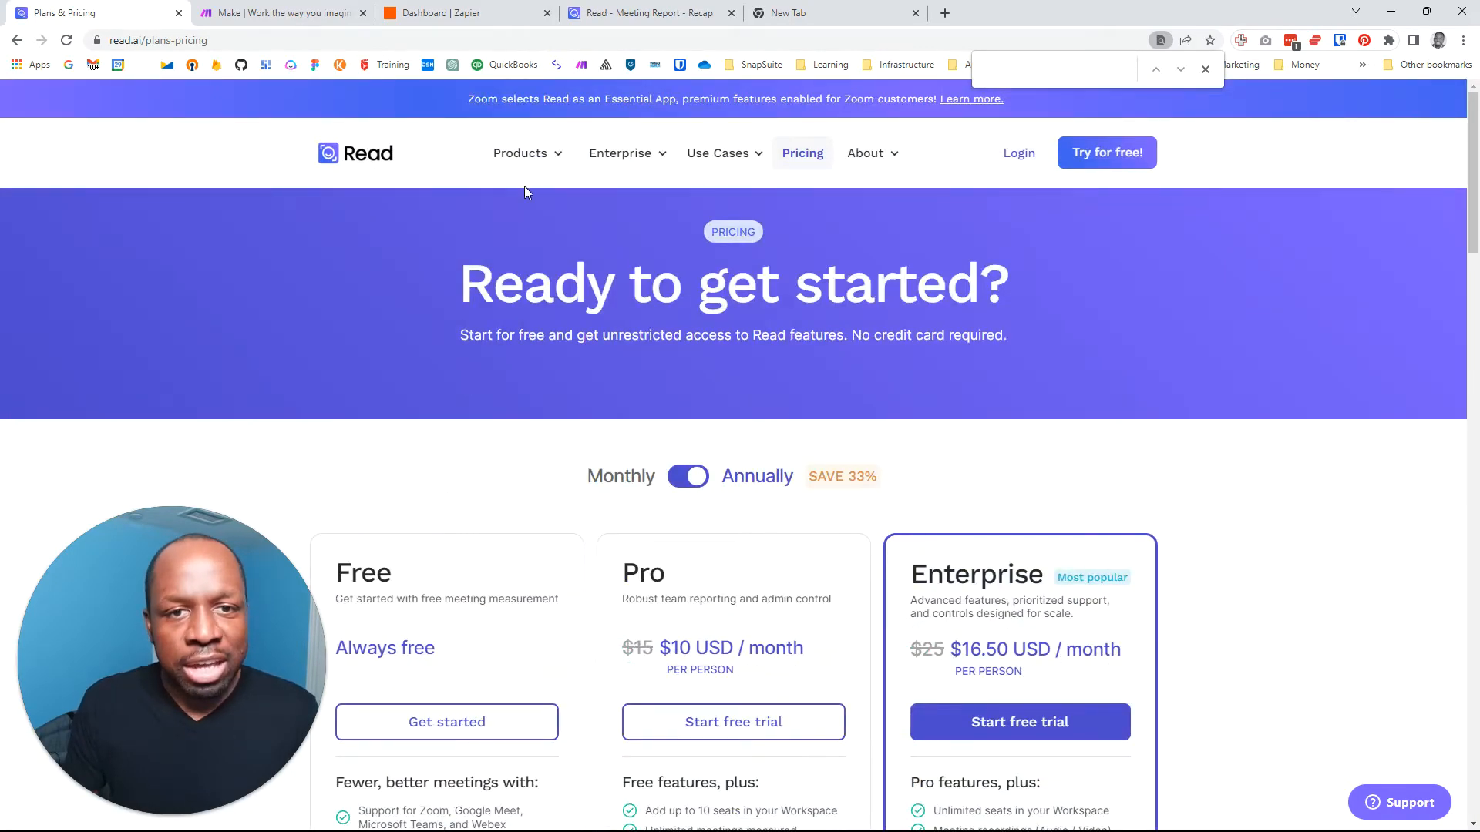
- Check the meeting report, then reach the integrations page via Enterprise > Integrations
left_click(648, 13)
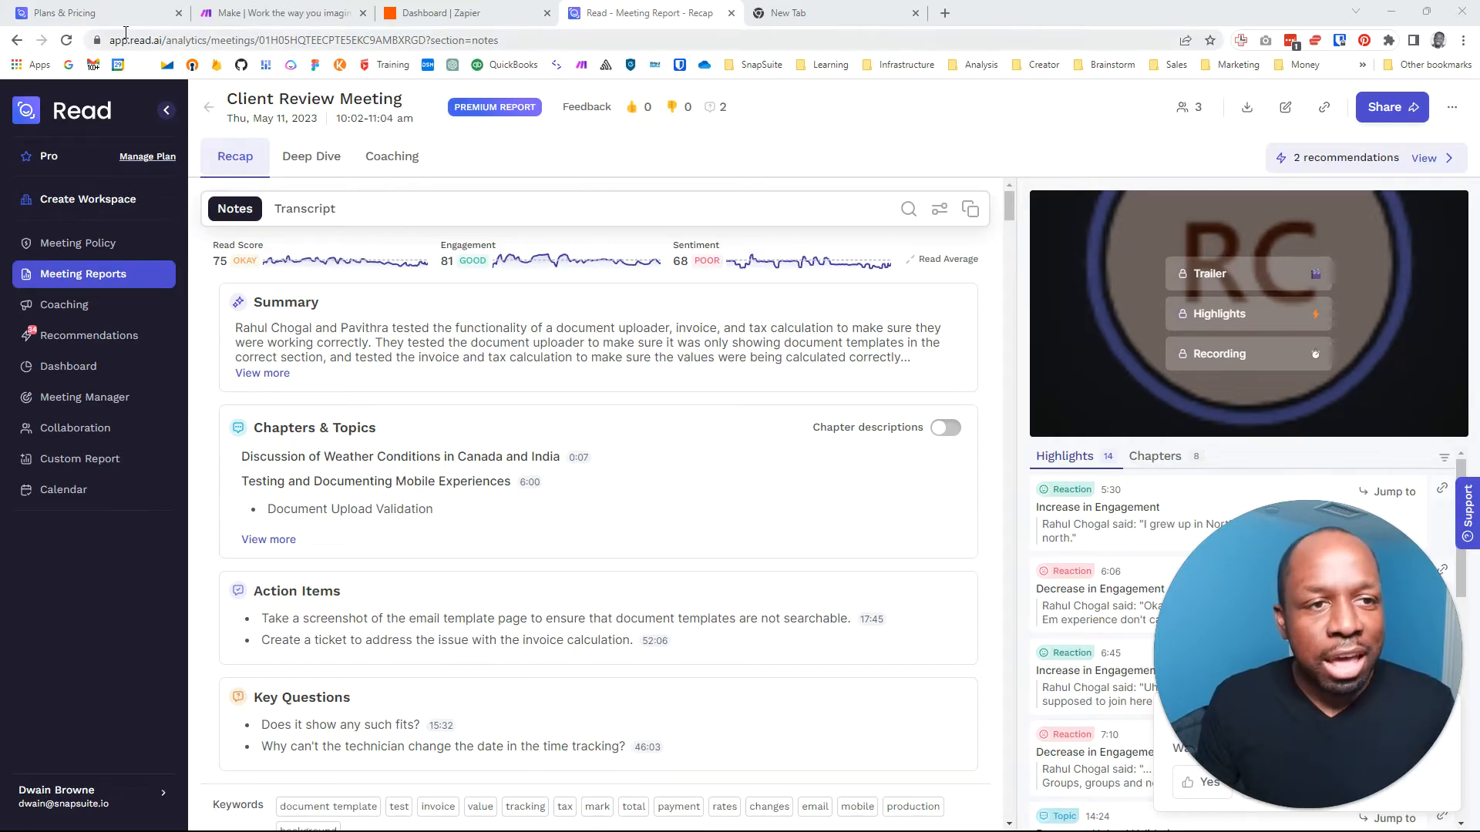
left_click(90, 12)
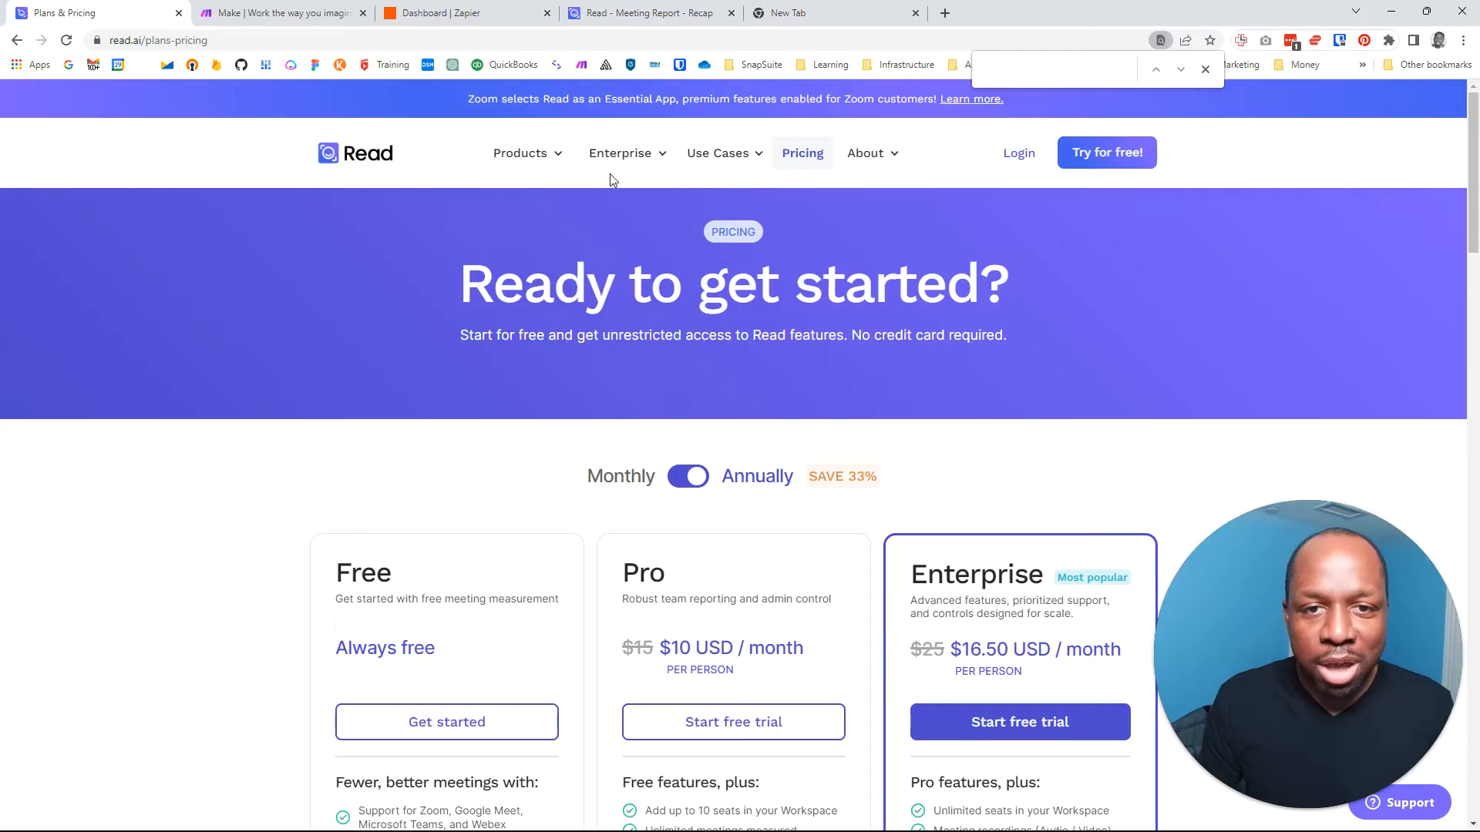
left_click(620, 153)
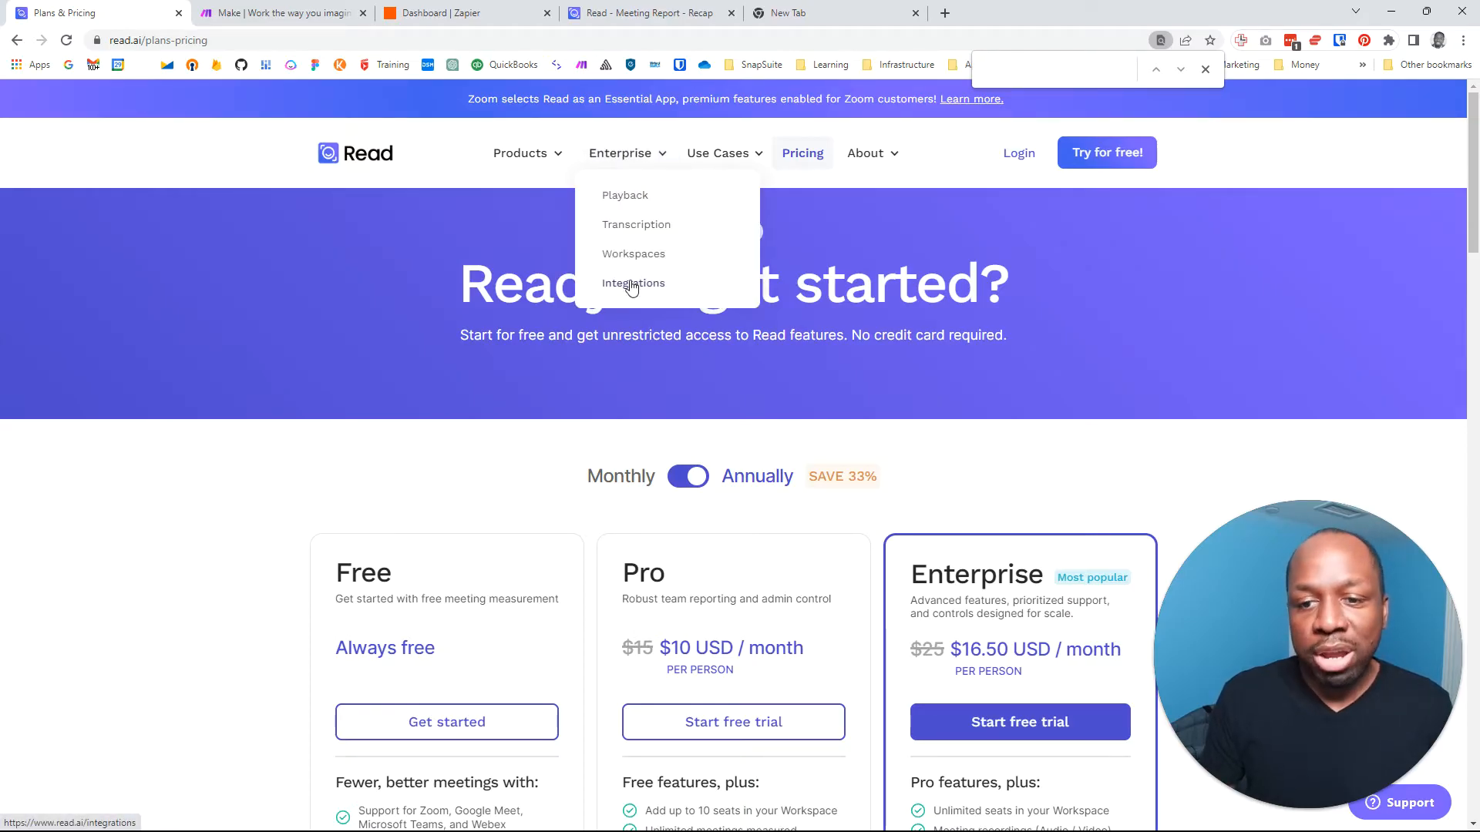
scroll("down", 3)
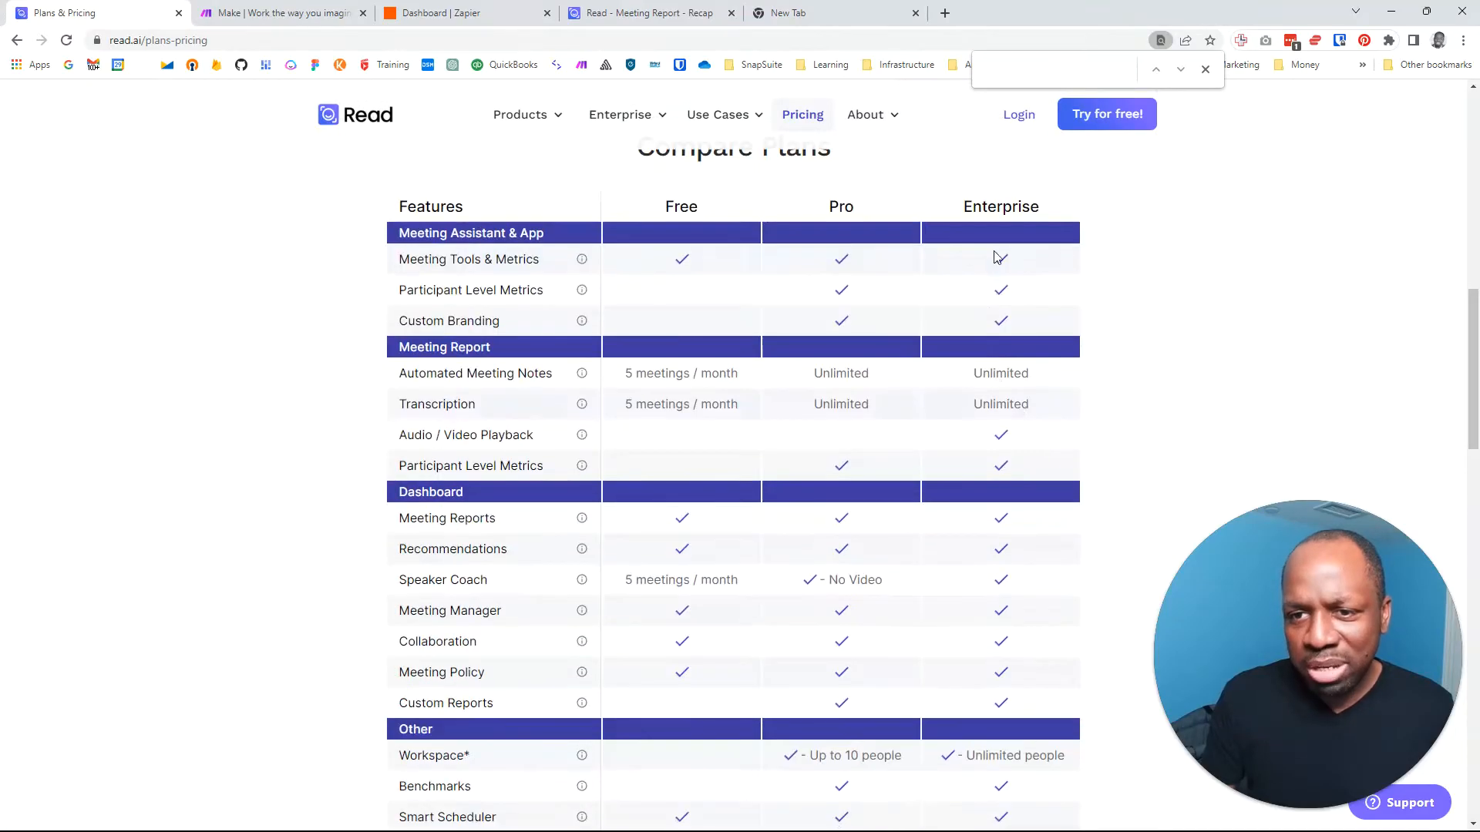
mouse_move(994, 592)
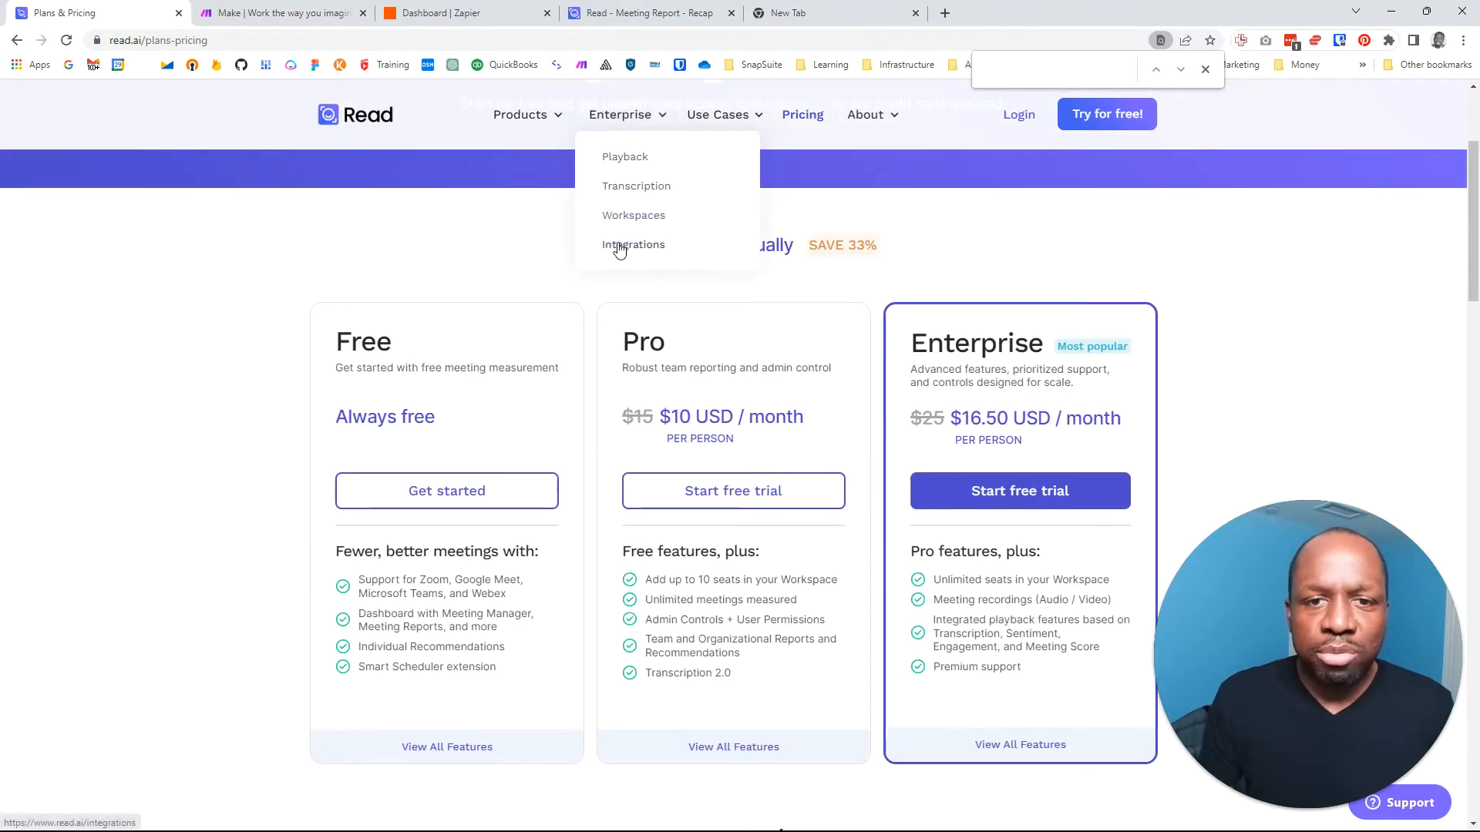
left_click(633, 245)
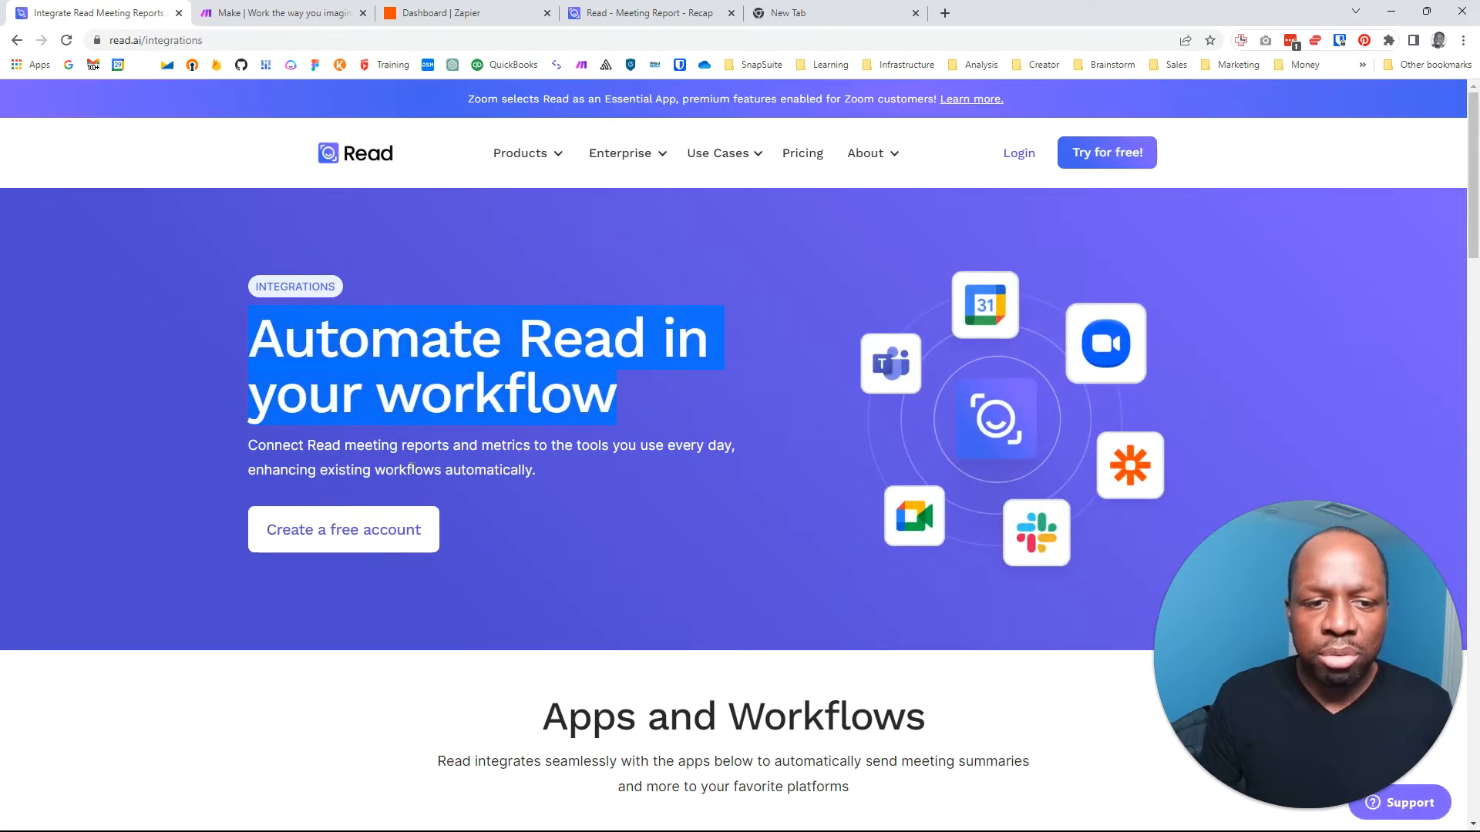
- Review the Webhook and Zapier workflows under Apps and Workflows, then return to the meeting report
scroll("down", 3)
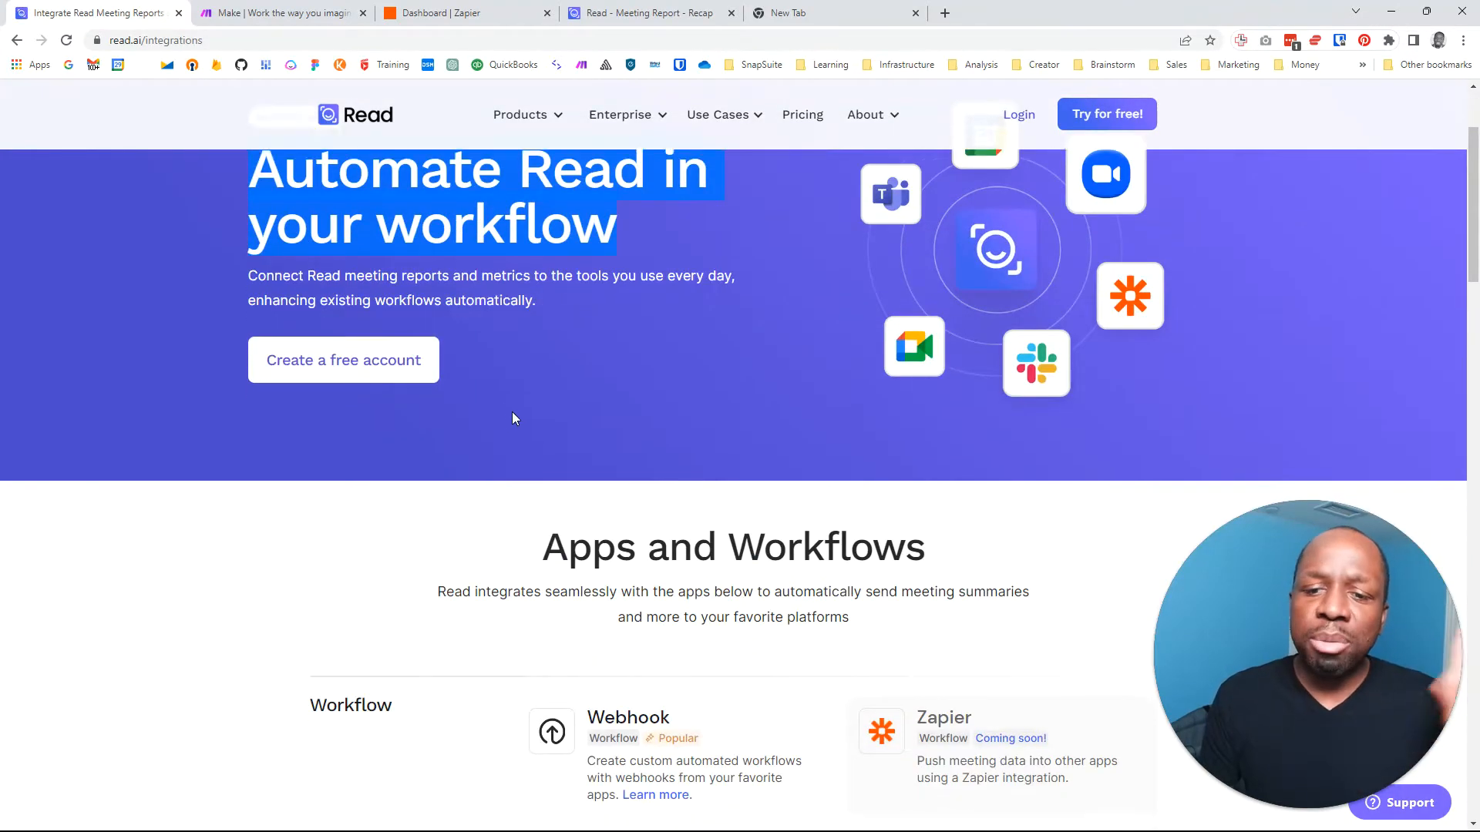
scroll("down", 3)
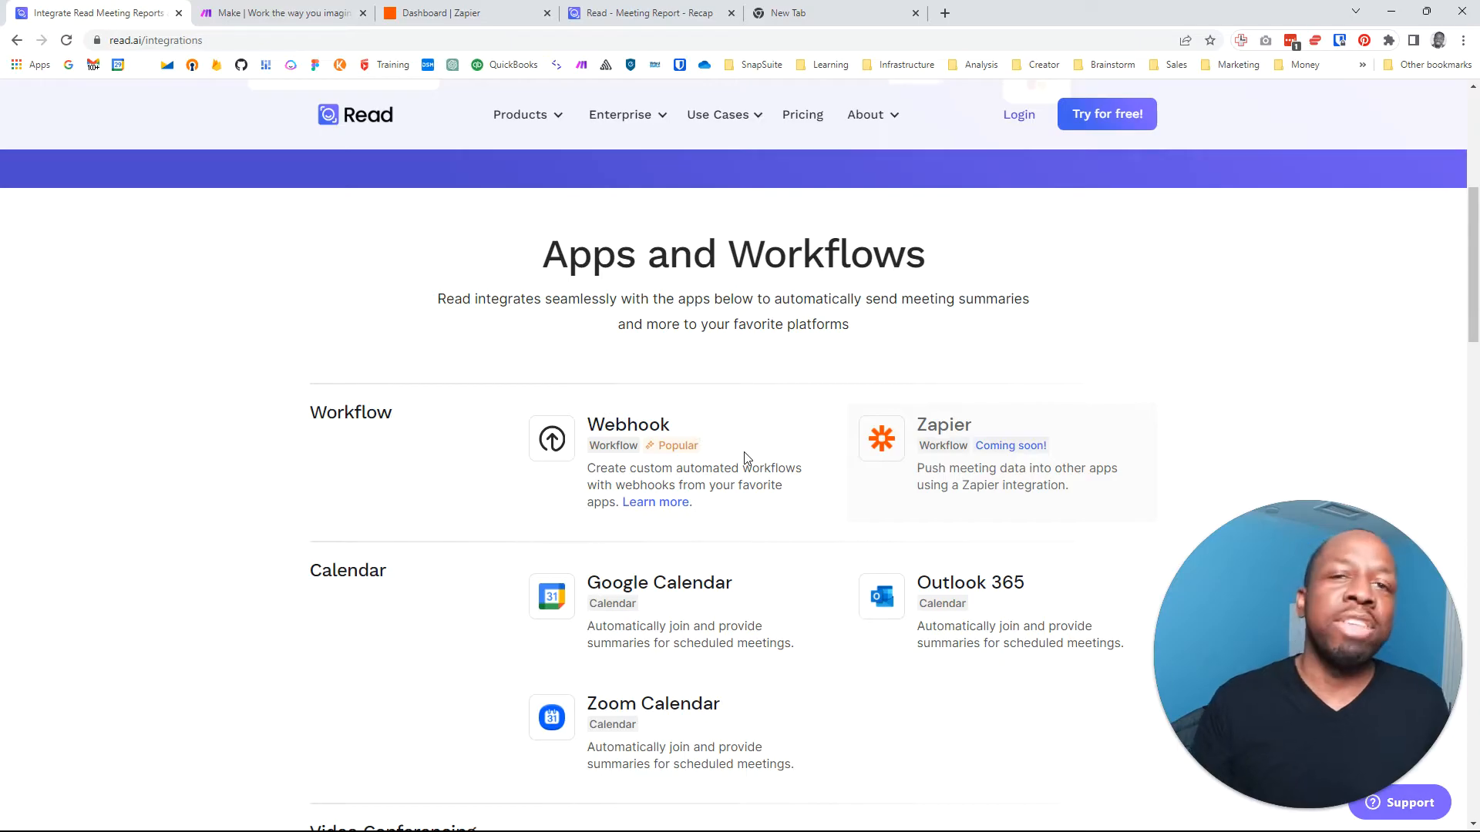
scroll("down", 3)
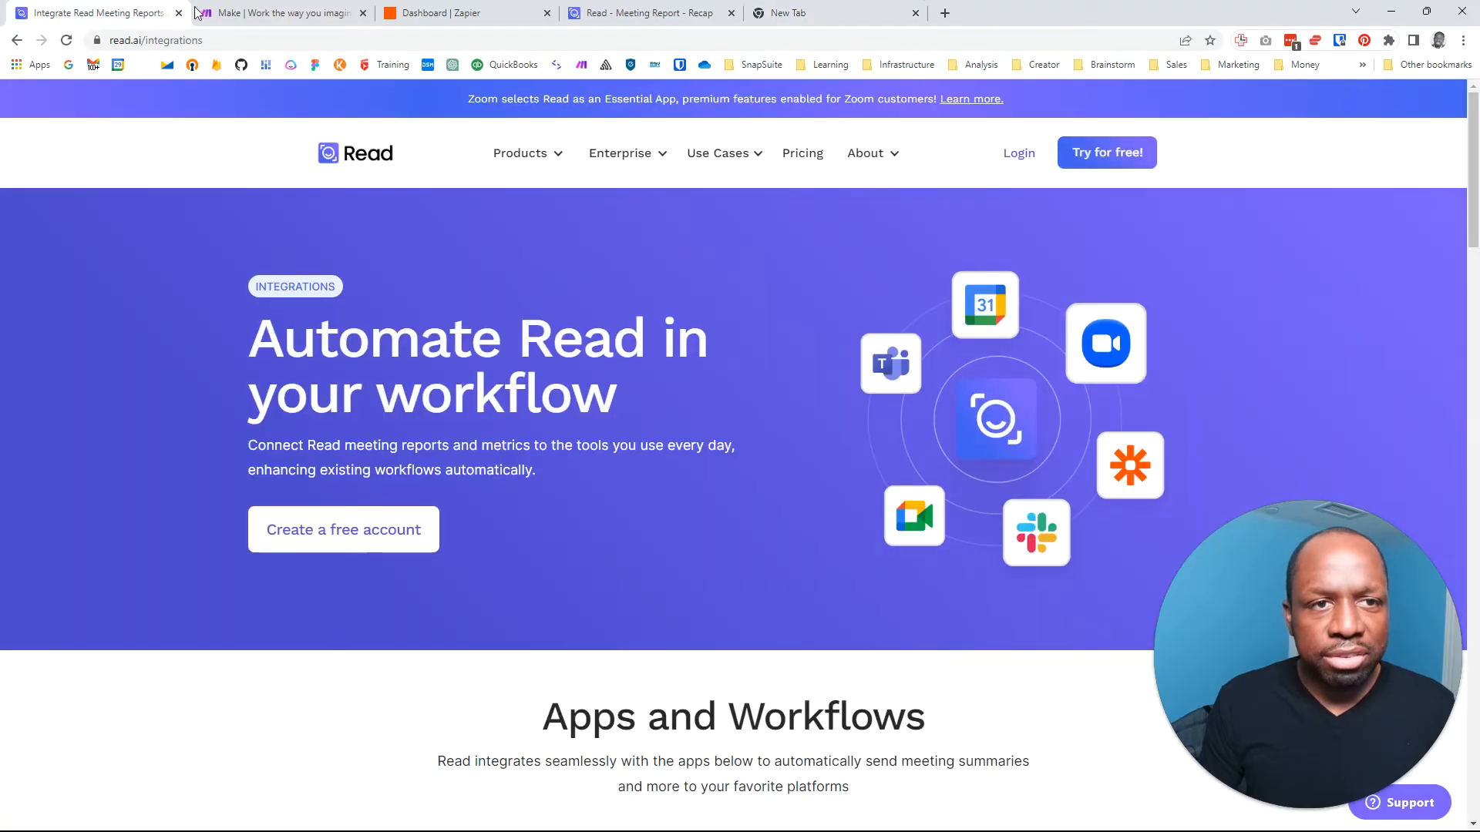
left_click(649, 12)
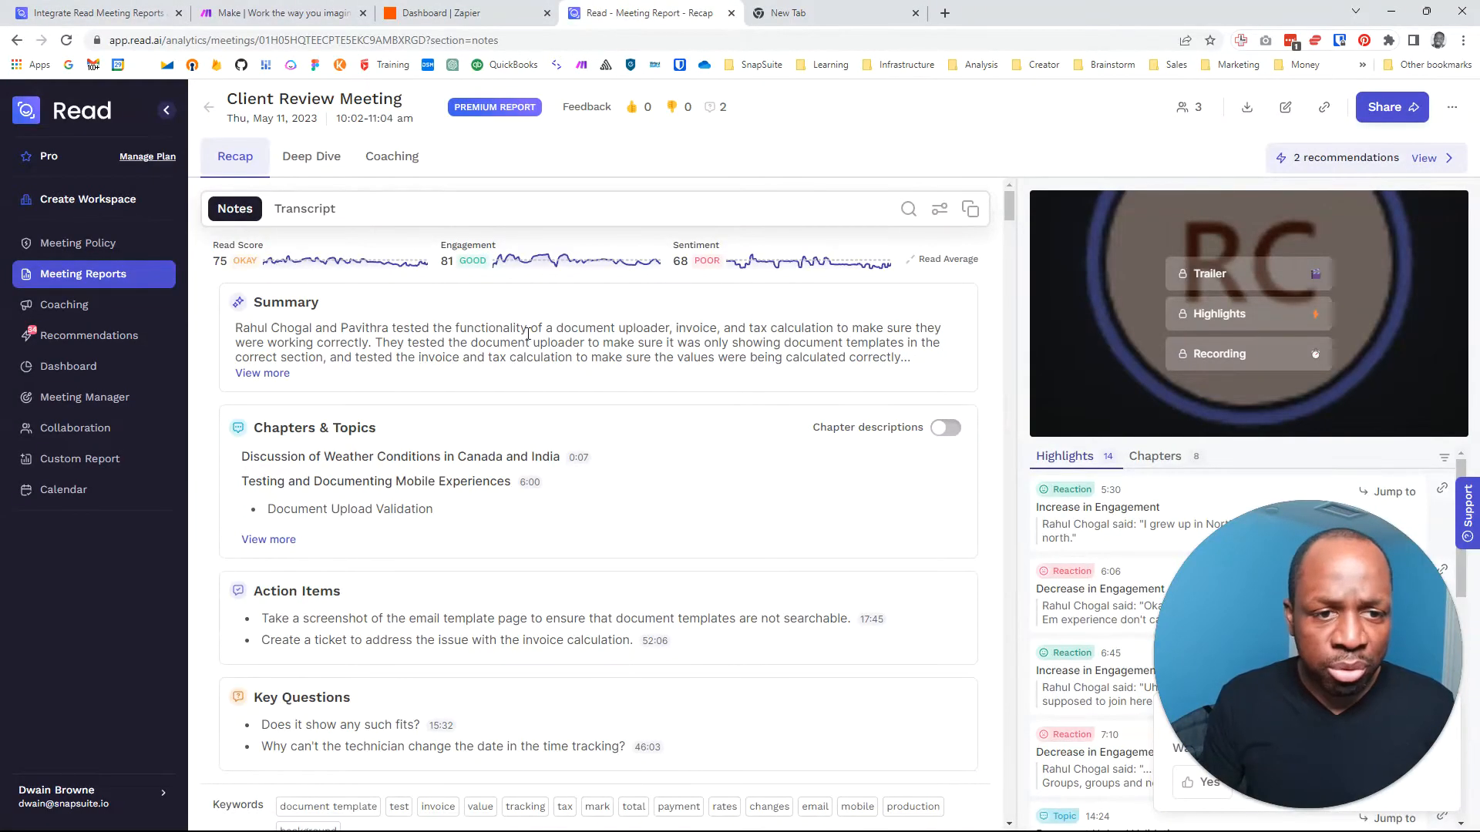
- Check Plan & Billing from the profile menu, then go to the in-app Integrations settings
scroll("down", 3)
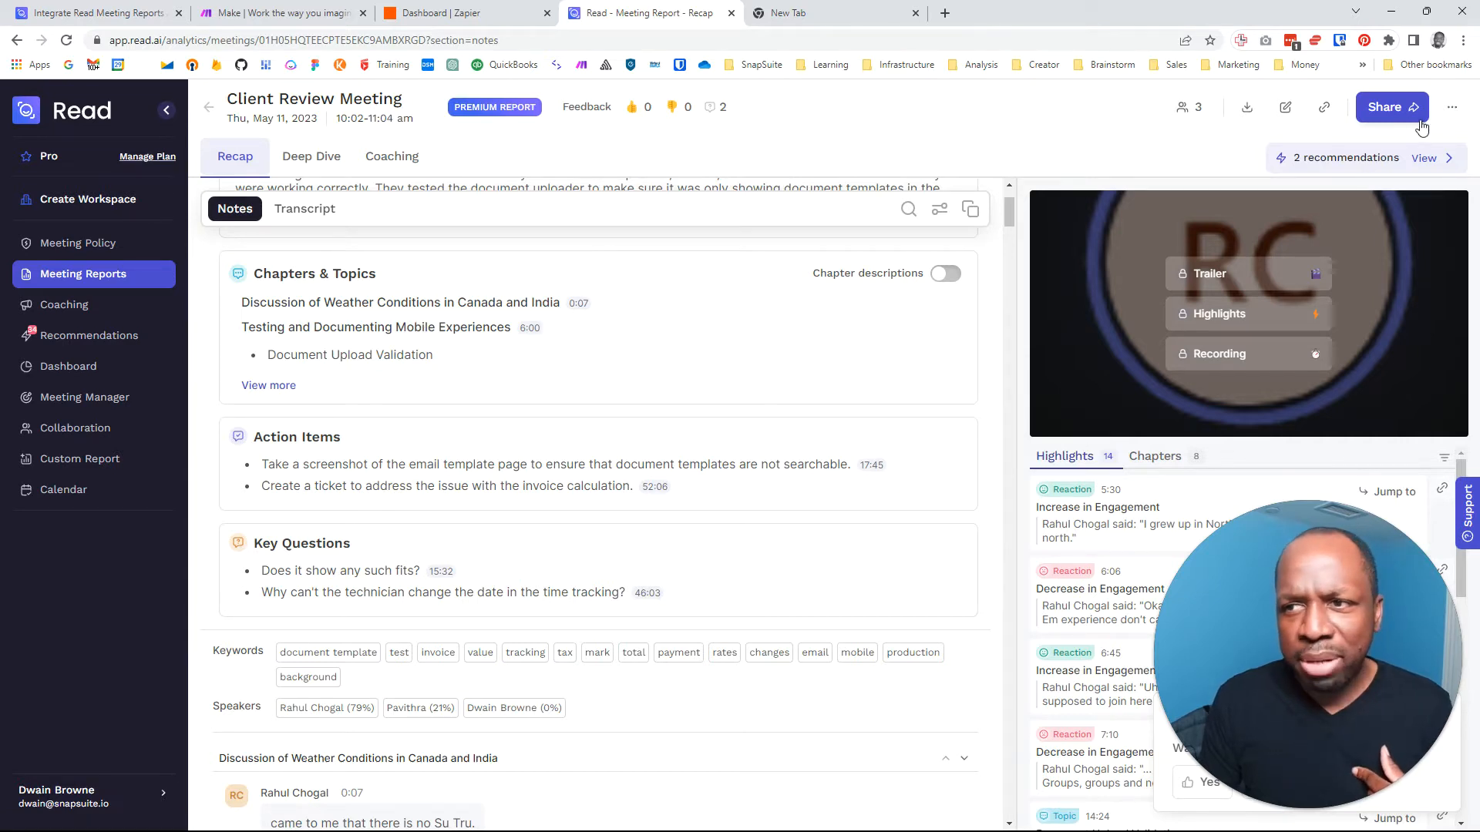
left_click(85, 797)
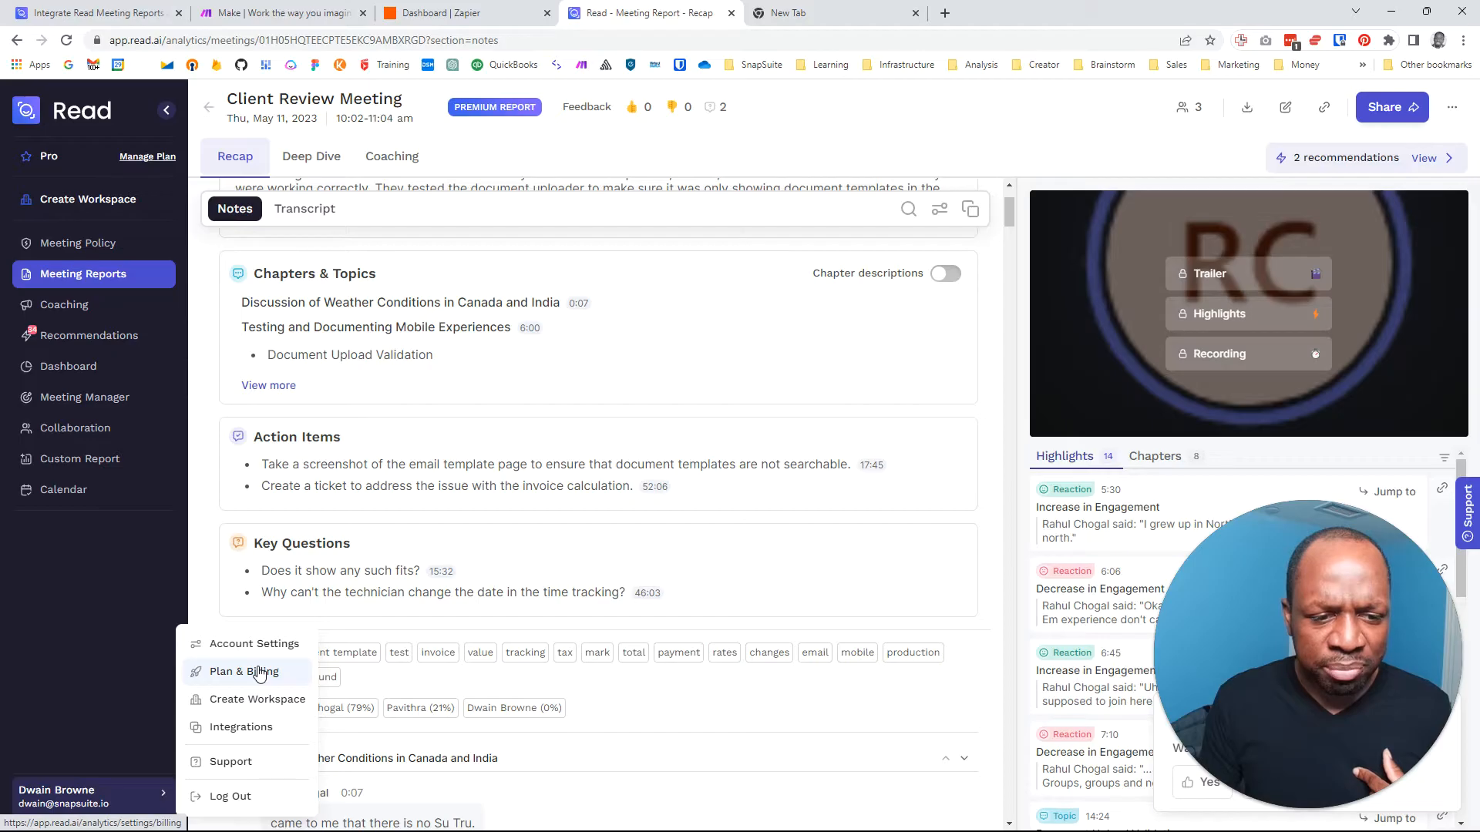
left_click(242, 670)
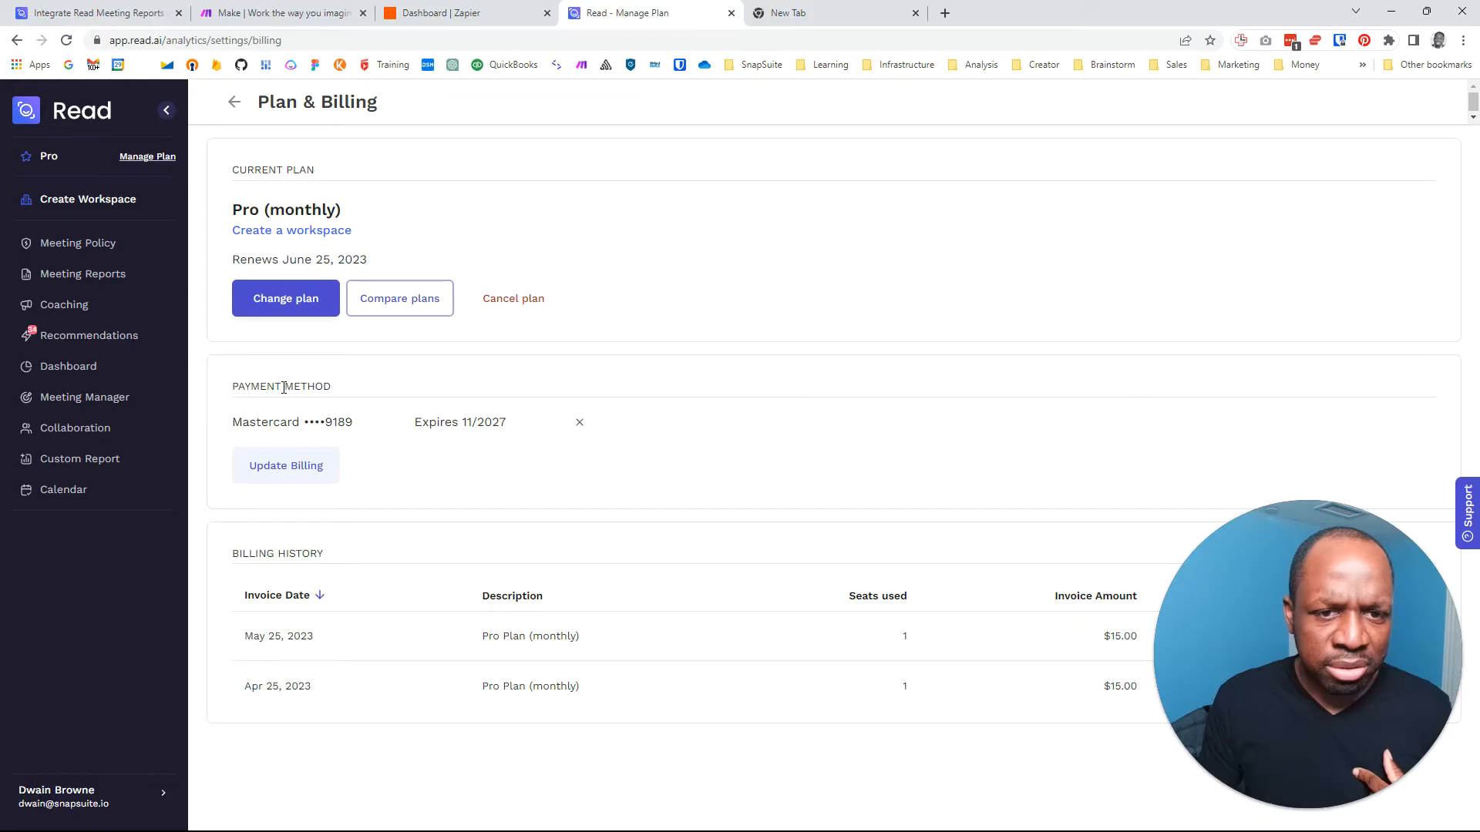
left_click(84, 797)
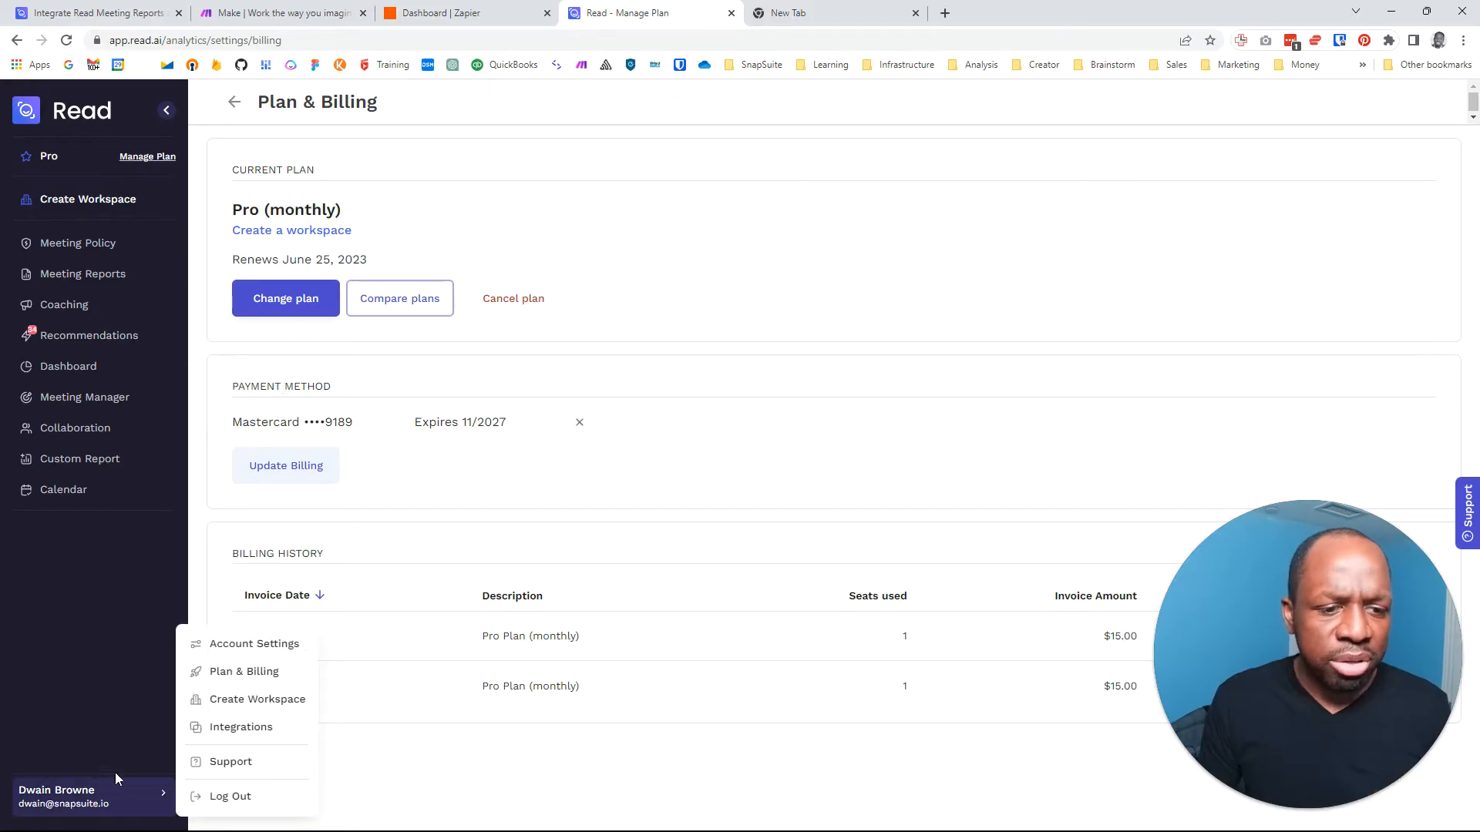
left_click(241, 726)
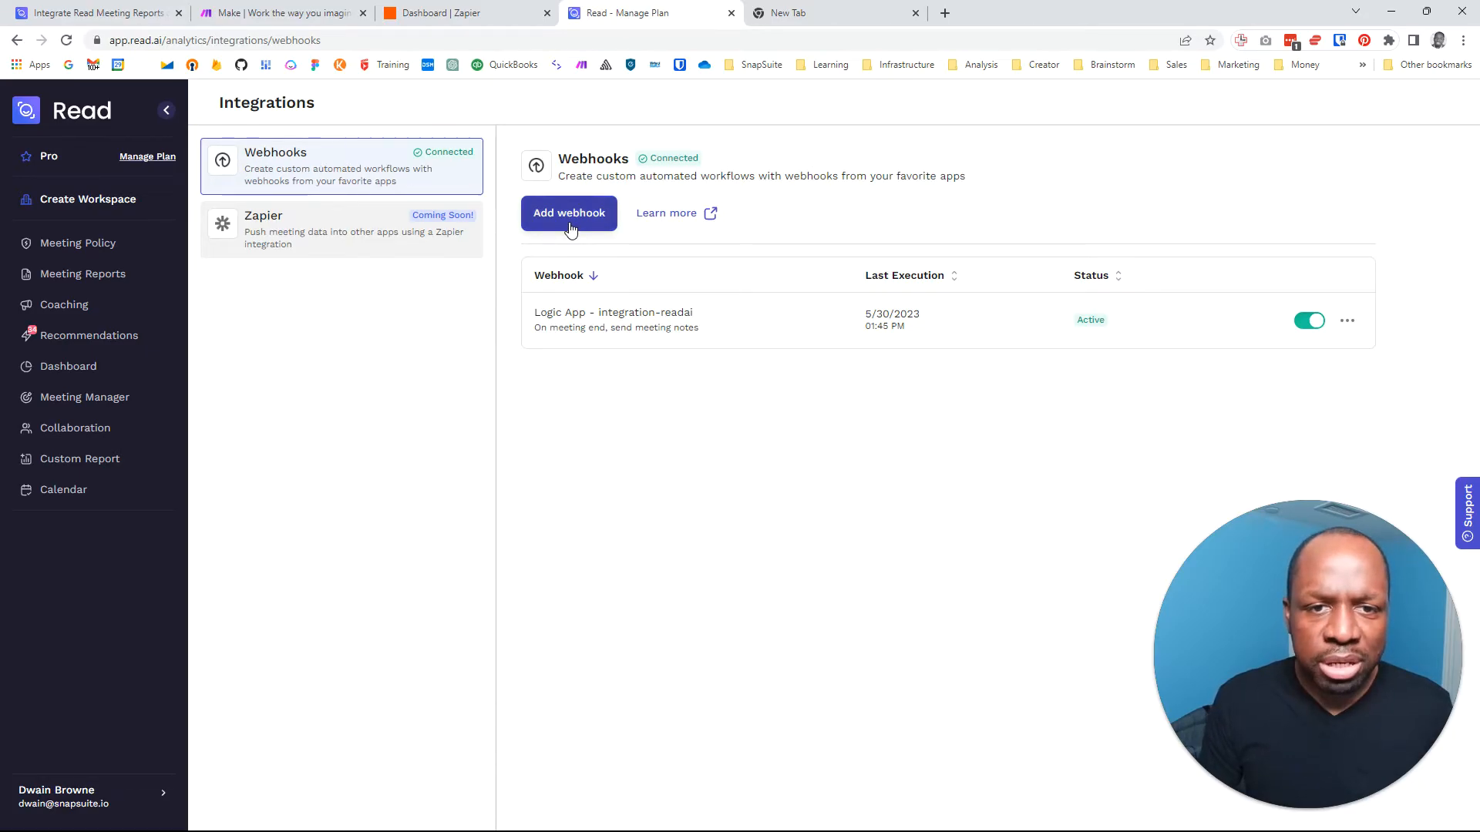
- Start an Add webhook form, cancel it unsaved, and switch to the Make homepage tab
left_click(569, 213)
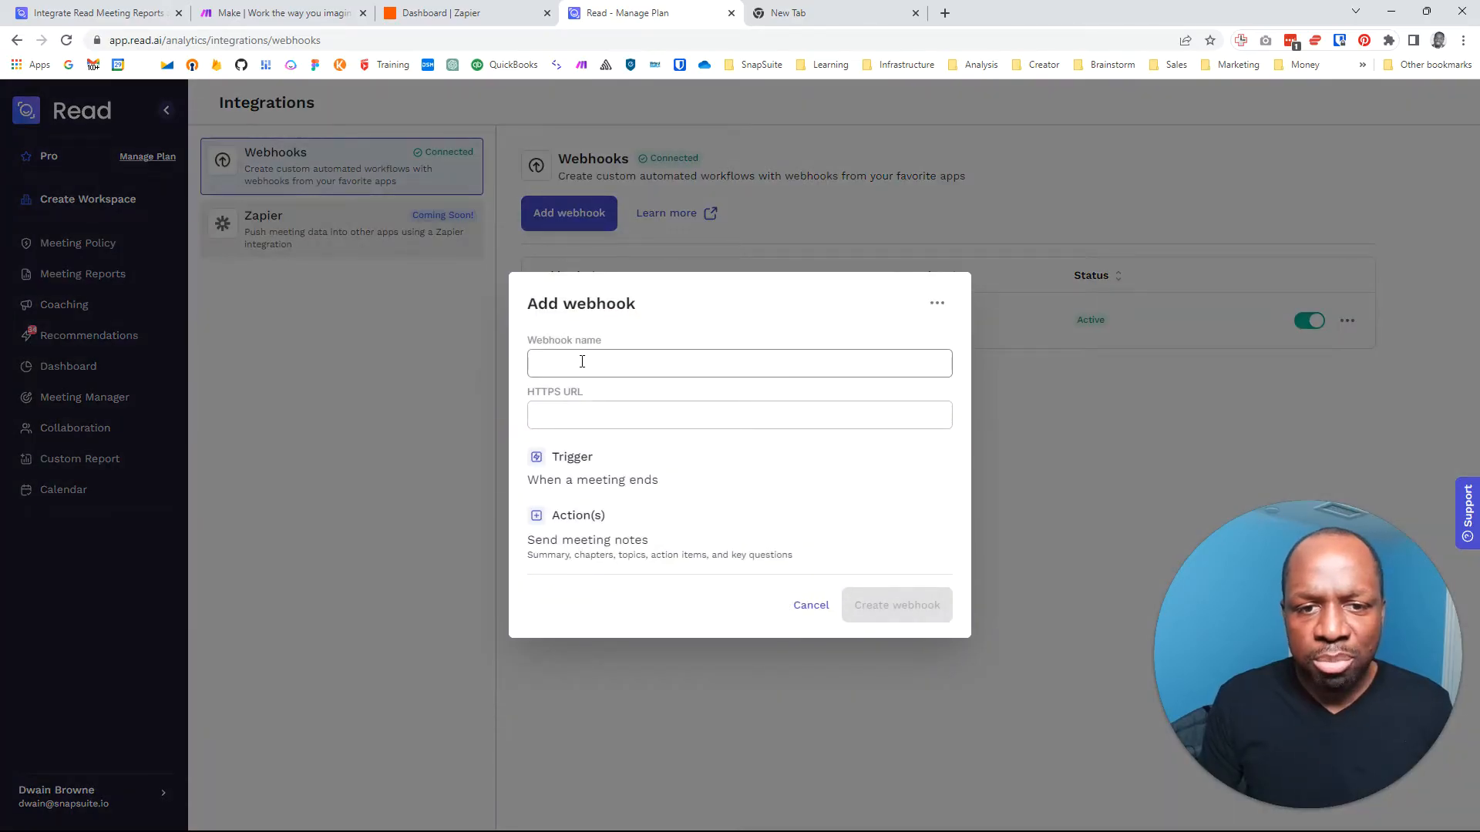
left_click(739, 415)
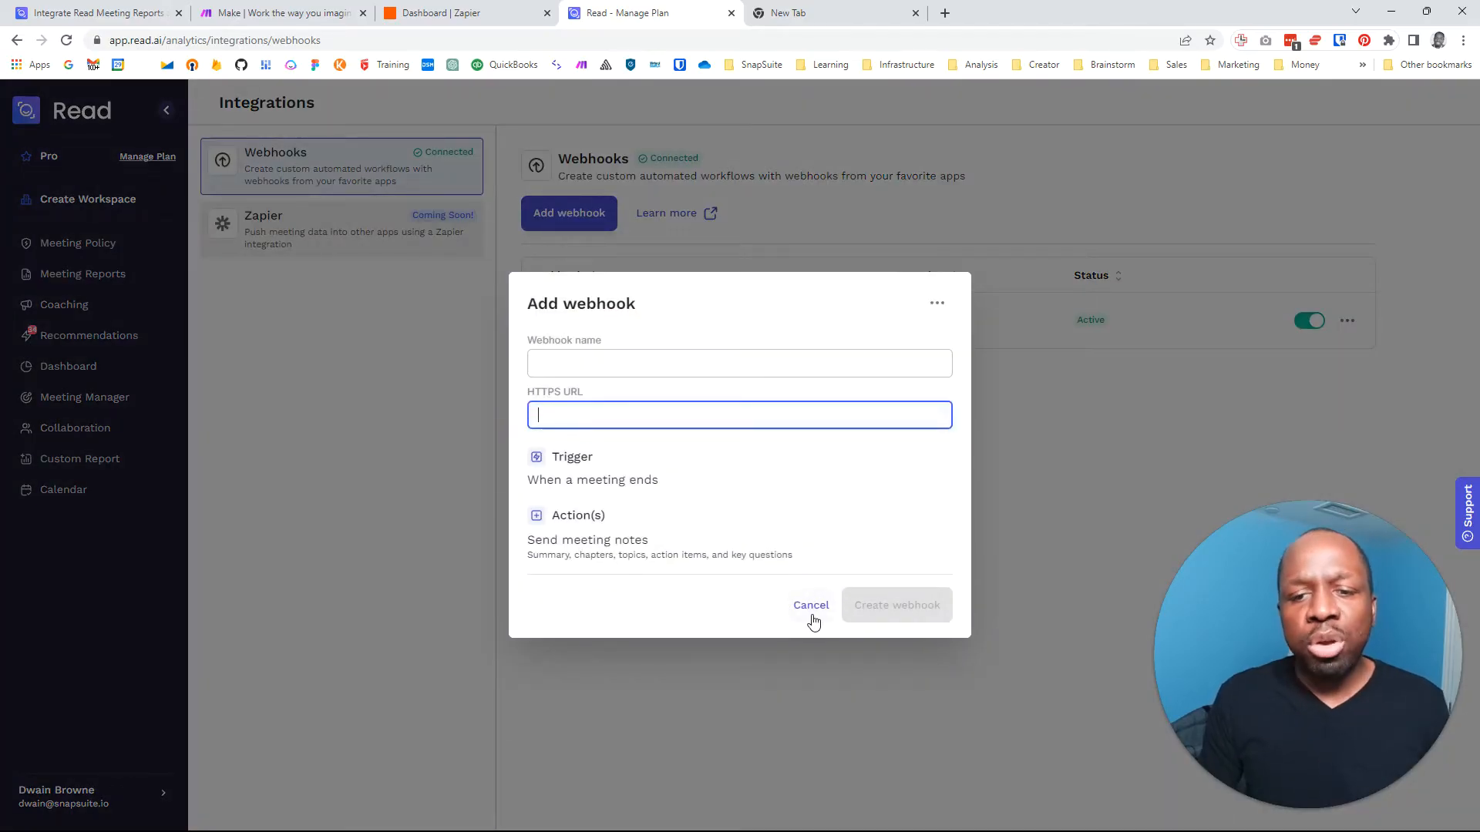
left_click(809, 604)
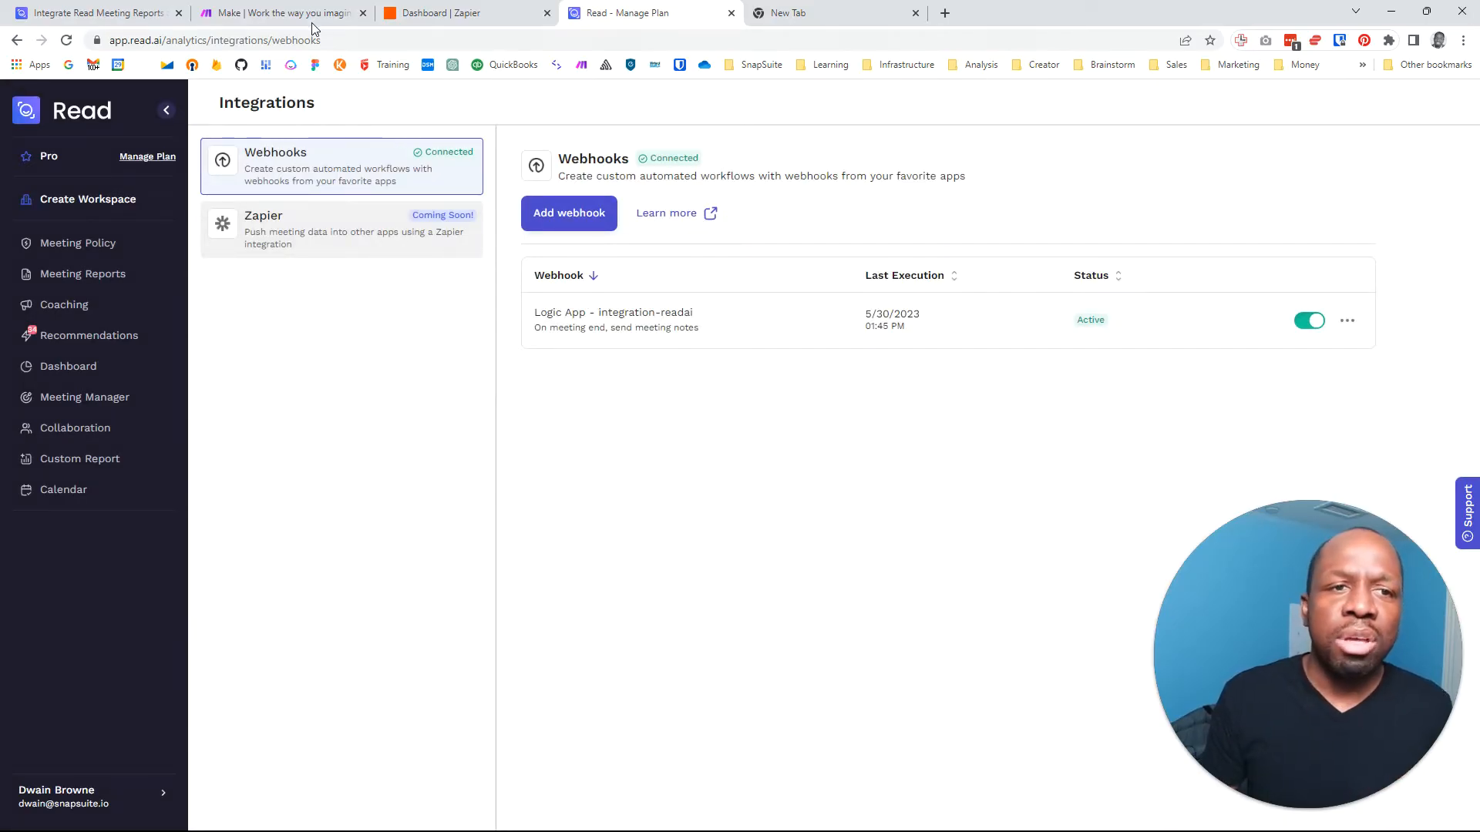
left_click(279, 12)
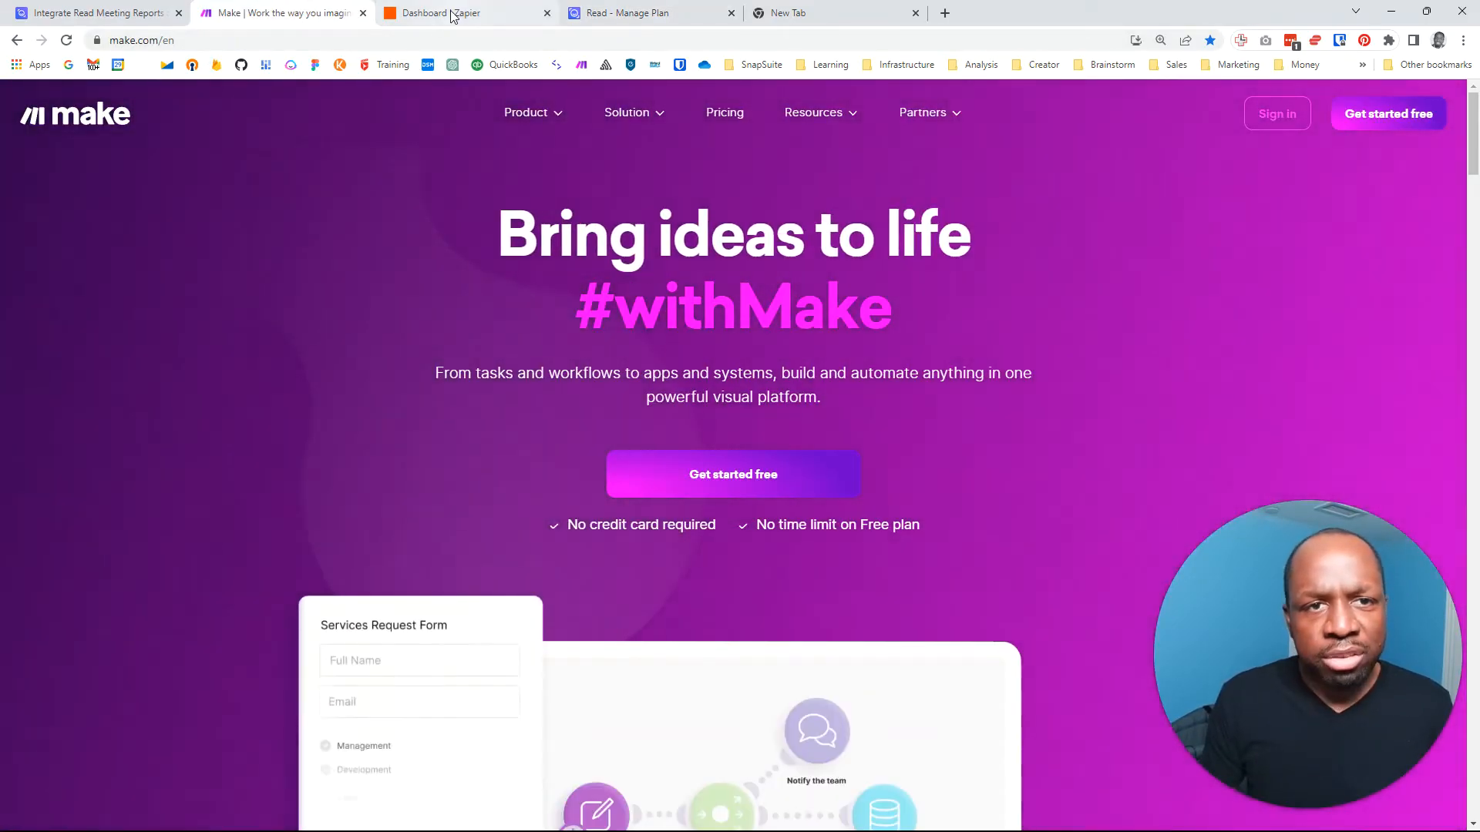
- Browse the Zapier dashboard's webhook templates, then return to Read's public integrations page
left_click(443, 12)
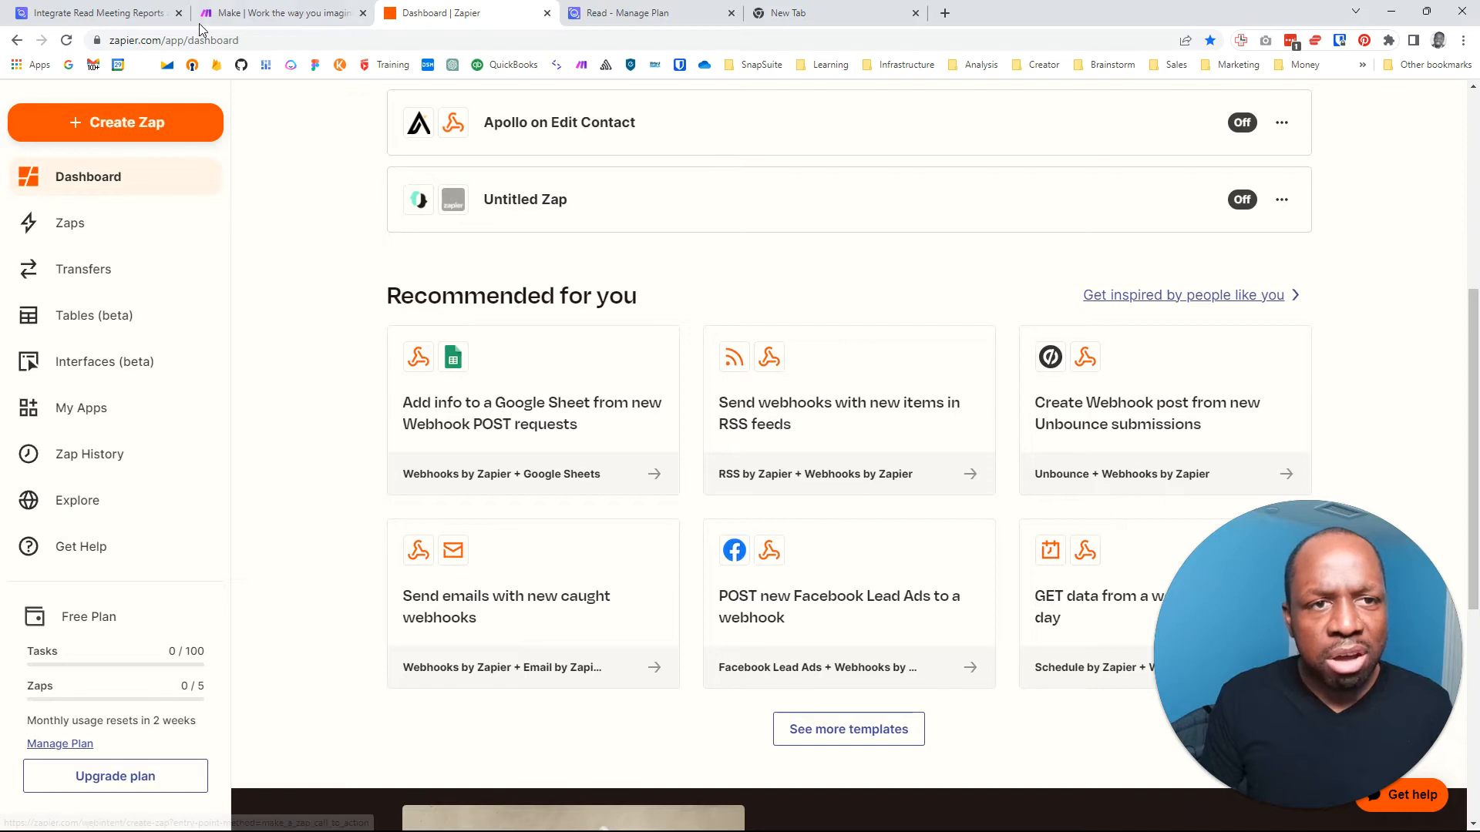
left_click(284, 13)
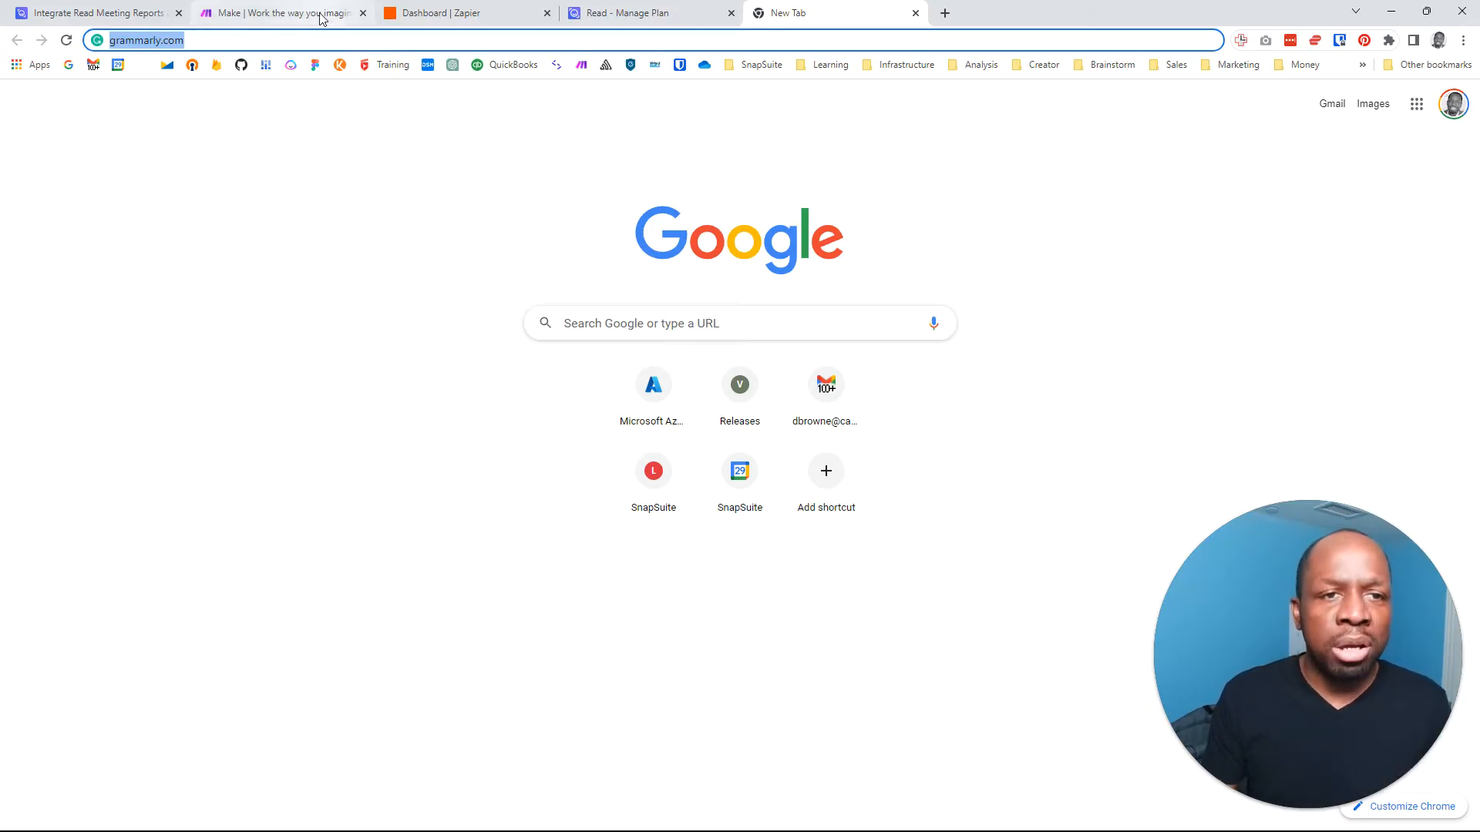
left_click(463, 12)
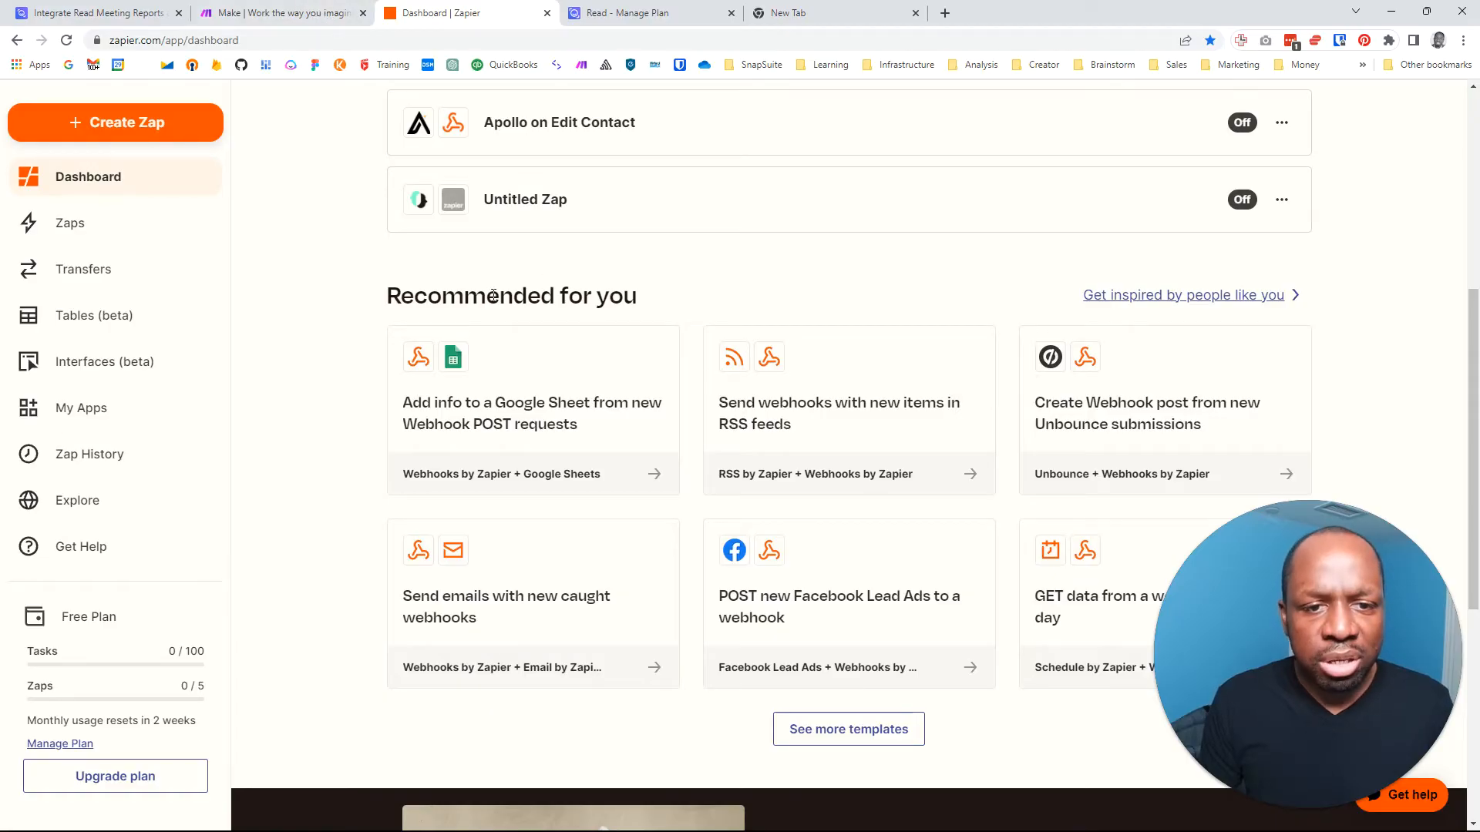
left_click(94, 12)
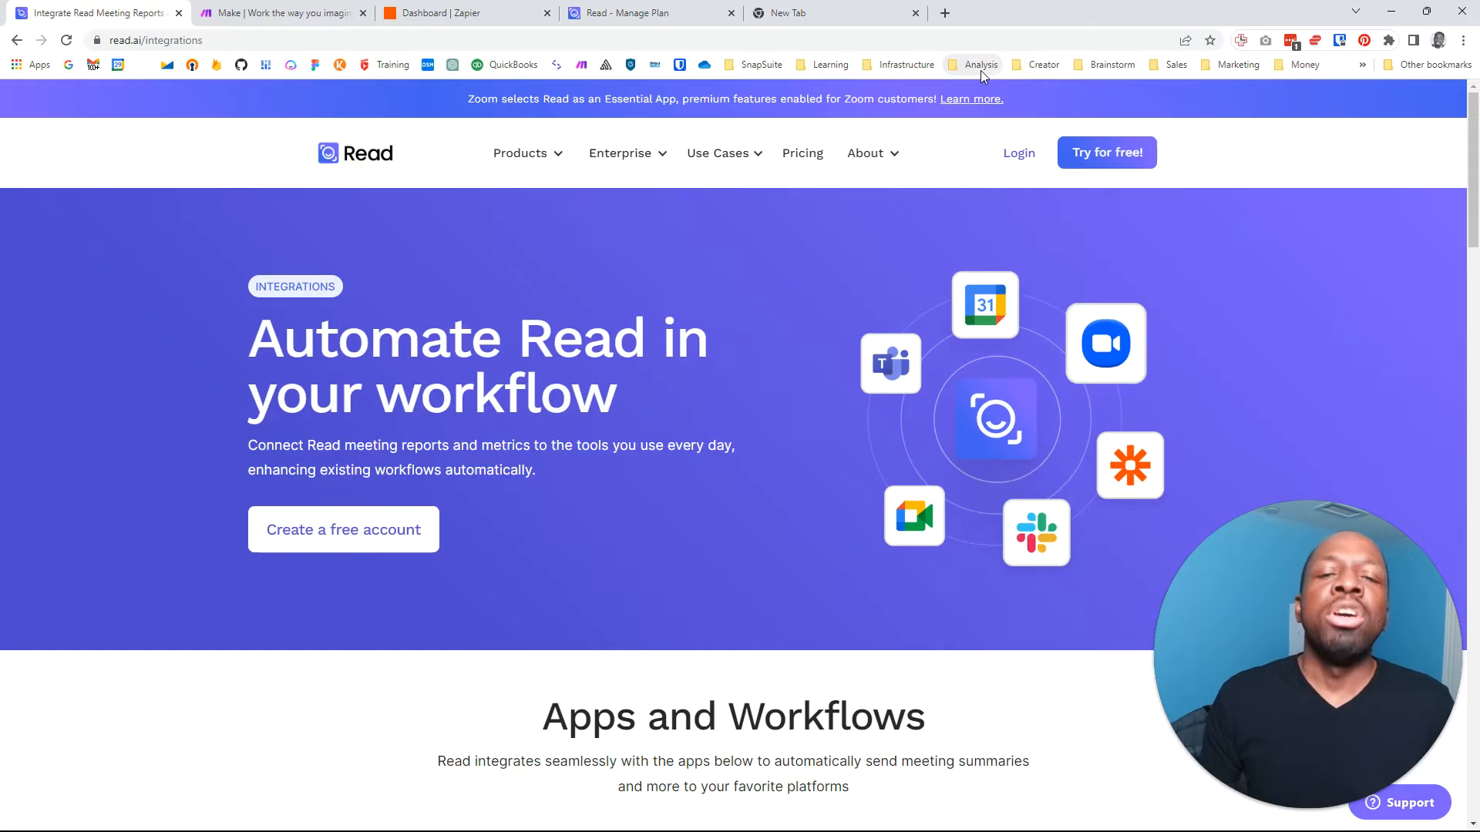
mouse_move(980, 64)
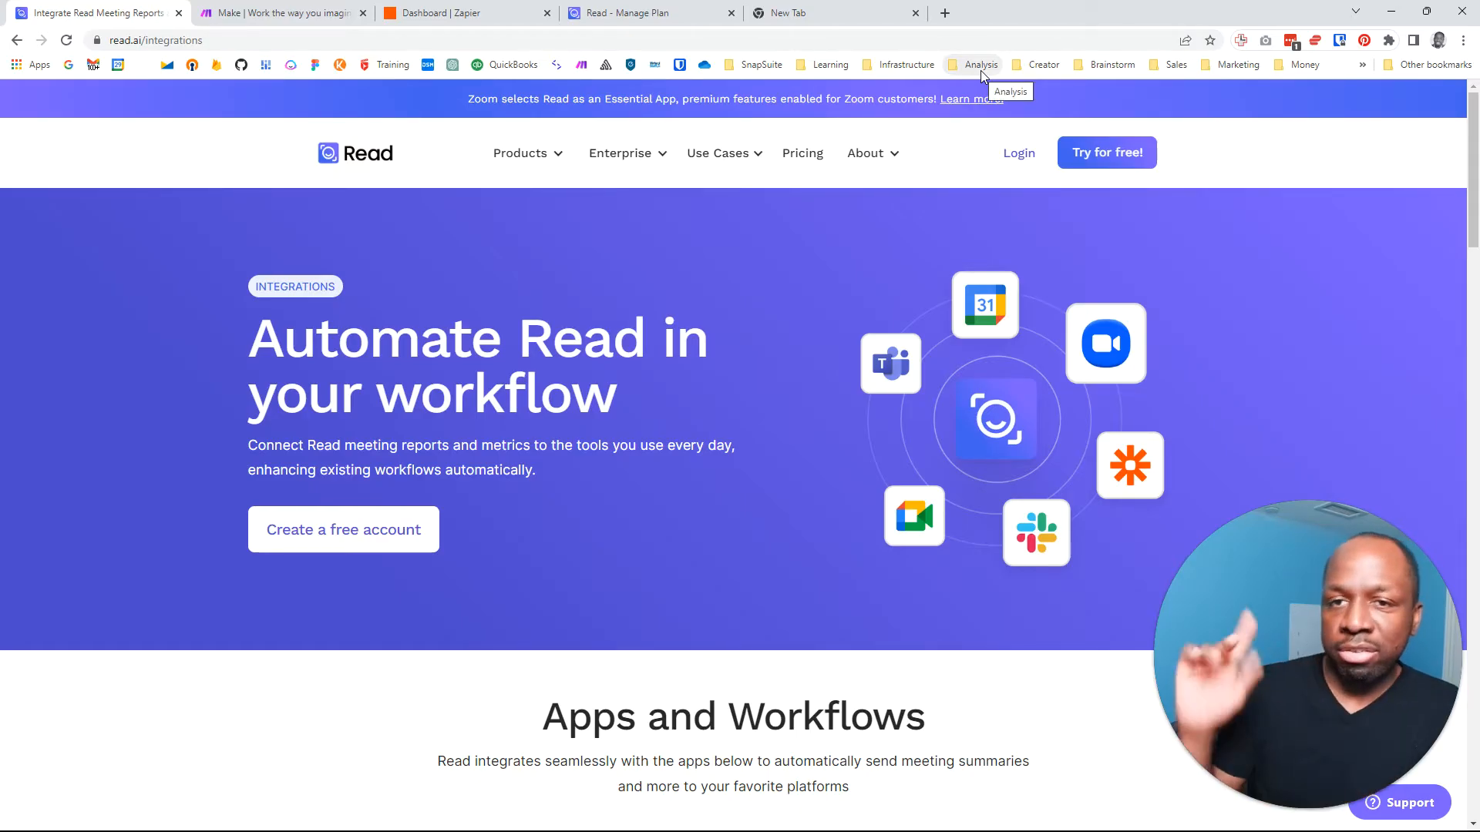
mouse_move(372, 65)
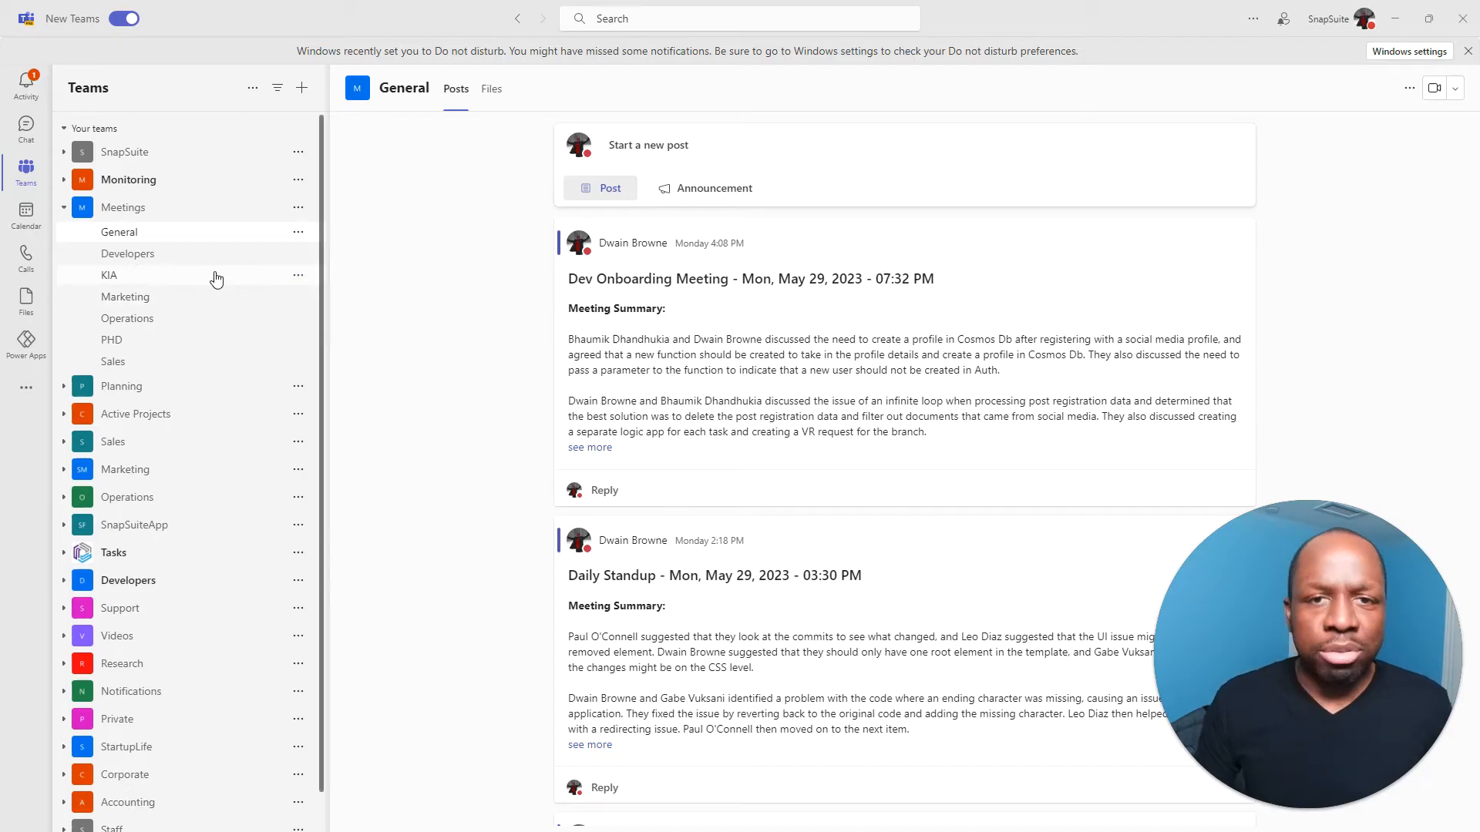
mouse_move(136, 213)
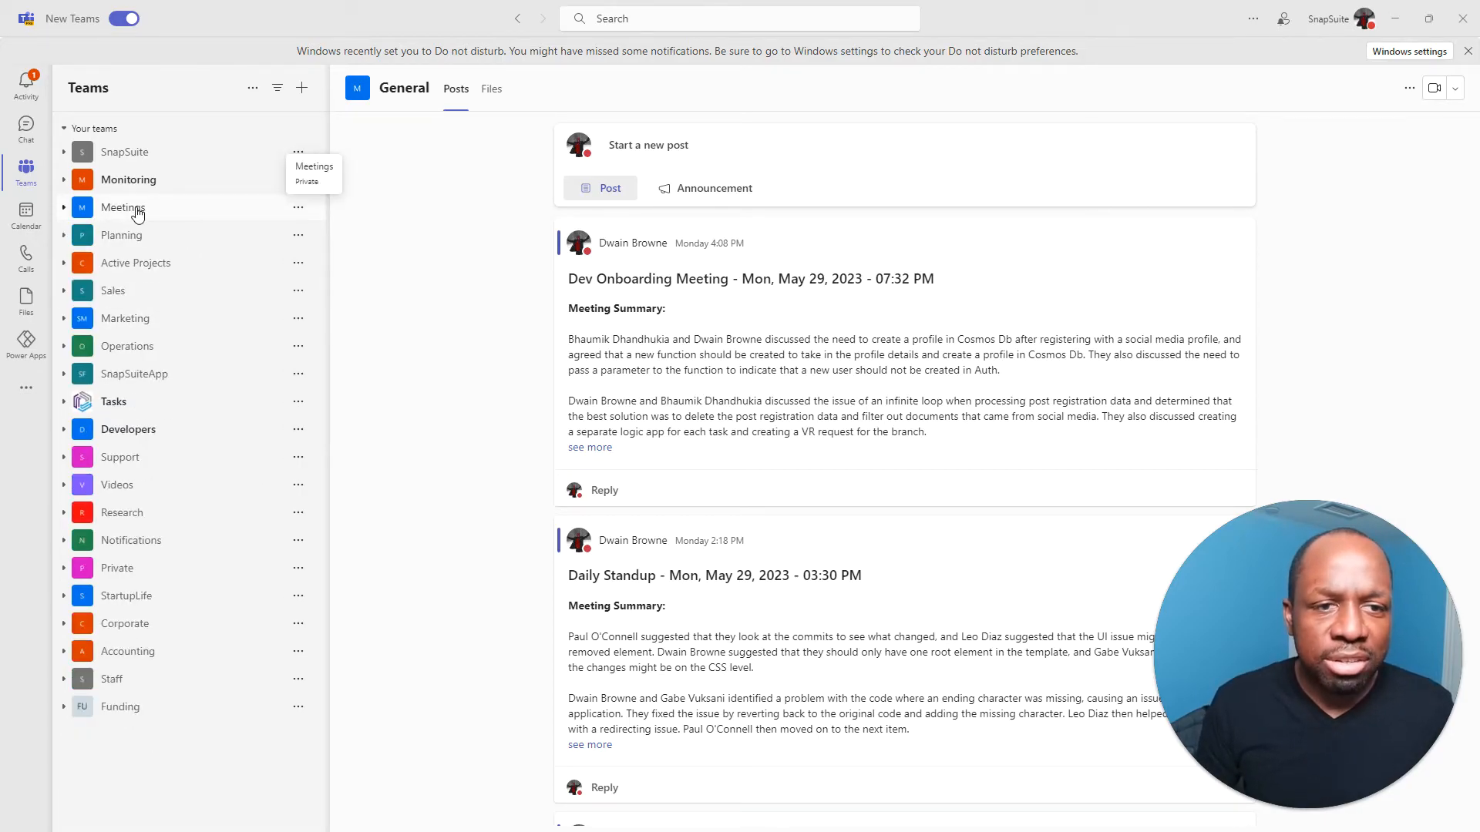
- Re-expand the Meetings team and show the full Dev Onboarding Meeting summary in General
left_click(123, 206)
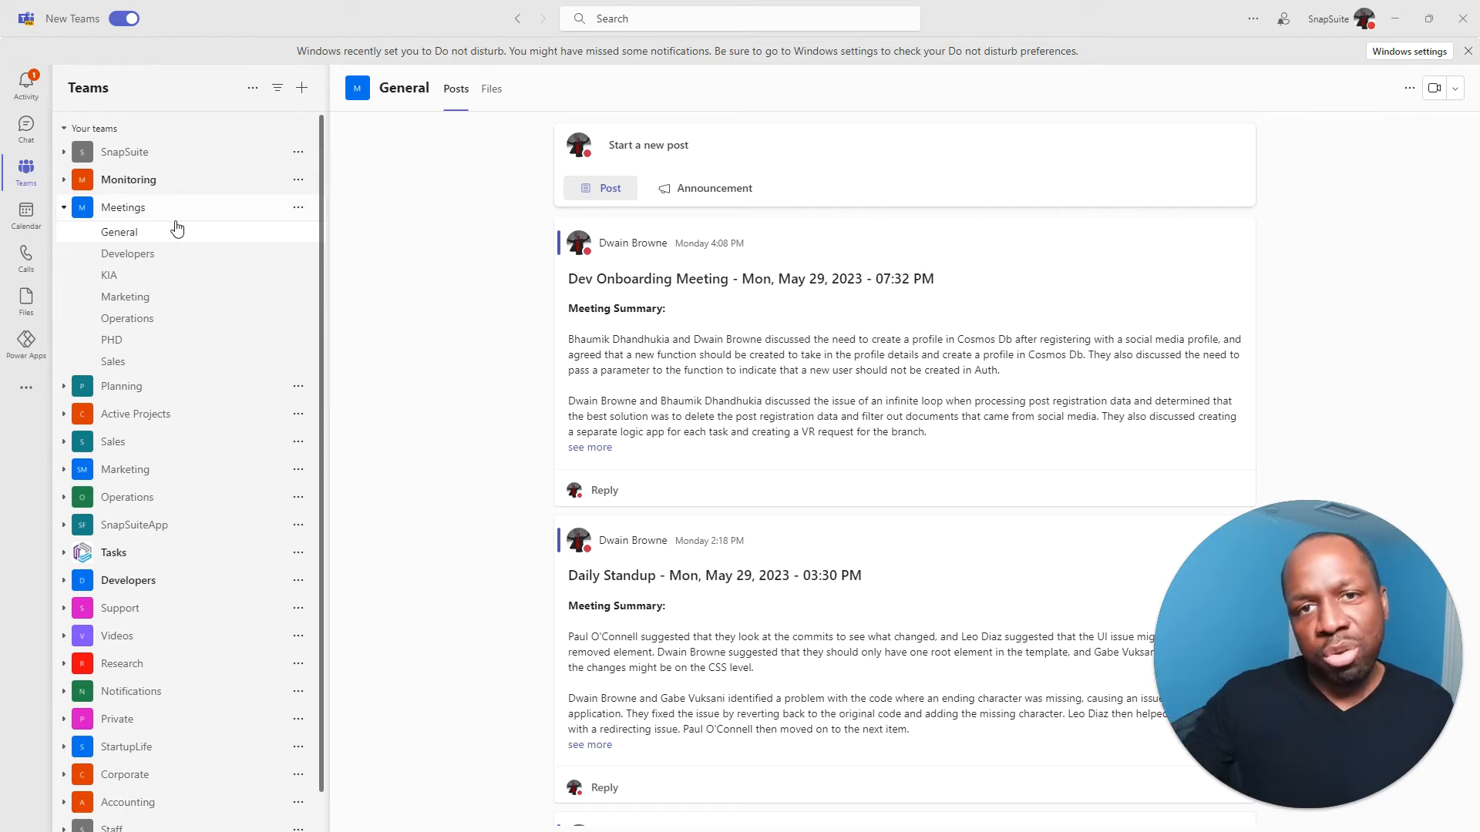
mouse_move(119, 233)
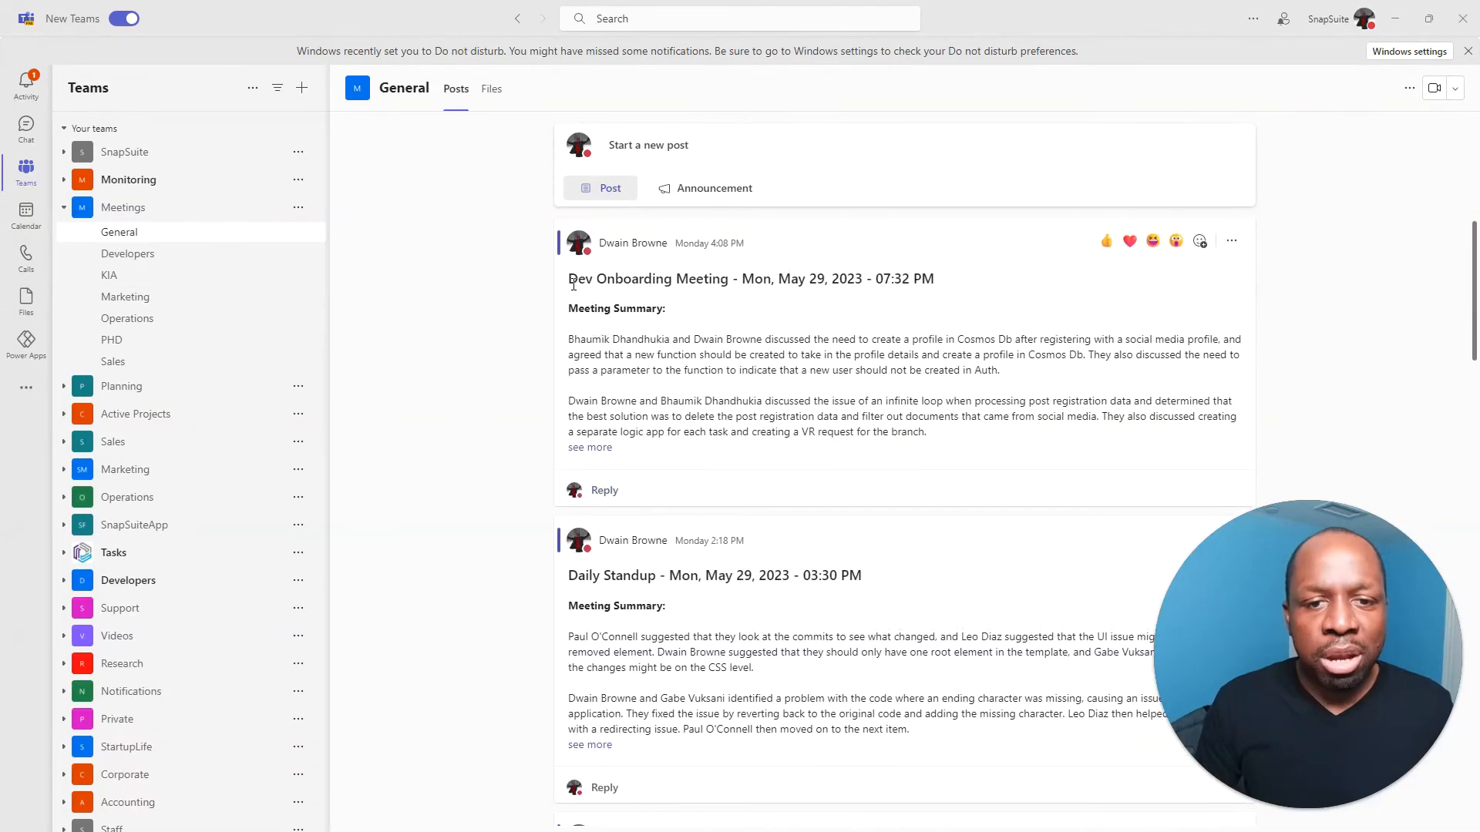
mouse_move(129, 339)
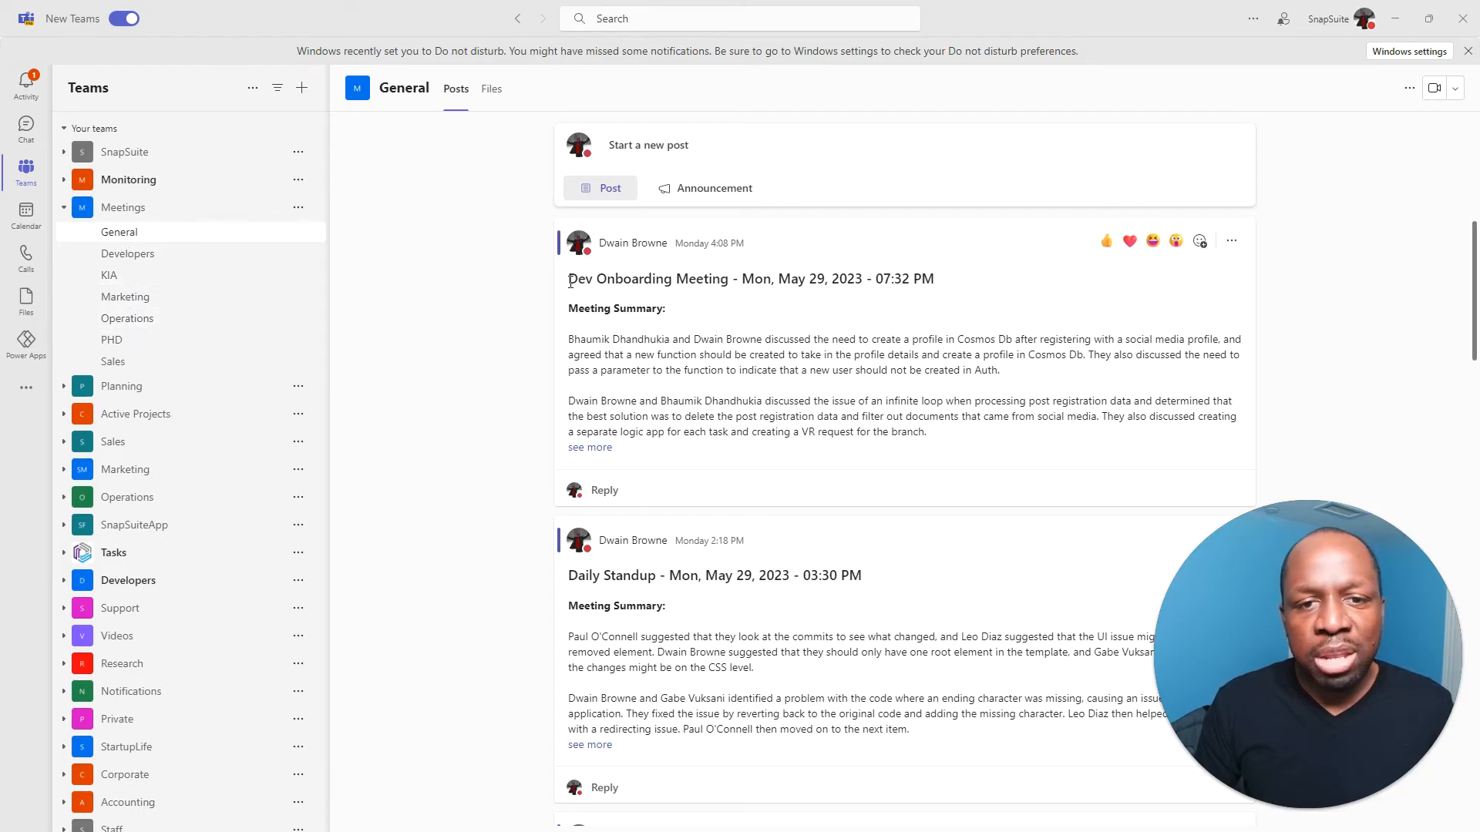
left_click(588, 447)
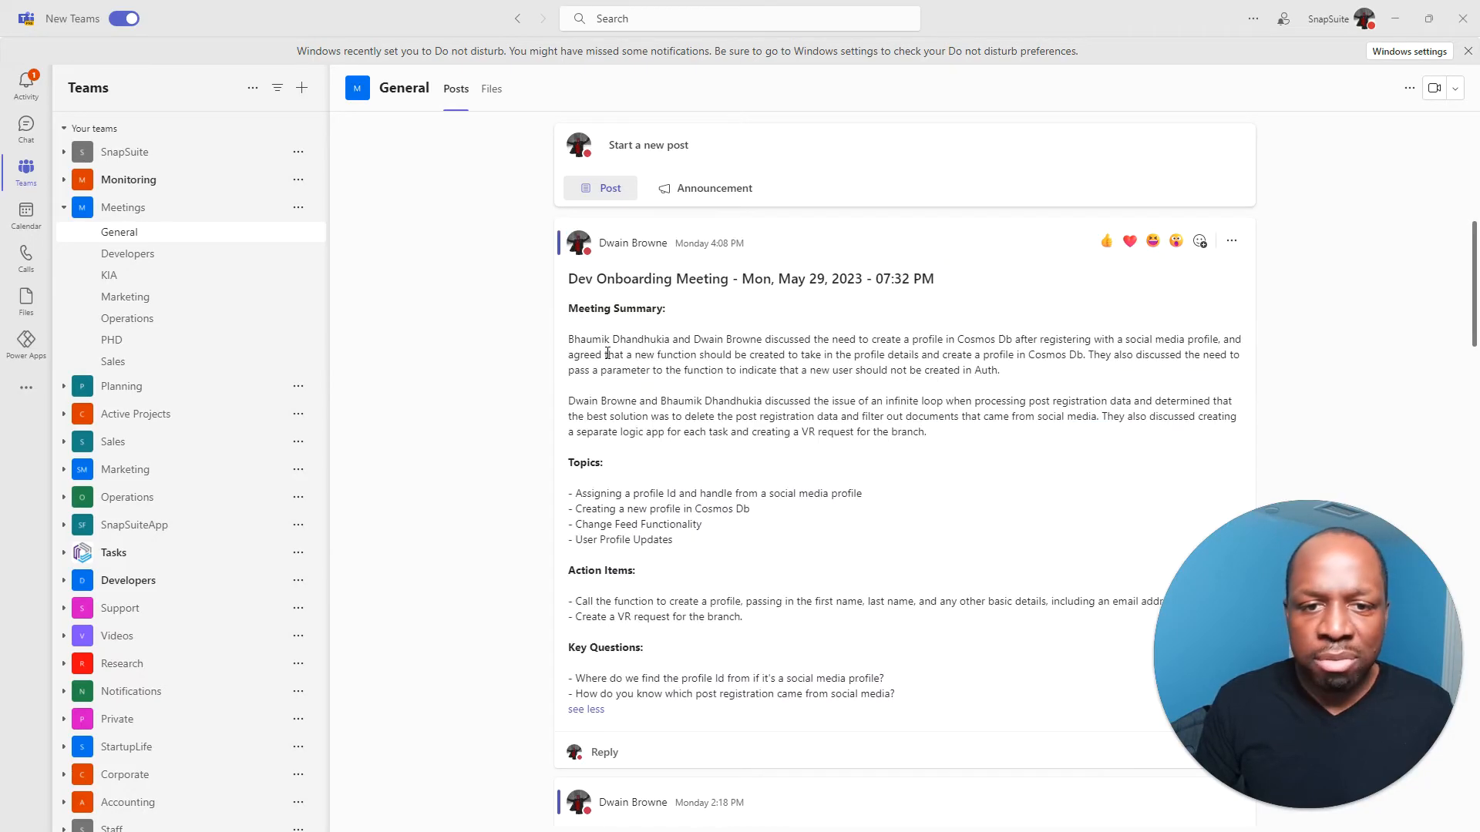
- Expand the Daily Standup Meeting summary in the Developers channel and select its text
left_click(128, 253)
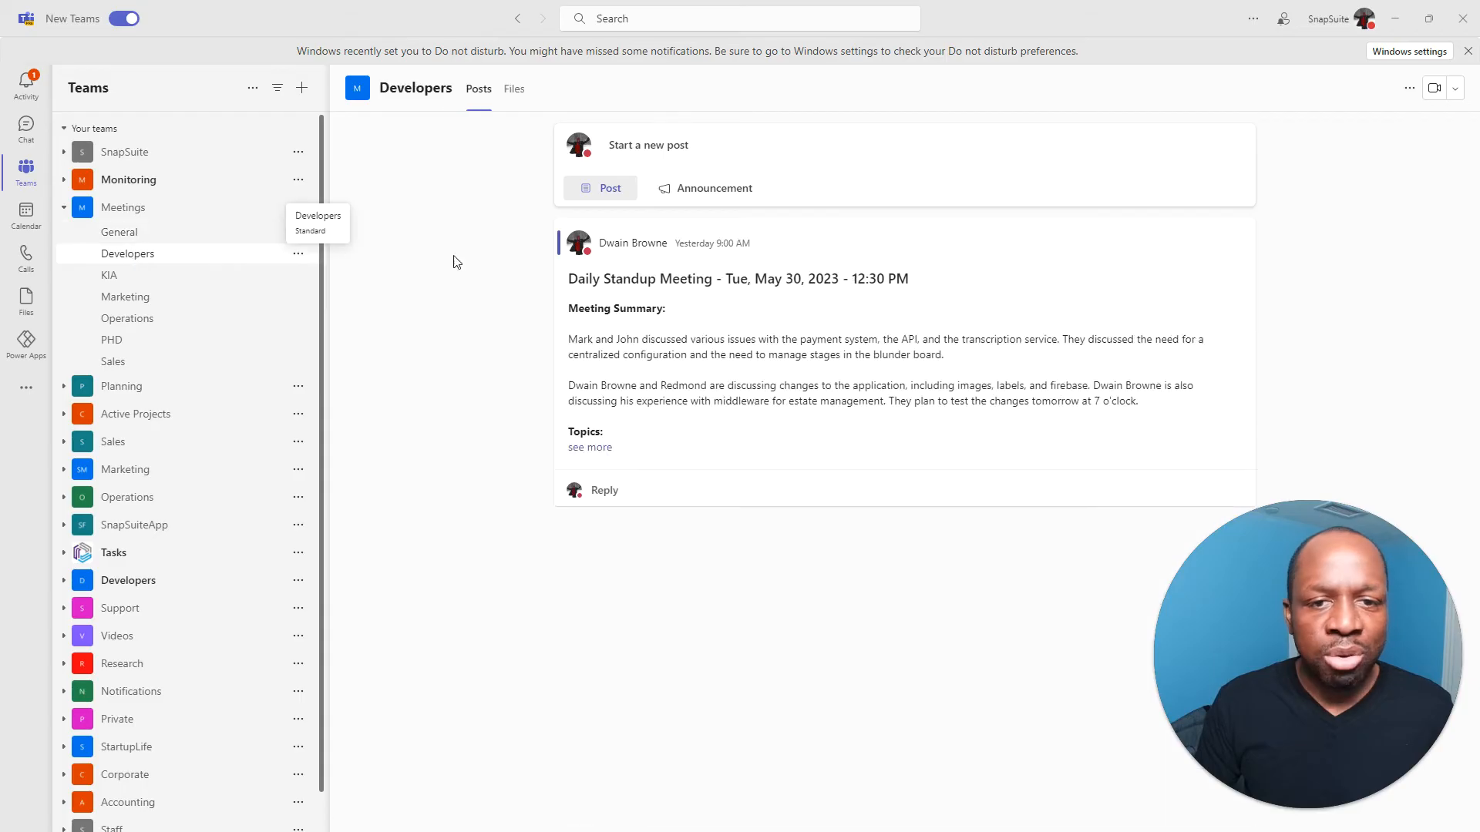
left_click(588, 447)
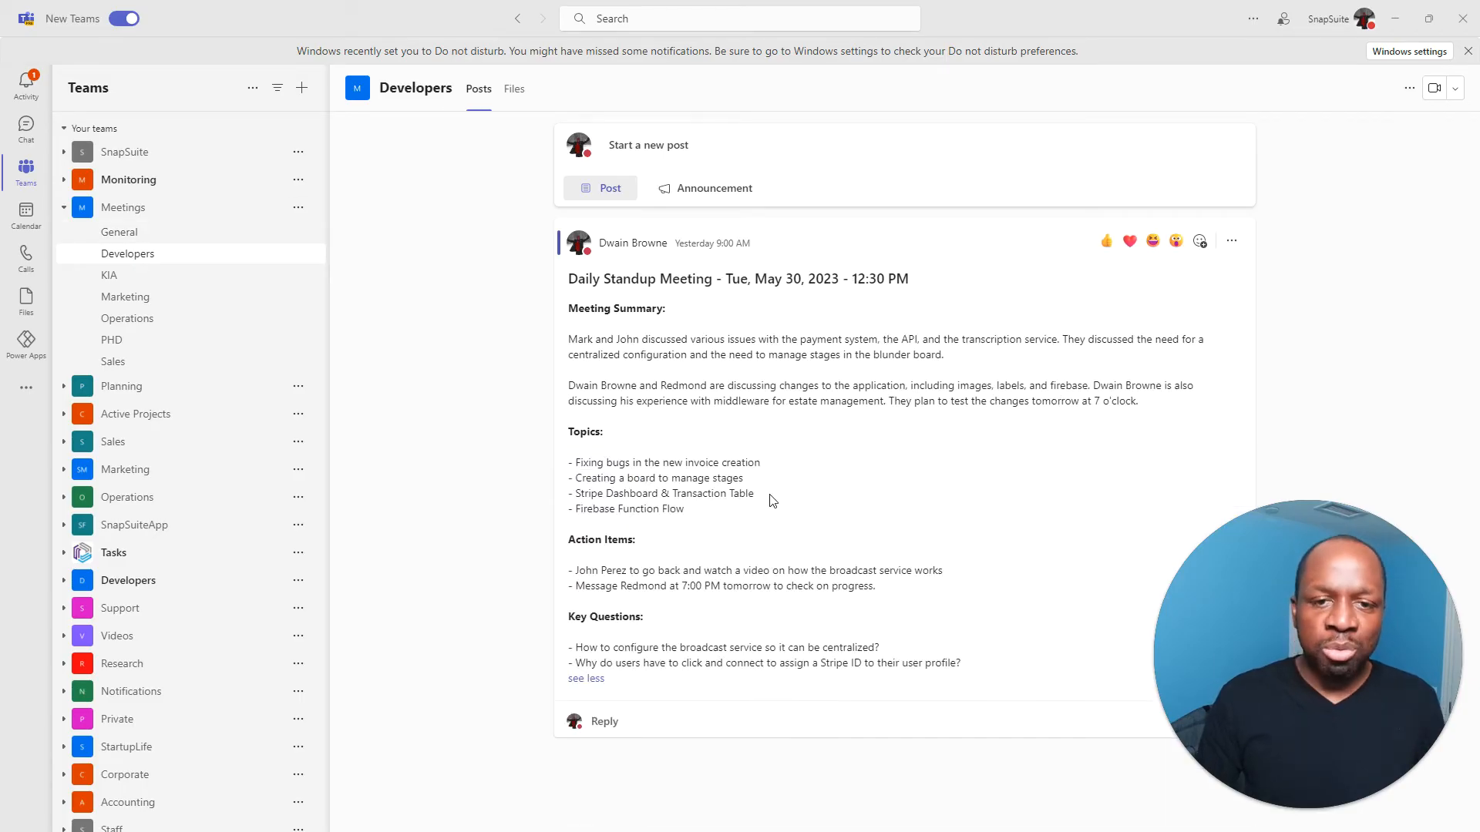
left_click_drag(581, 309, 877, 647)
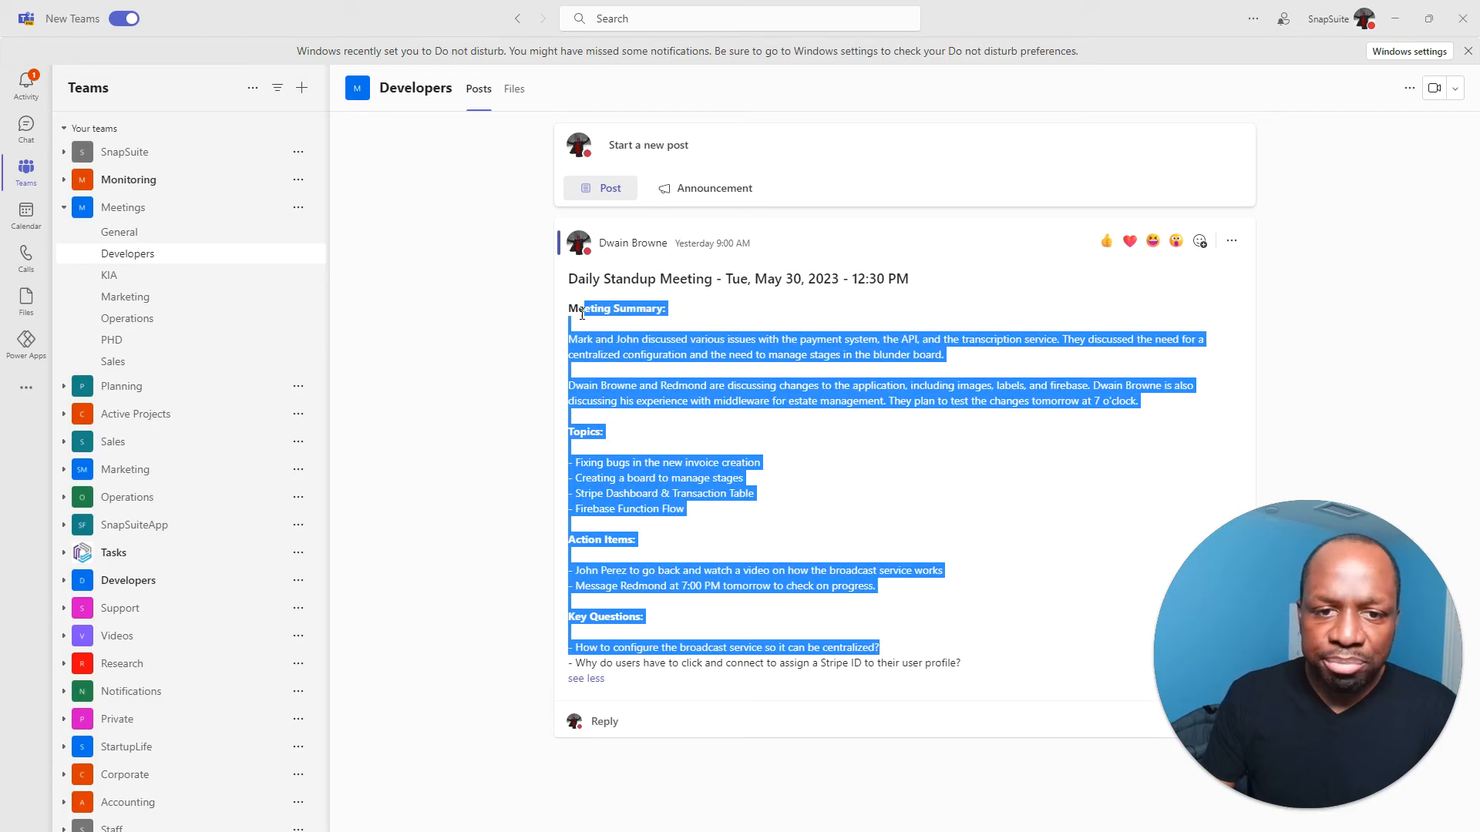
left_click(539, 317)
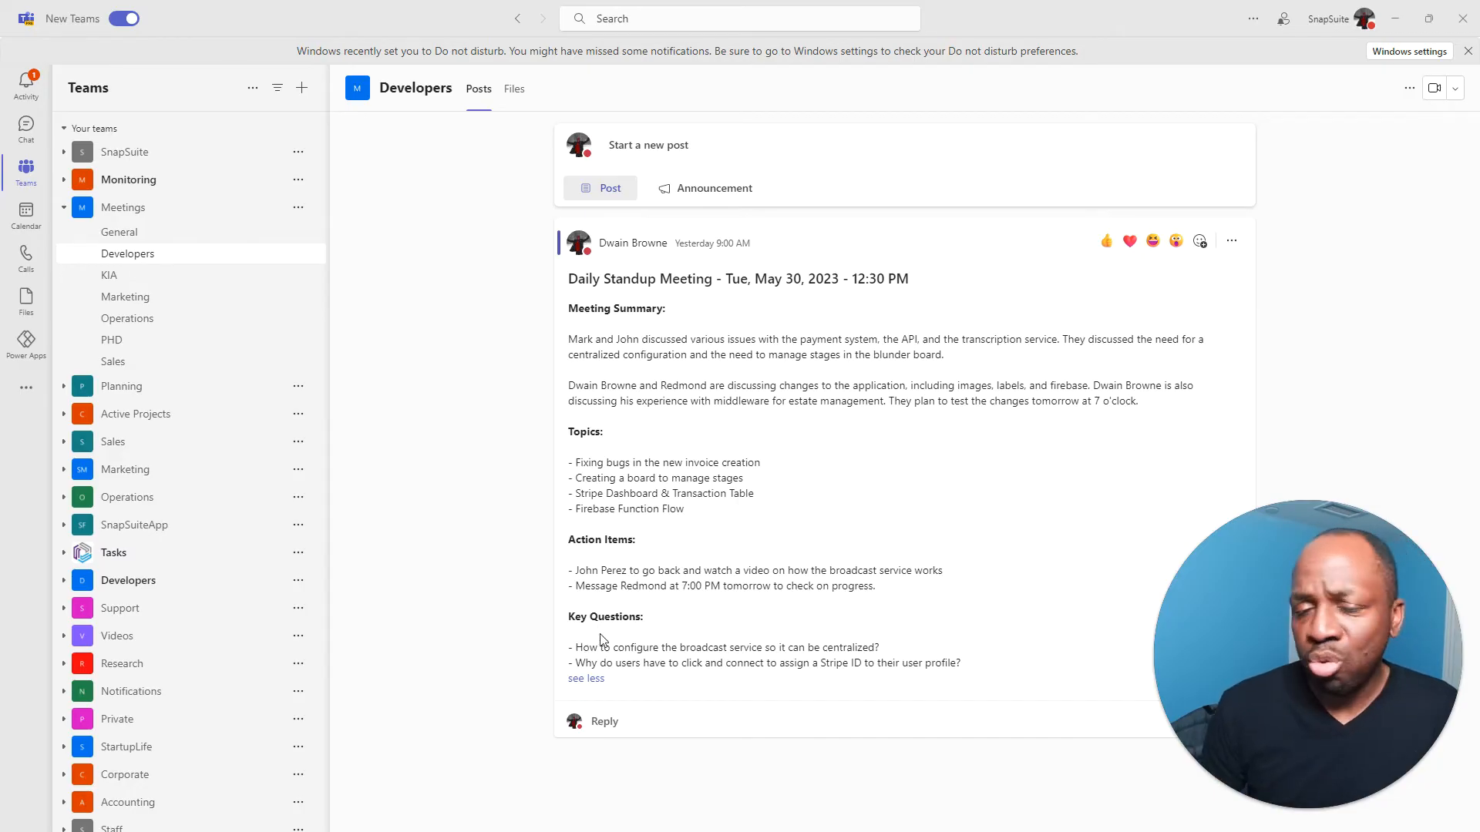
mouse_move(692, 453)
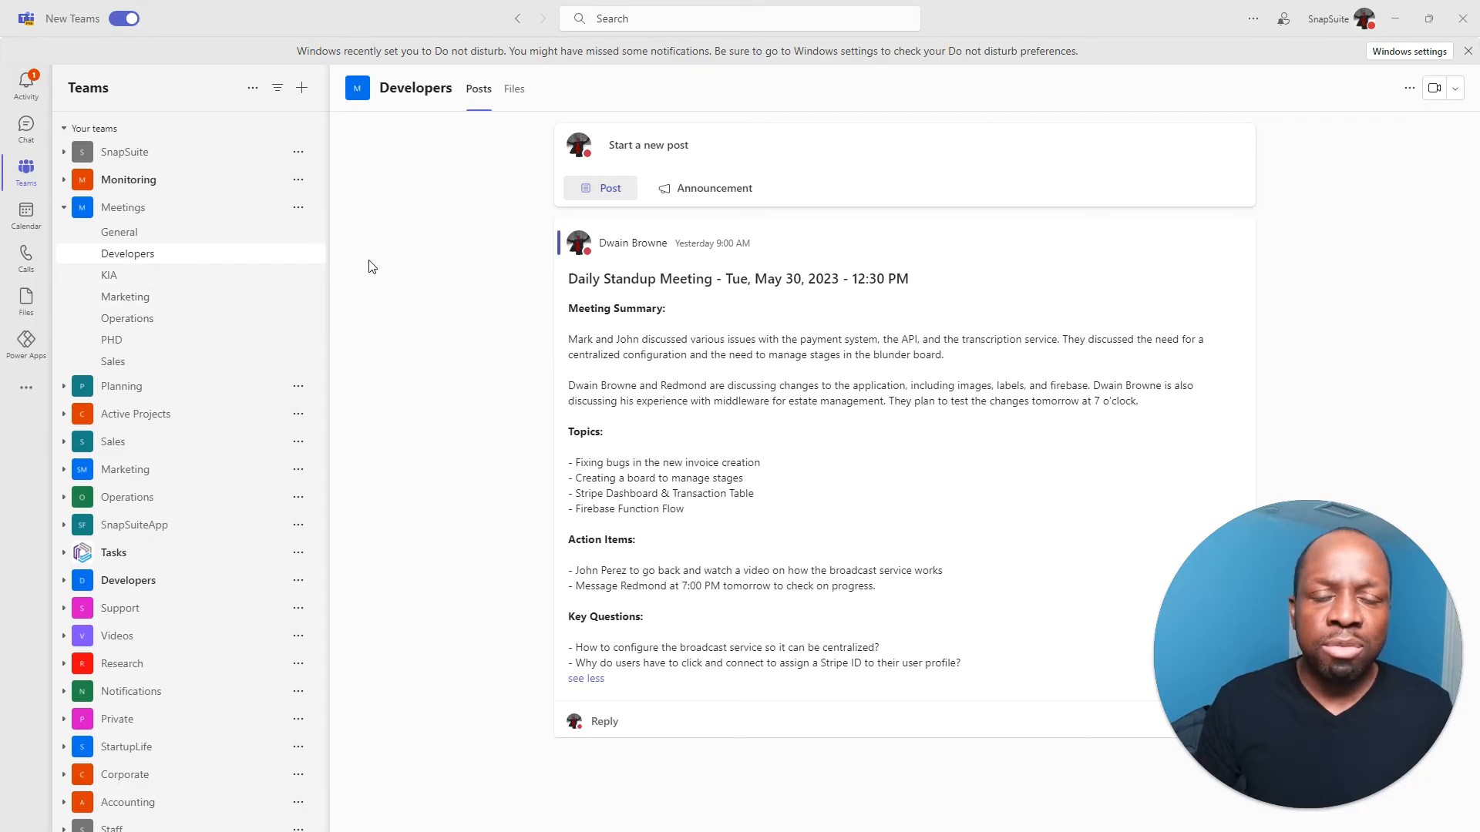
mouse_move(410, 263)
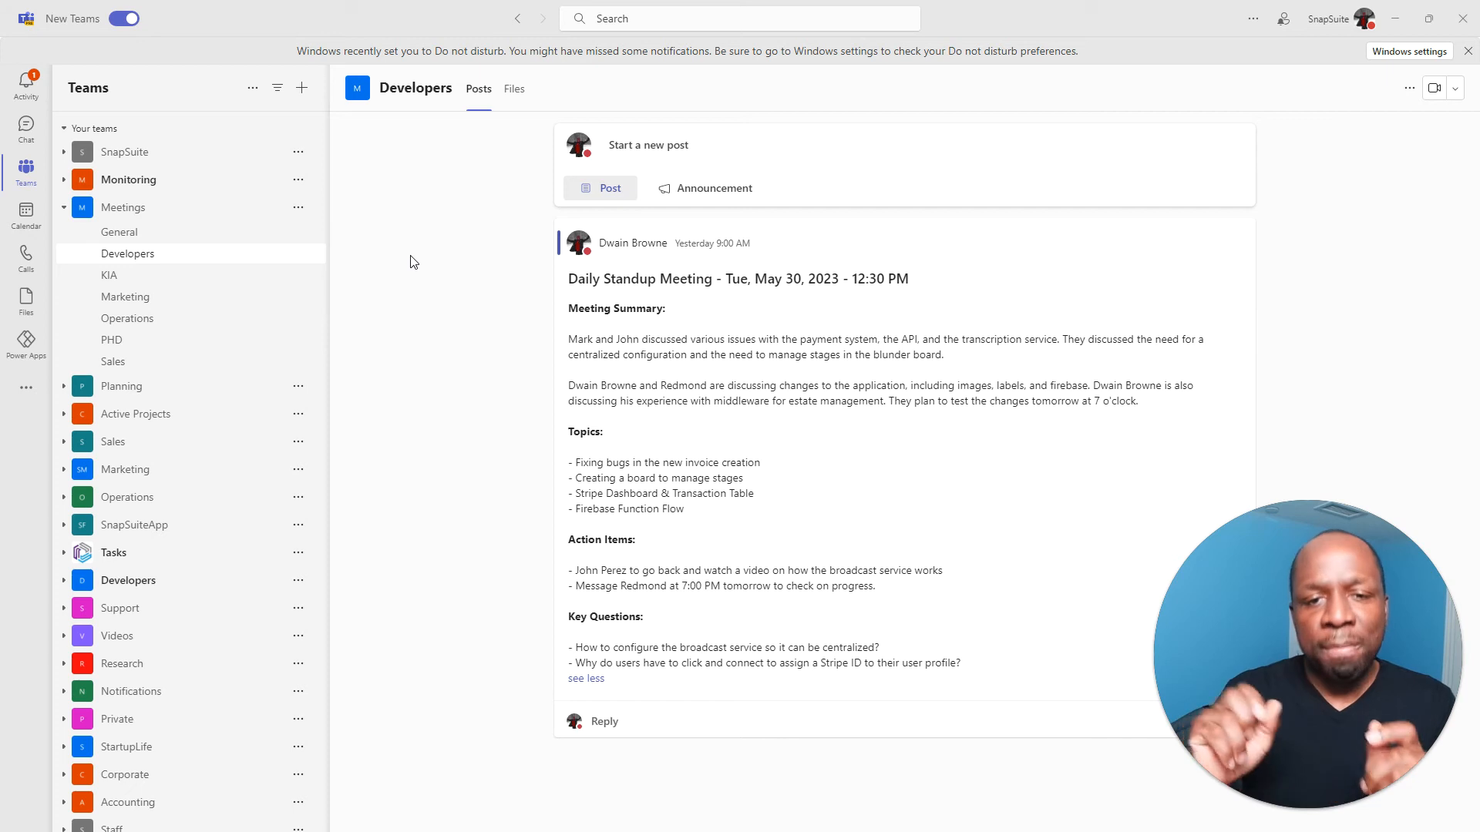
left_click_drag(665, 585, 960, 663)
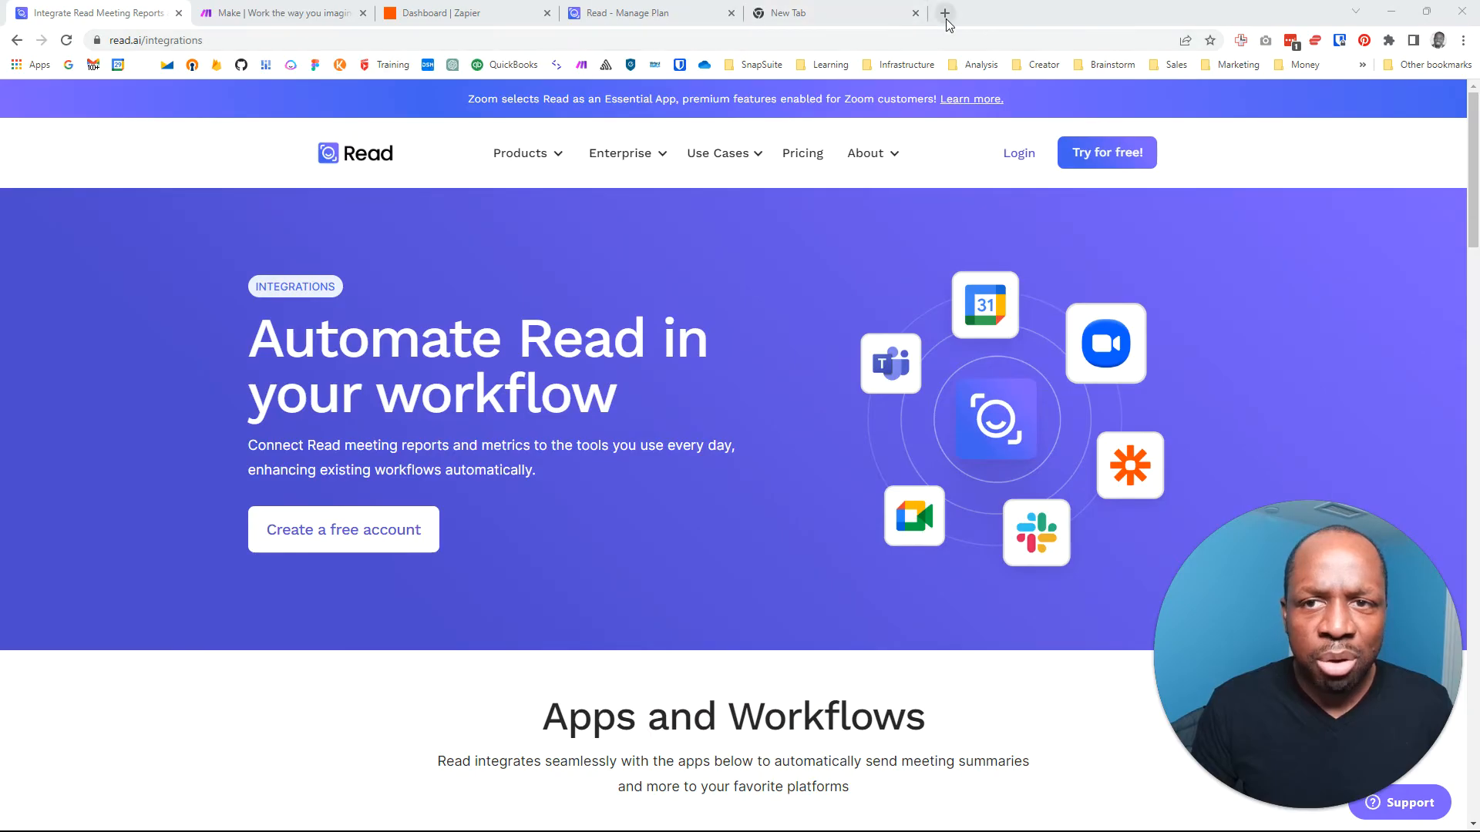
- Bring up Google Calendar's week of May 28 – June 3, 2023 in a new tab
left_click(944, 12)
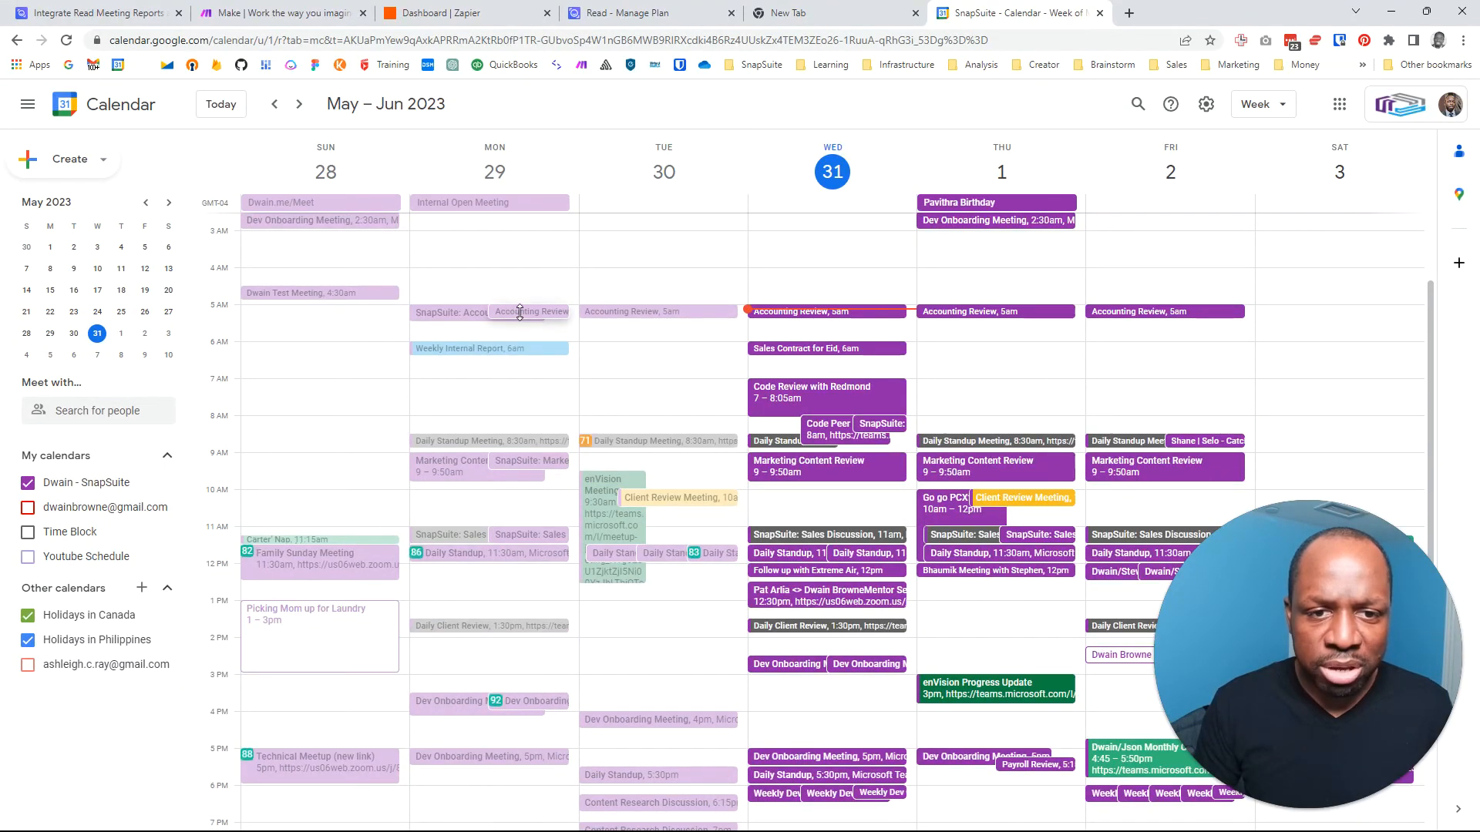
- Check Monday's Accounting Review event details, then go back to the May 21–27 week
left_click(529, 312)
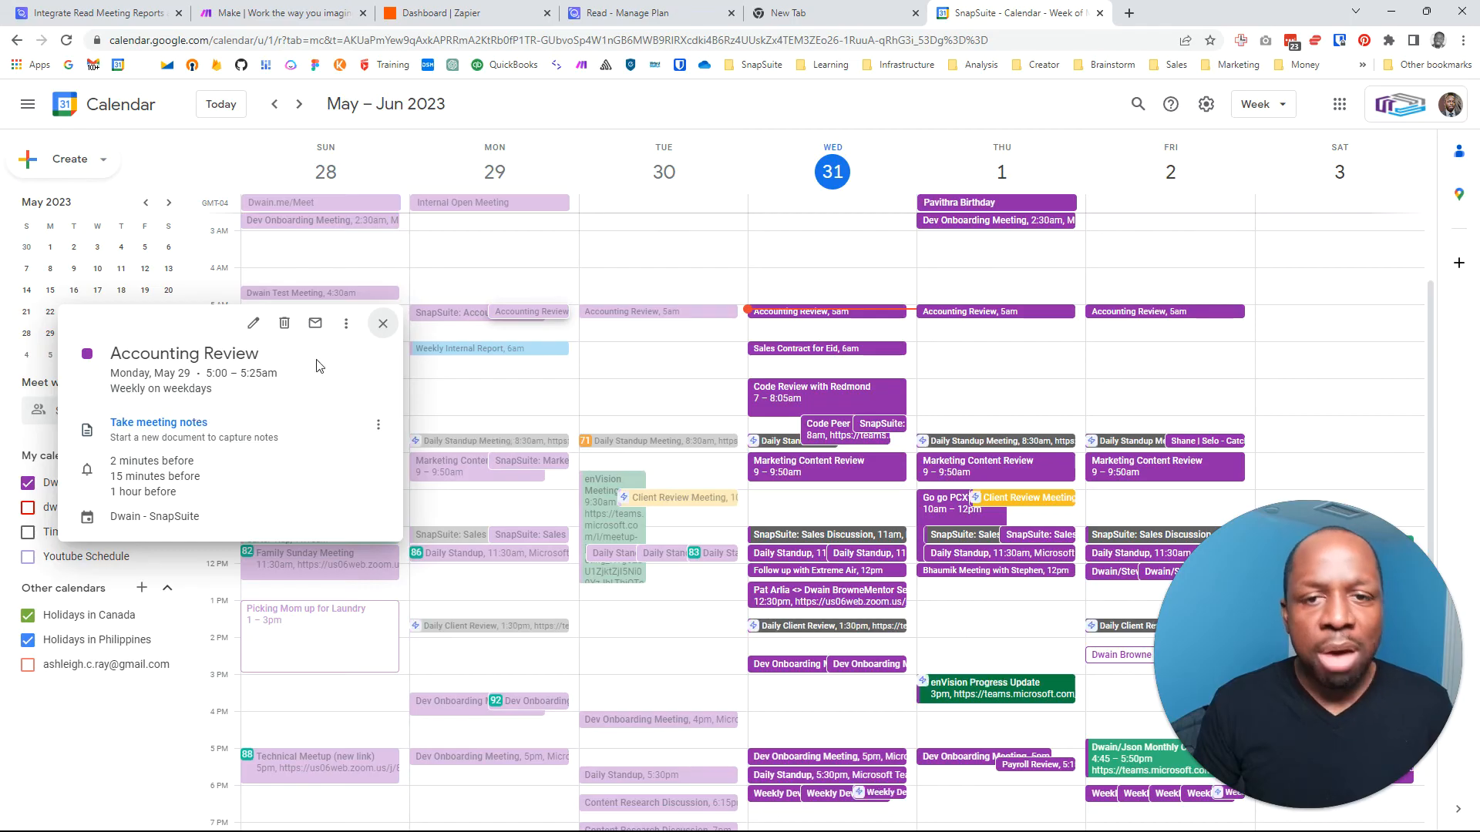
mouse_move(220, 240)
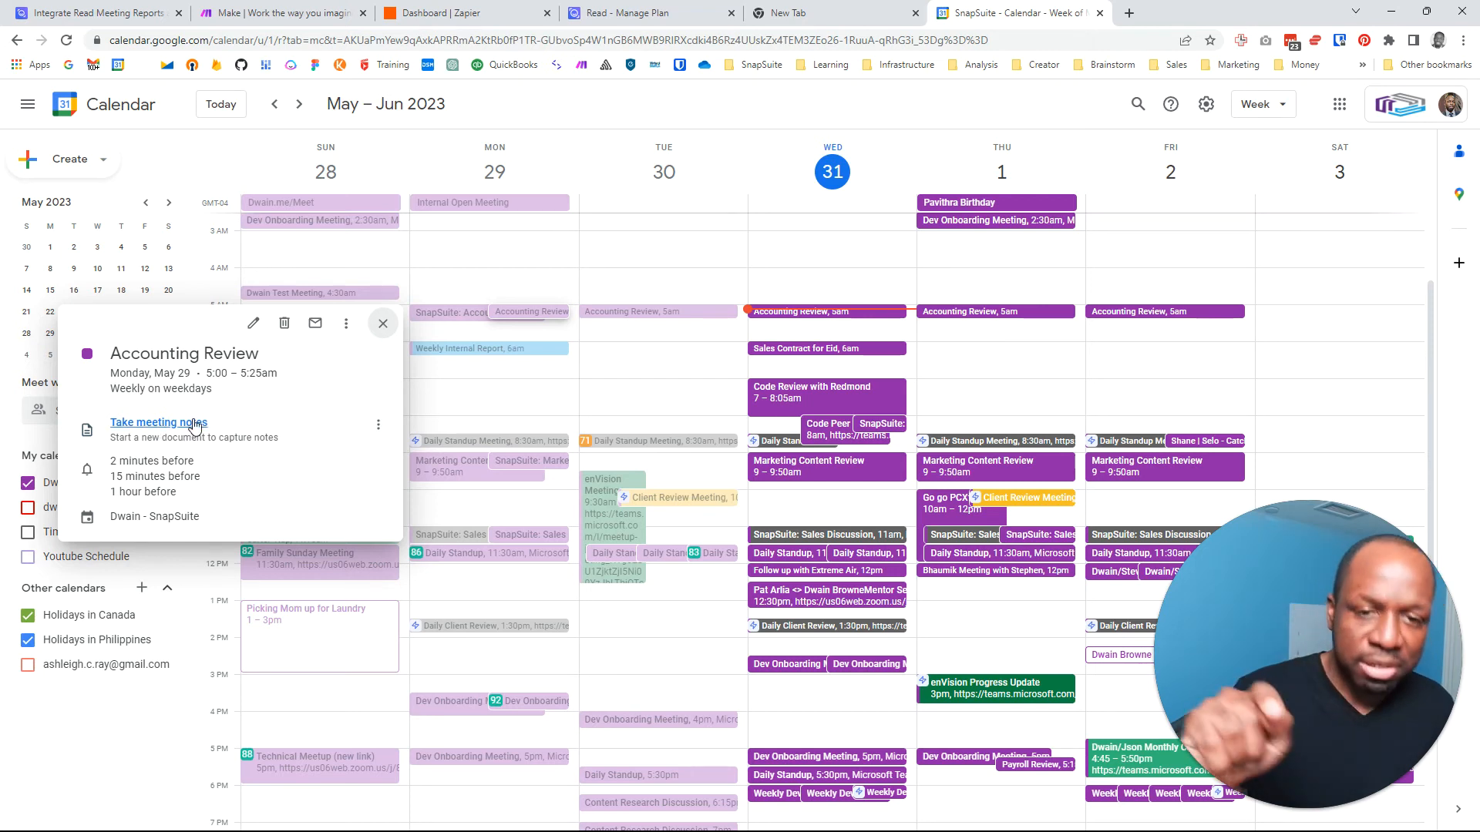
mouse_move(476, 171)
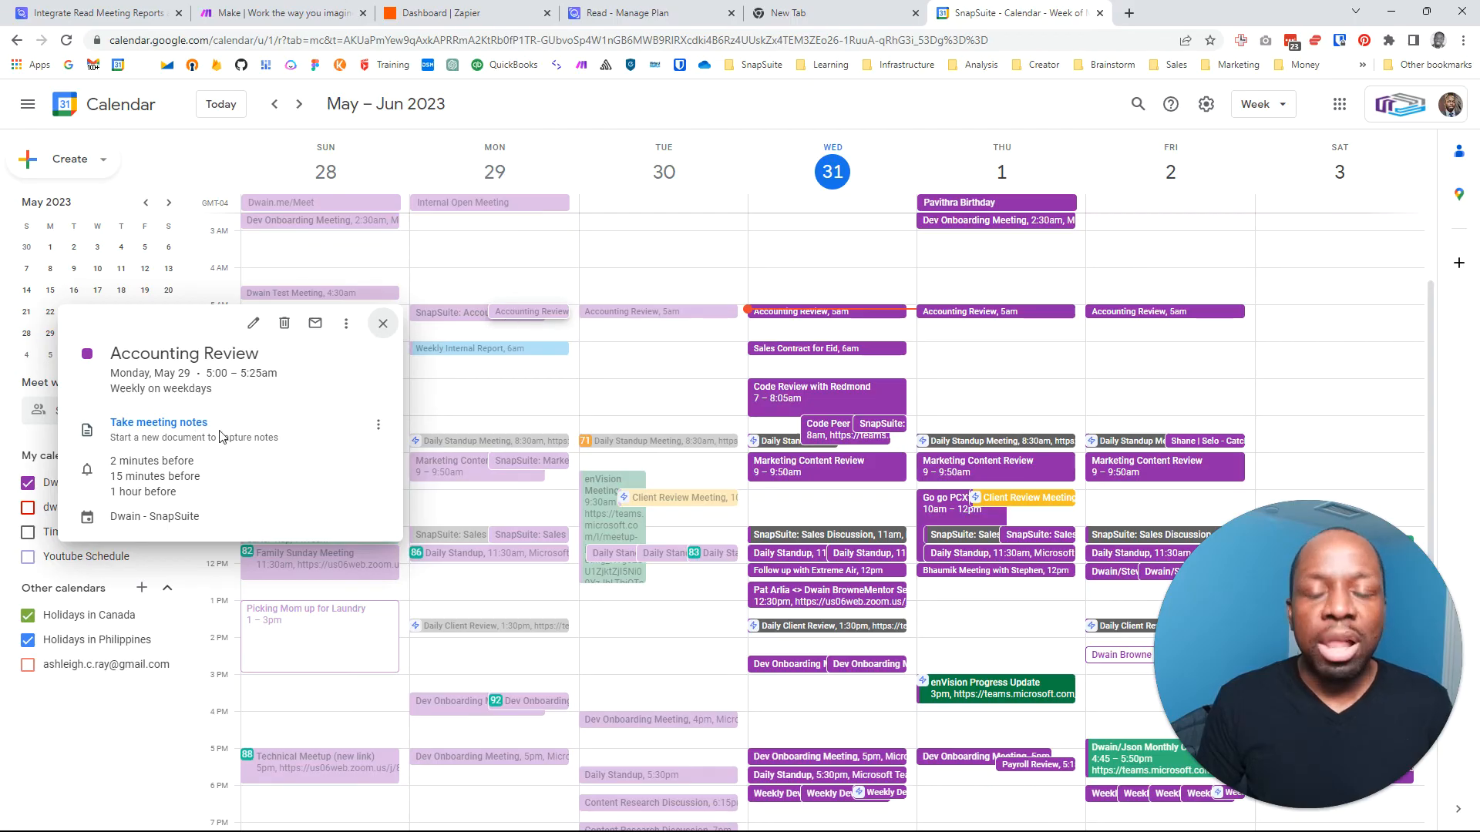
left_click(382, 322)
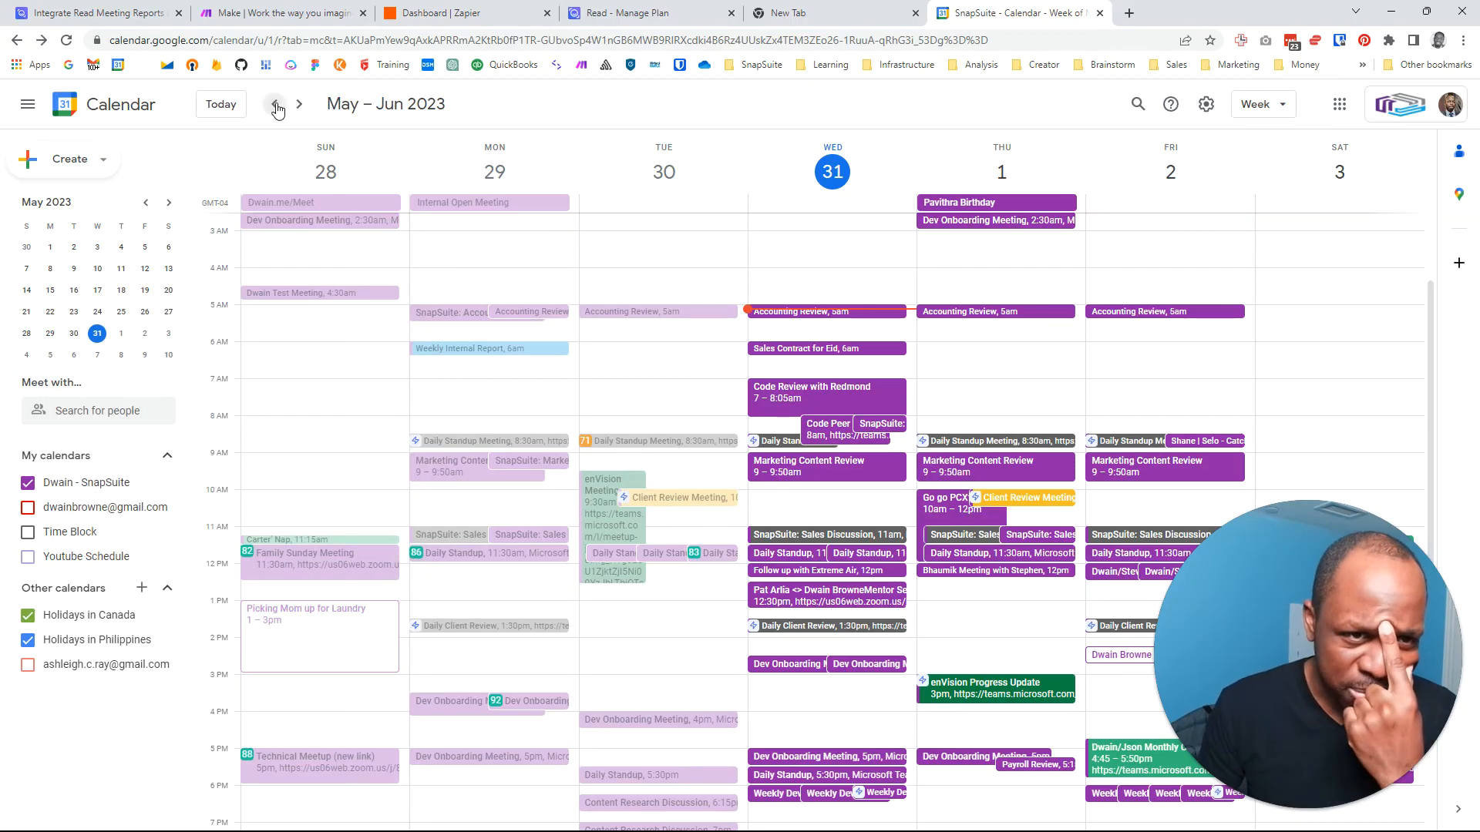
left_click(276, 104)
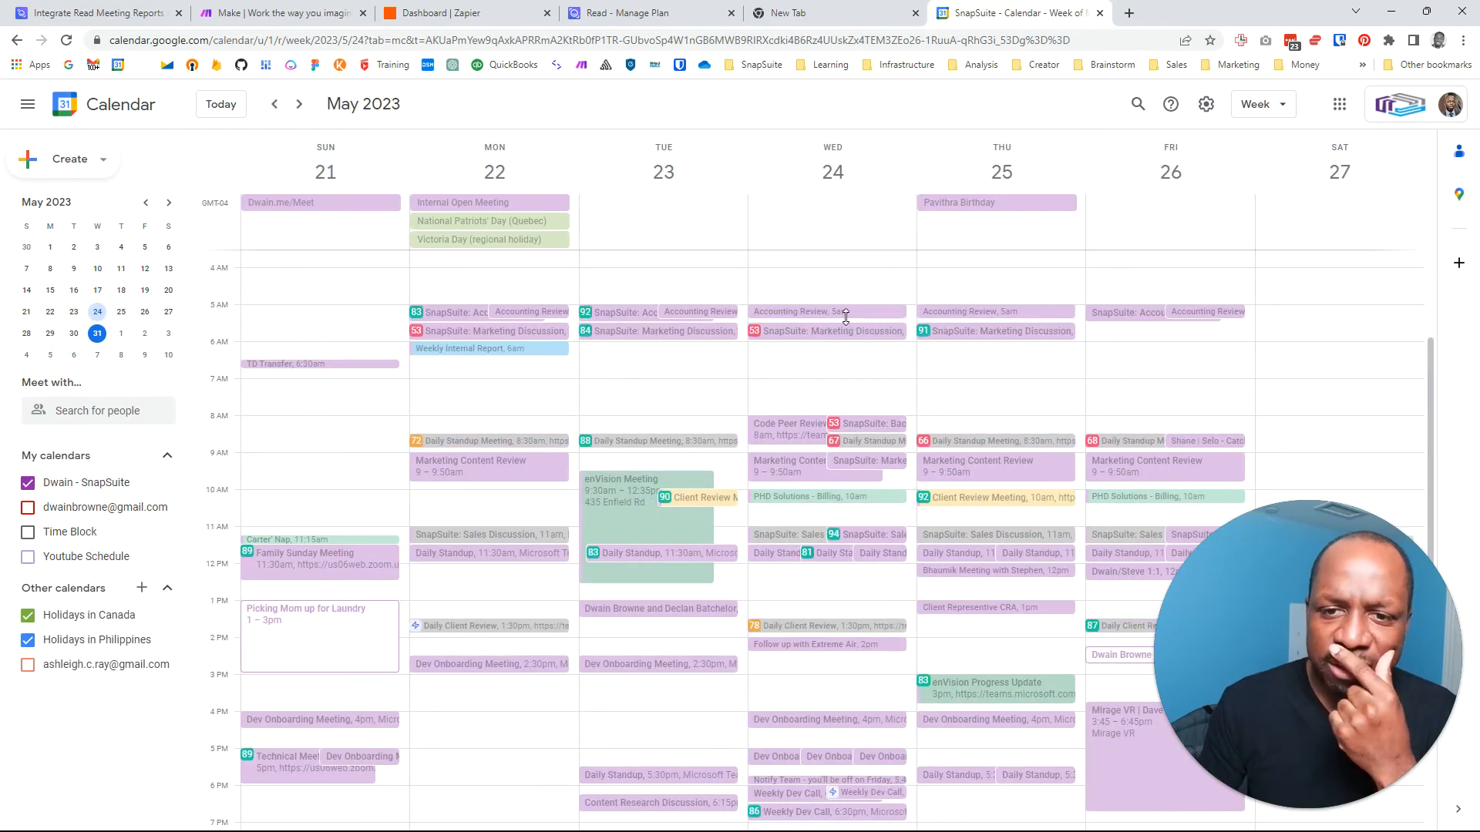
- Check the May 24 Accounting Review details and return to the Read.ai Webhooks page
left_click(797, 311)
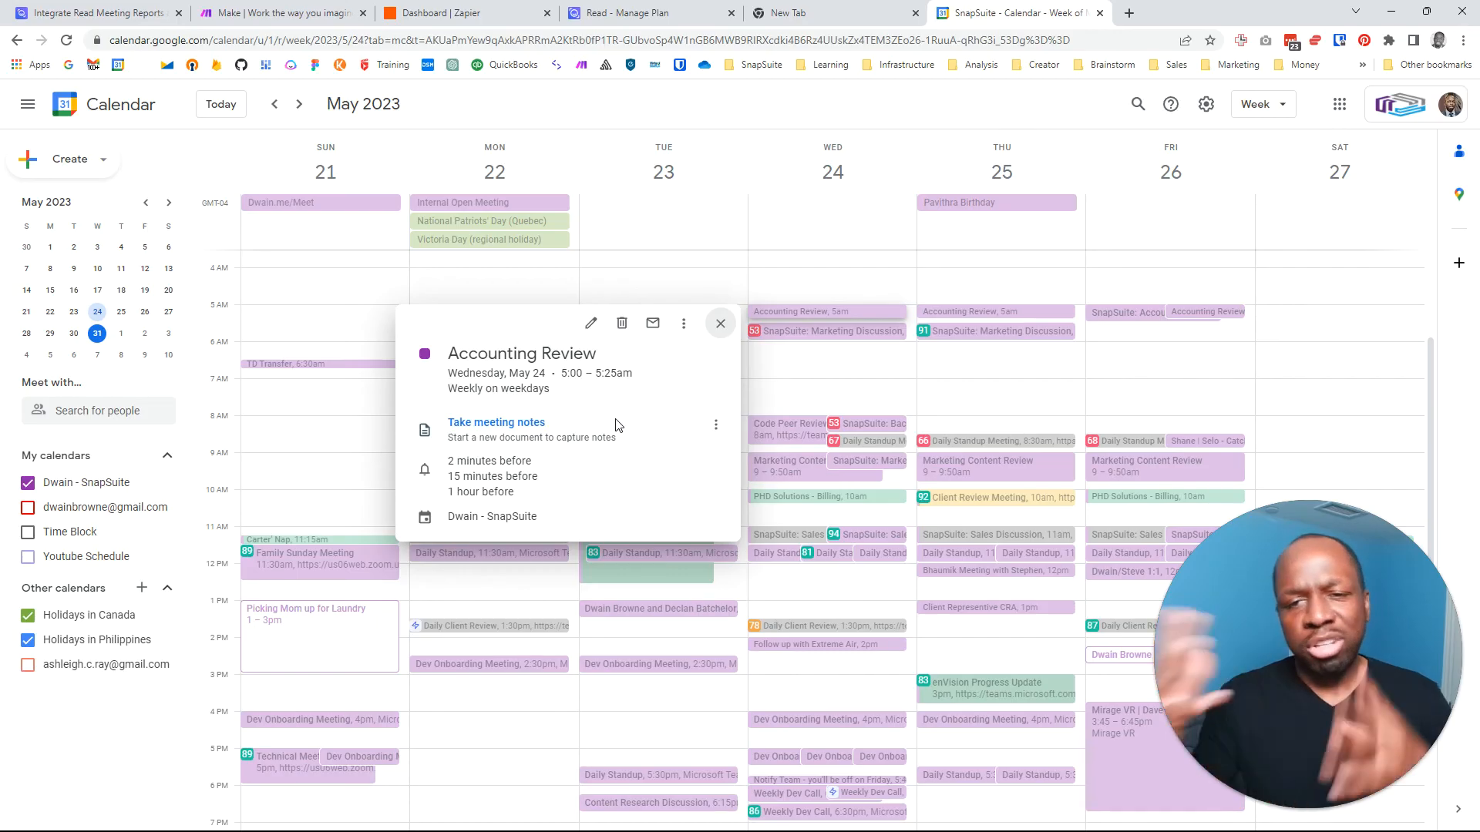
left_click(720, 323)
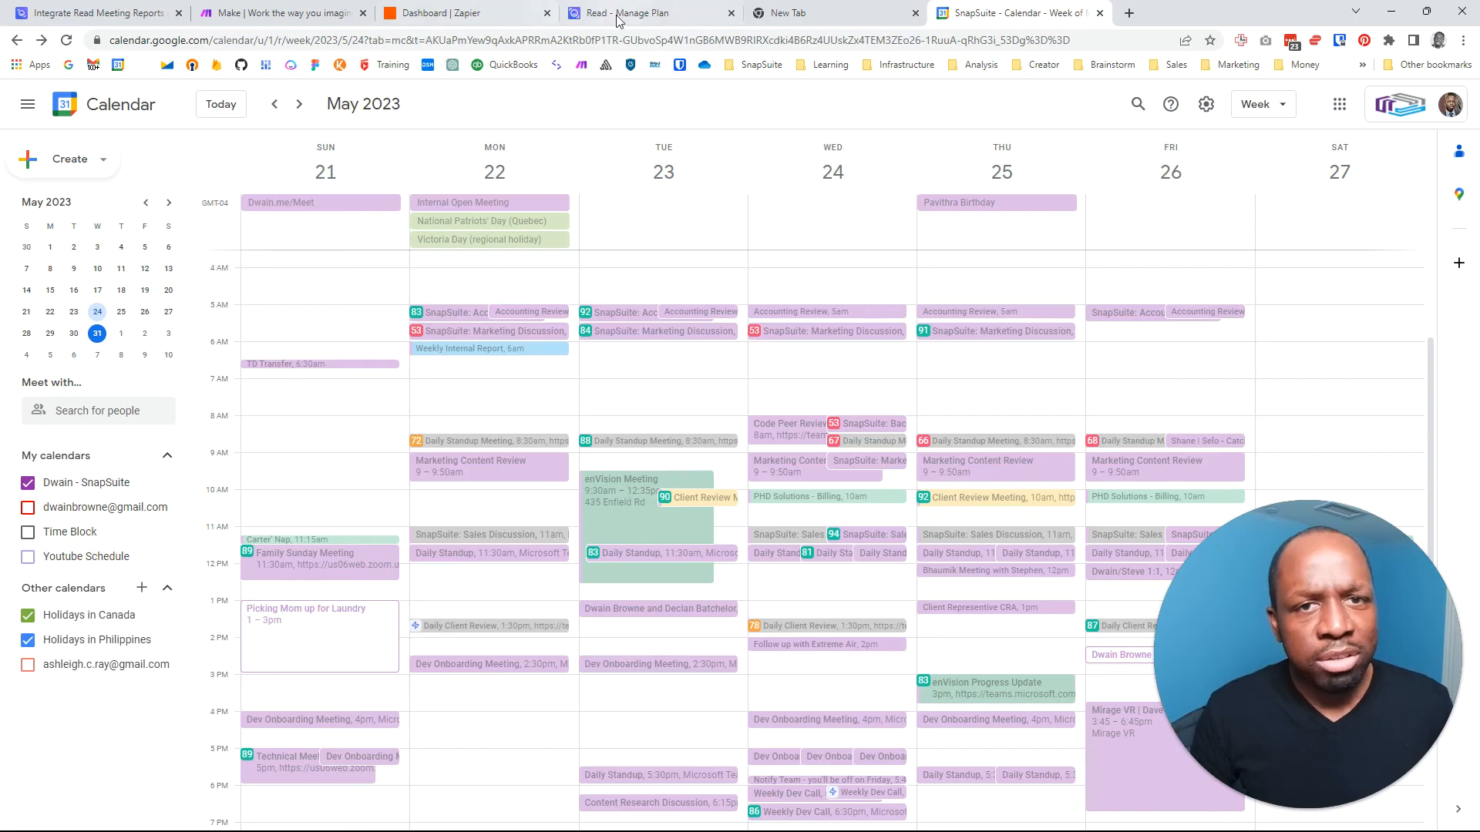
left_click(619, 13)
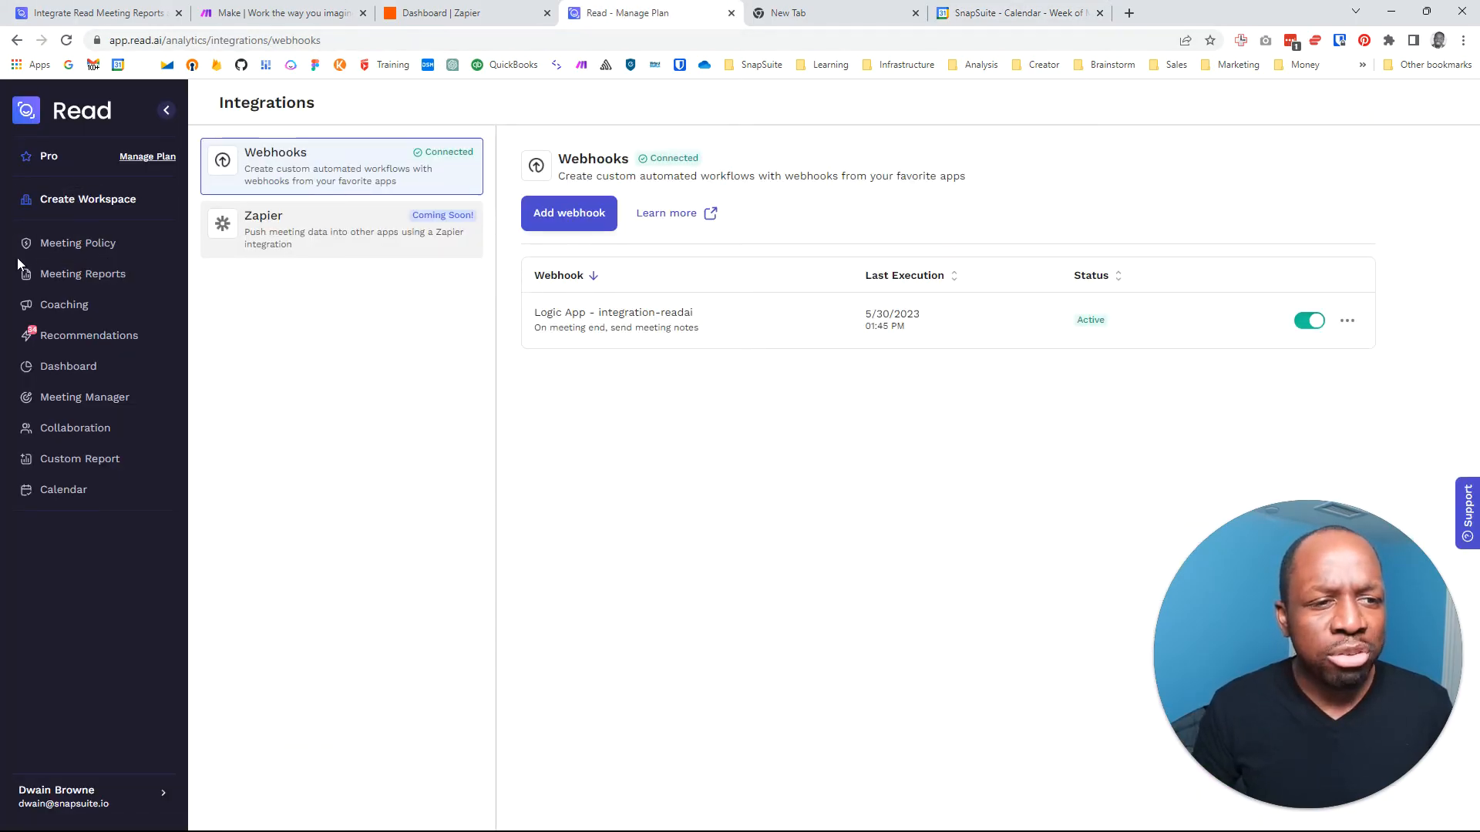
- Show Read.ai's Meeting Reports list, then switch to the Teams Developers channel tab
left_click(82, 274)
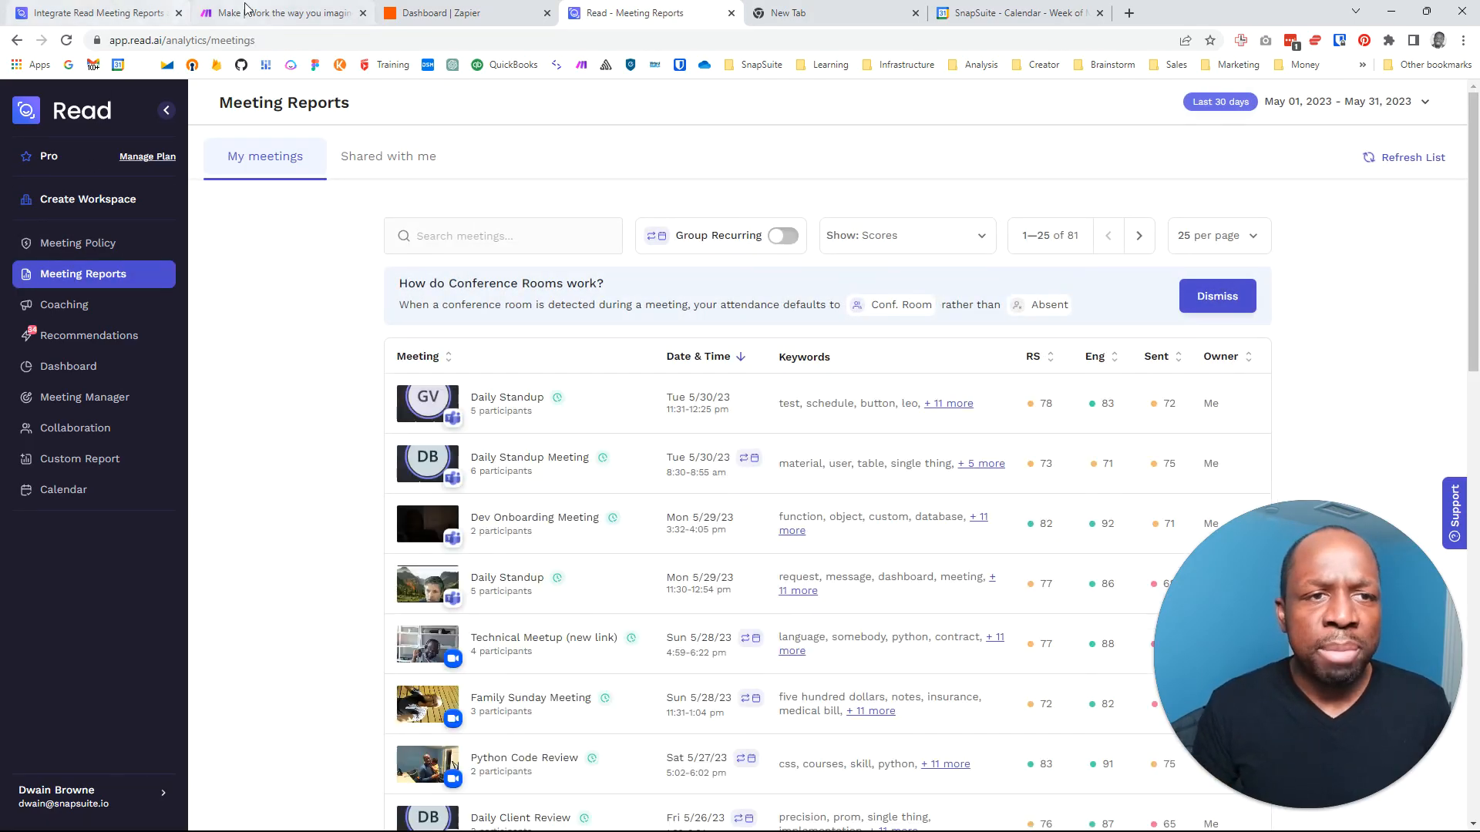
left_click(90, 12)
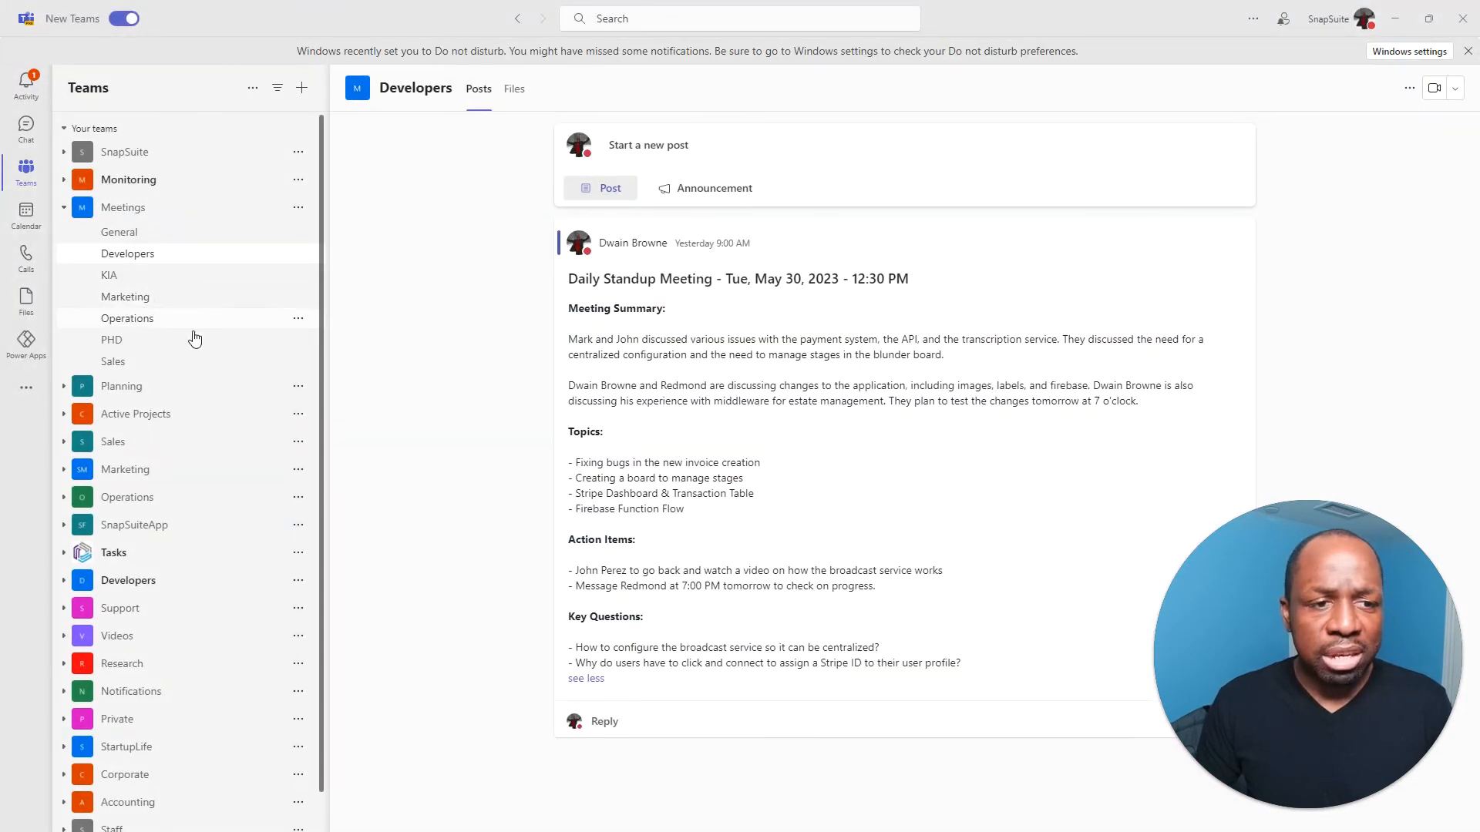
mouse_move(689, 303)
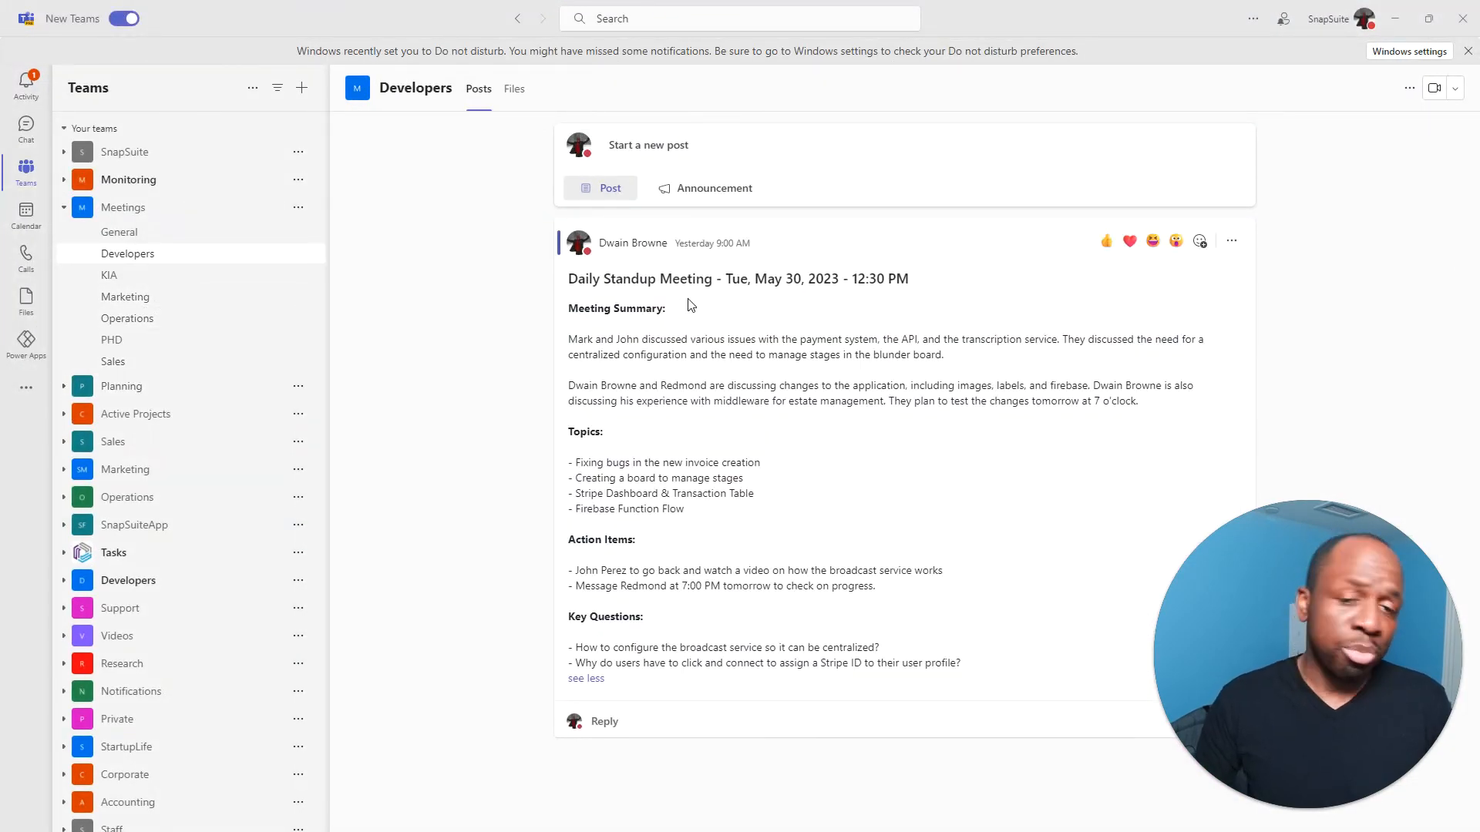